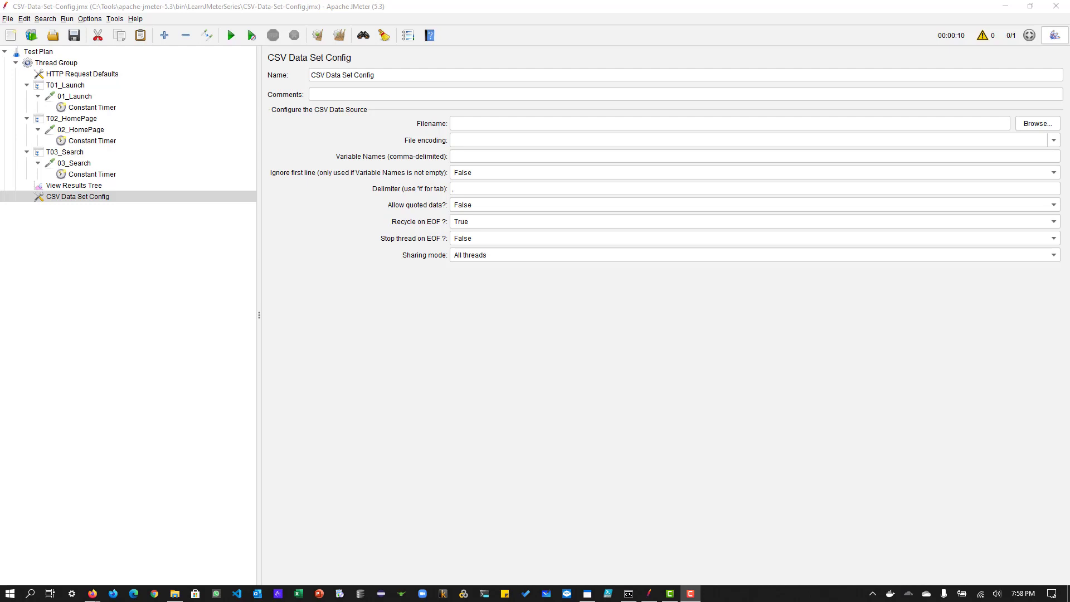
{"action": "mouse_move", "coordinate": [558, 433]}
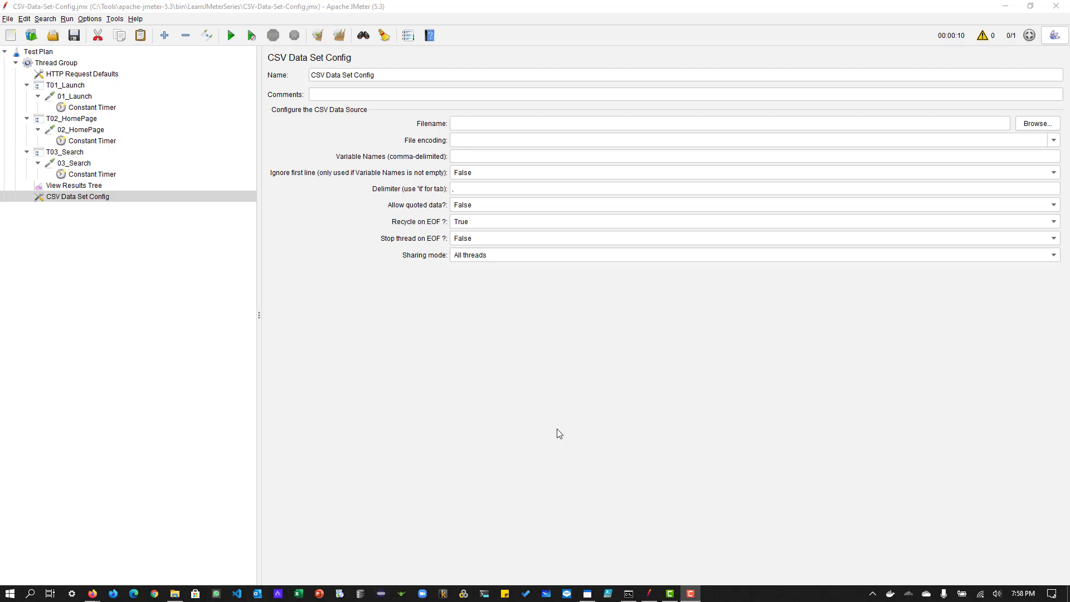
{"action": "mouse_move", "coordinate": [528, 425]}
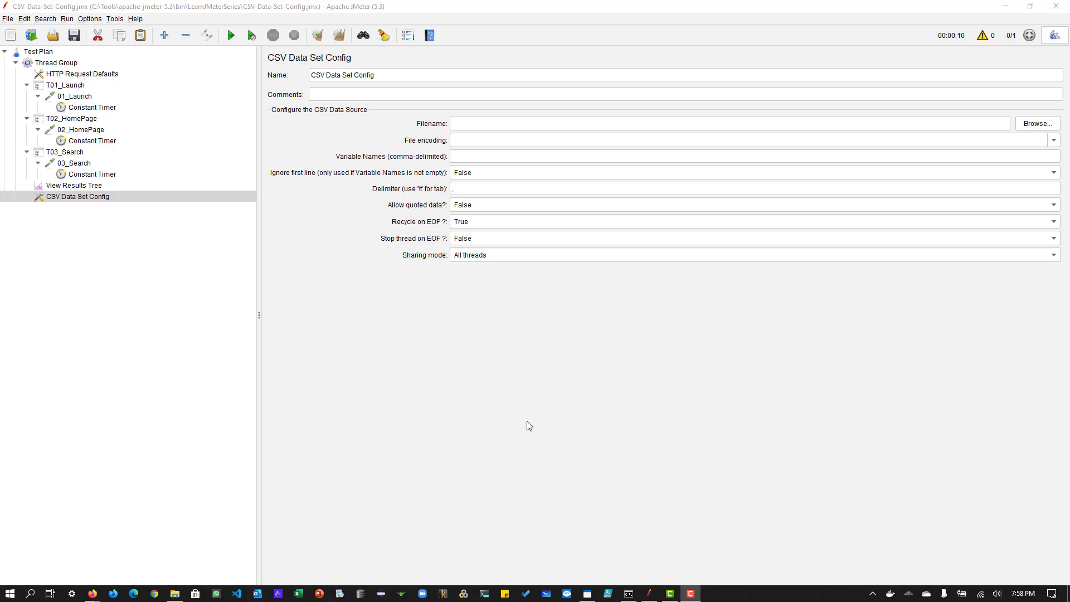
Review the Thread Group and CSV Data Set Config, then select 03_Search's keyword value cell
{"action": "left_click", "coordinate": [57, 63]}
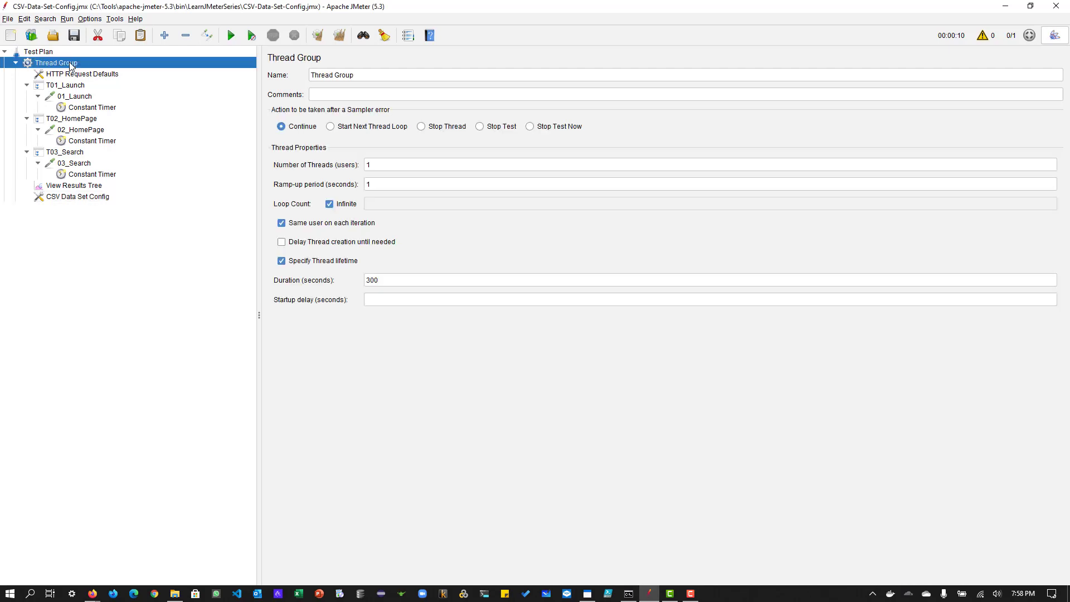
{"action": "right_click", "coordinate": [55, 63]}
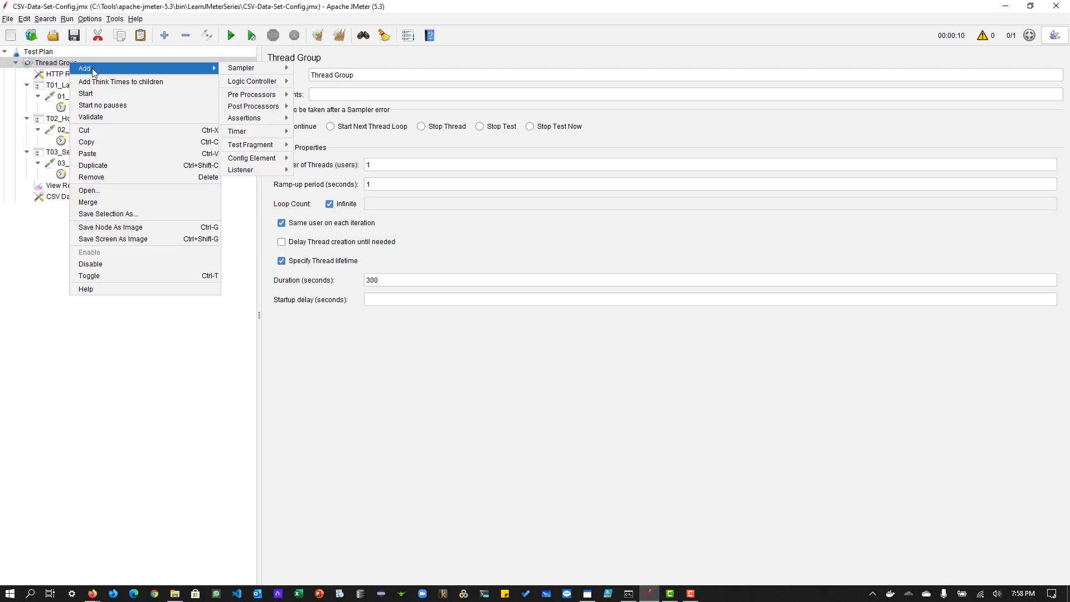
{"action": "mouse_move", "coordinate": [236, 132]}
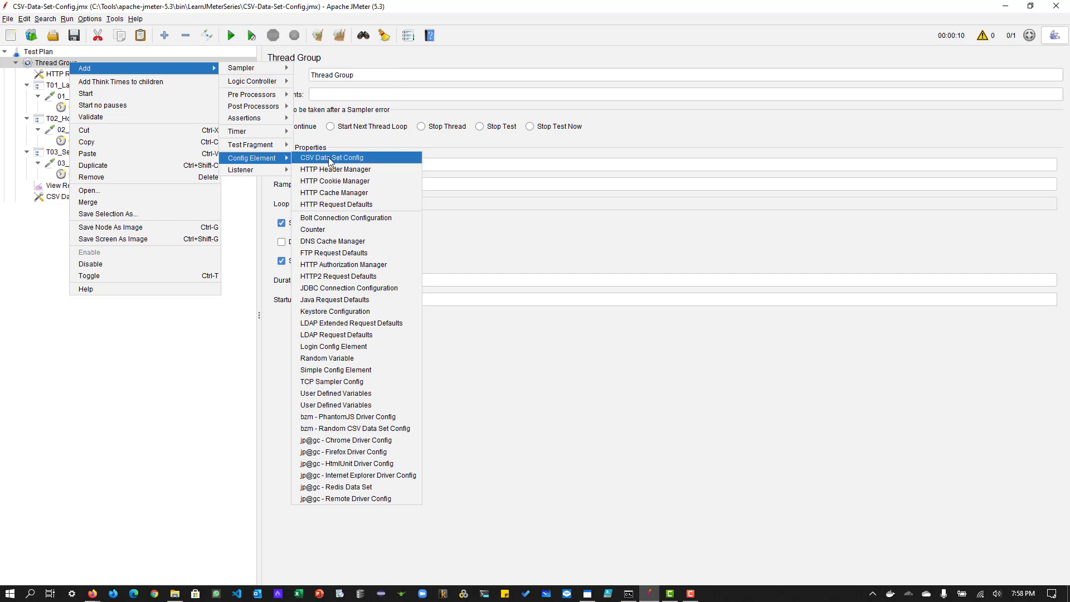
{"action": "mouse_move", "coordinate": [385, 167]}
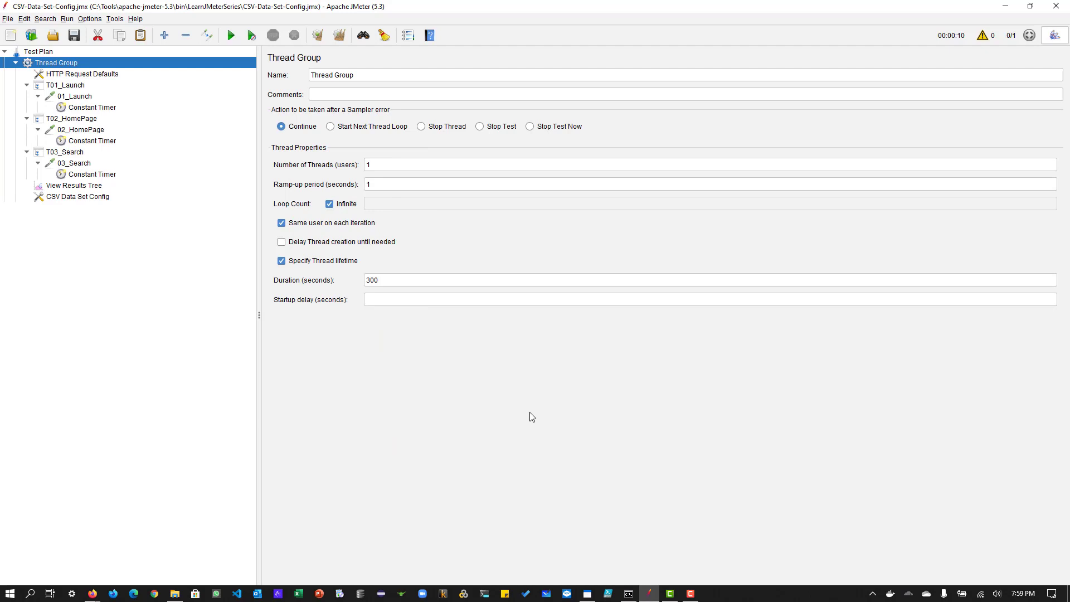
{"action": "left_click", "coordinate": [78, 196]}
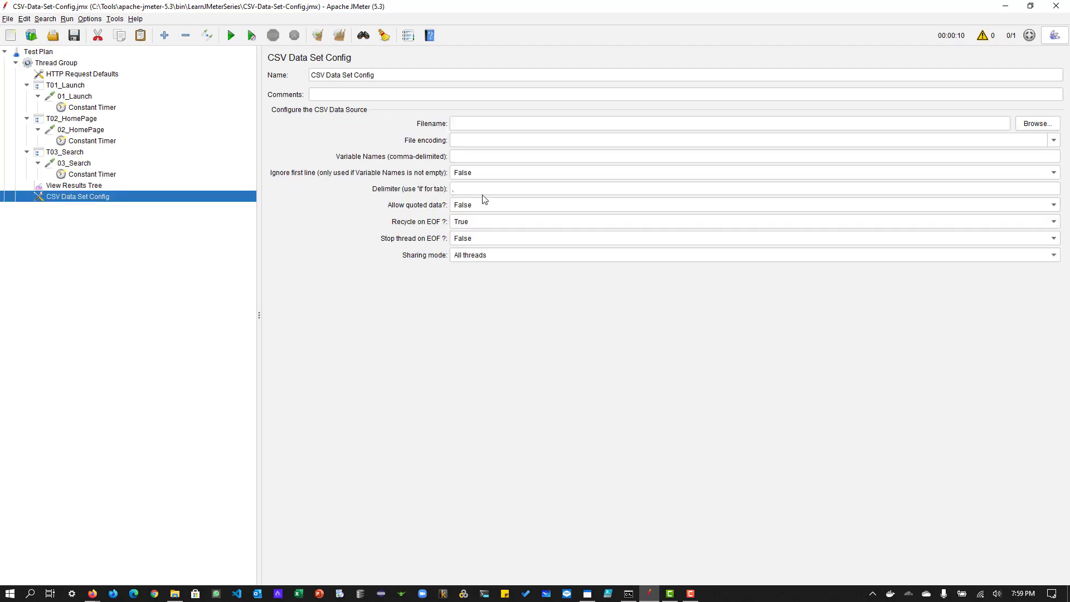
{"action": "mouse_move", "coordinate": [474, 208]}
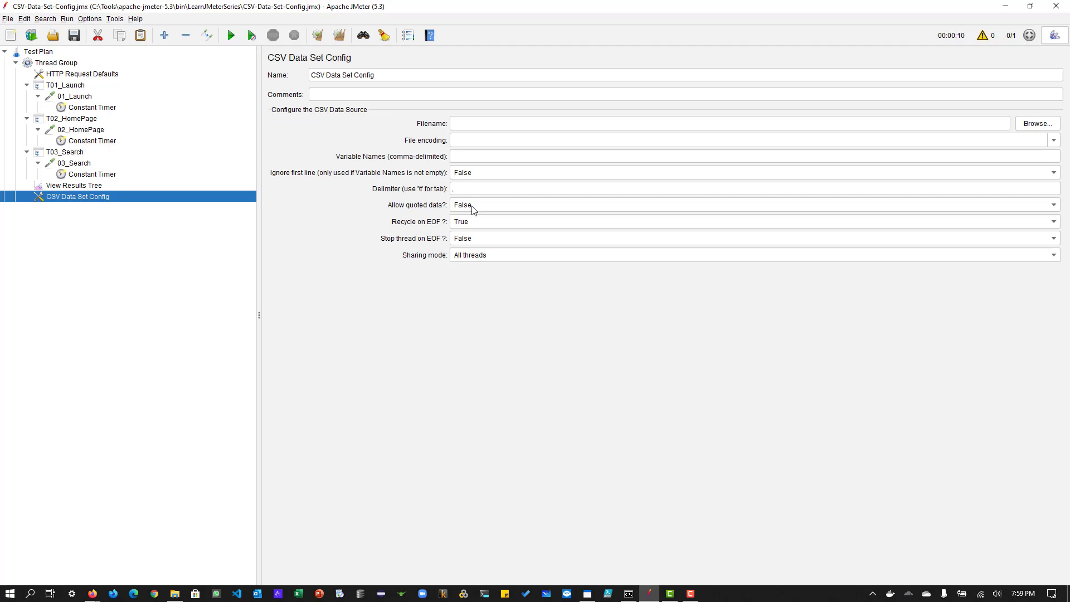
{"action": "mouse_move", "coordinate": [472, 229]}
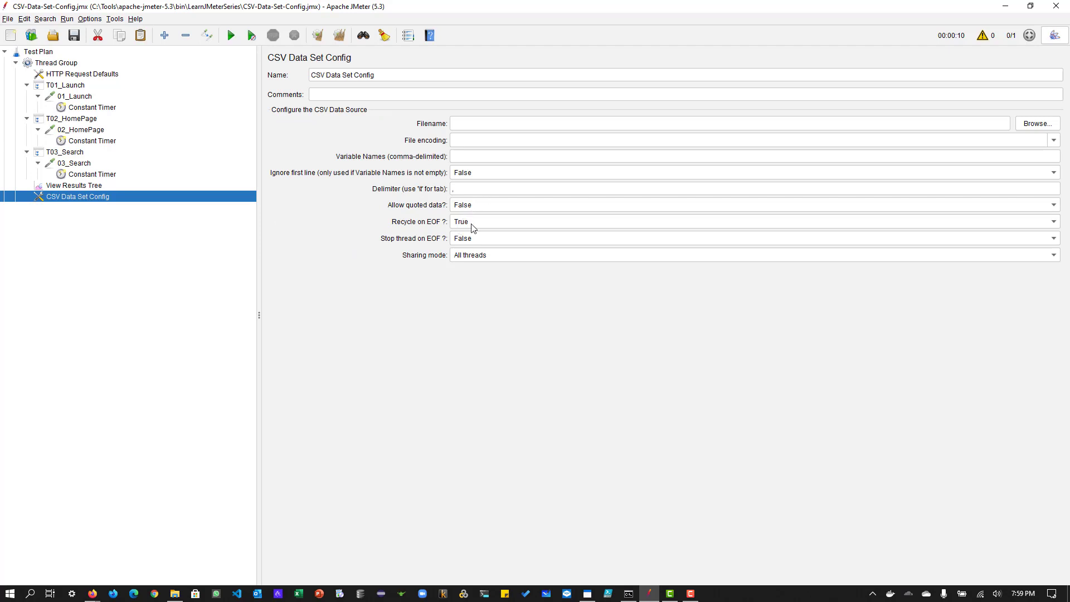
{"action": "mouse_move", "coordinate": [478, 227]}
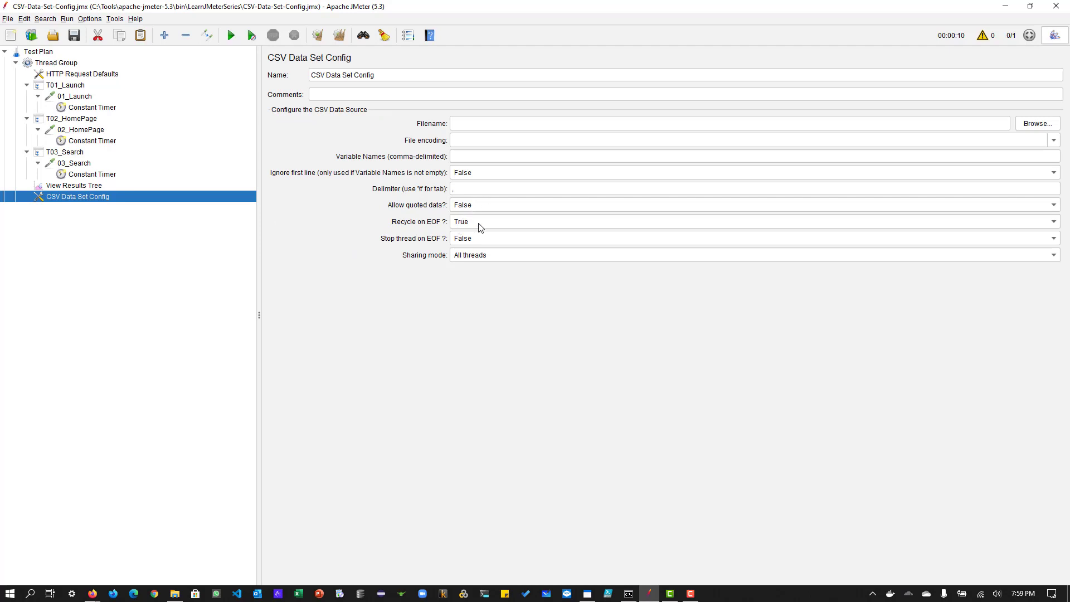
{"action": "mouse_move", "coordinate": [479, 246]}
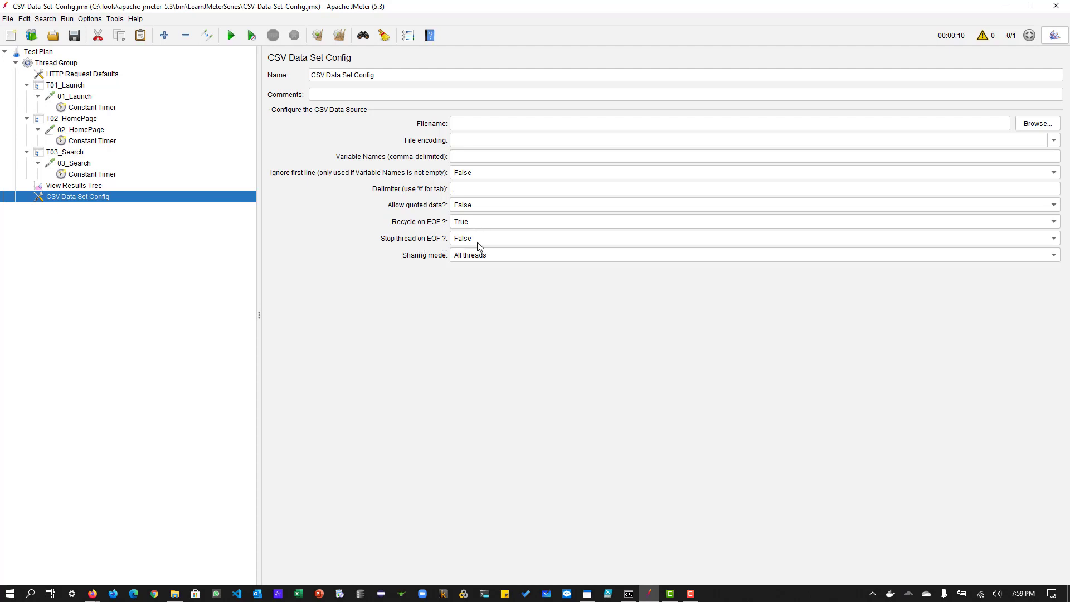
{"action": "mouse_move", "coordinate": [511, 257]}
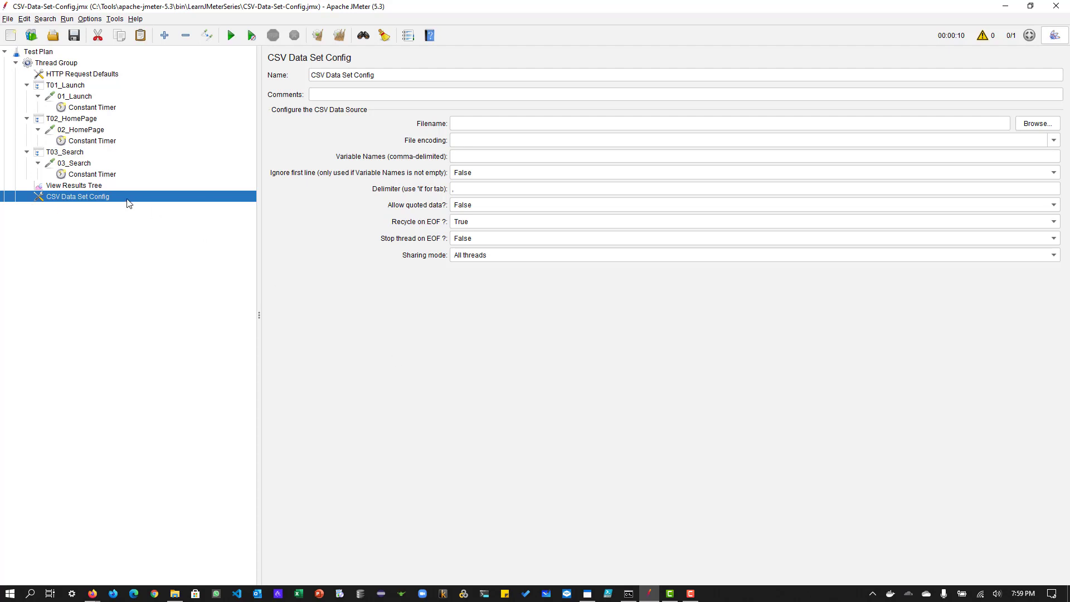
{"action": "left_click", "coordinate": [73, 162]}
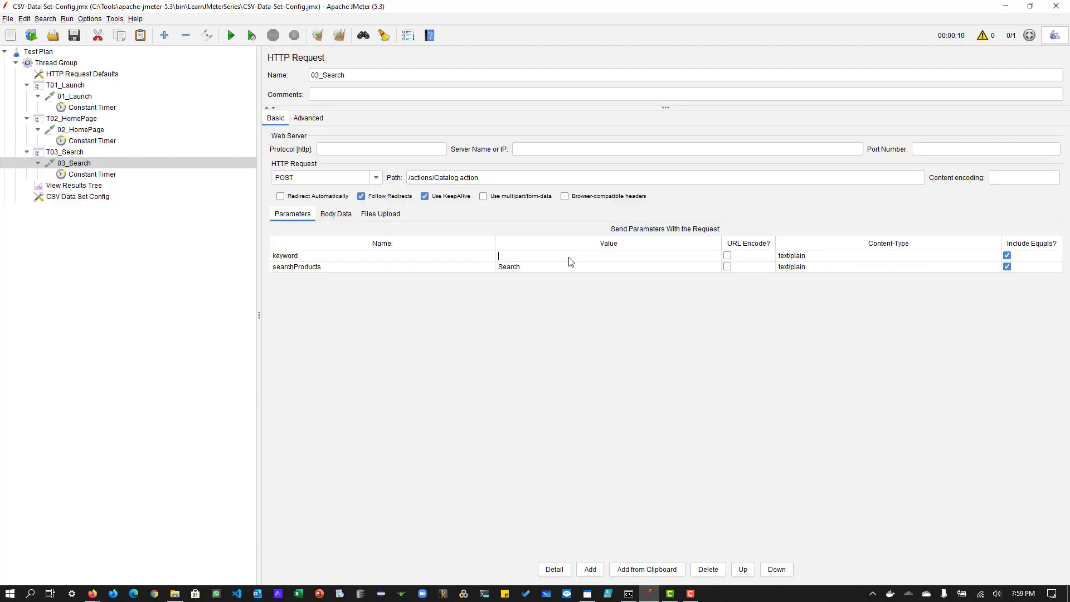
{"action": "left_click", "coordinate": [286, 255]}
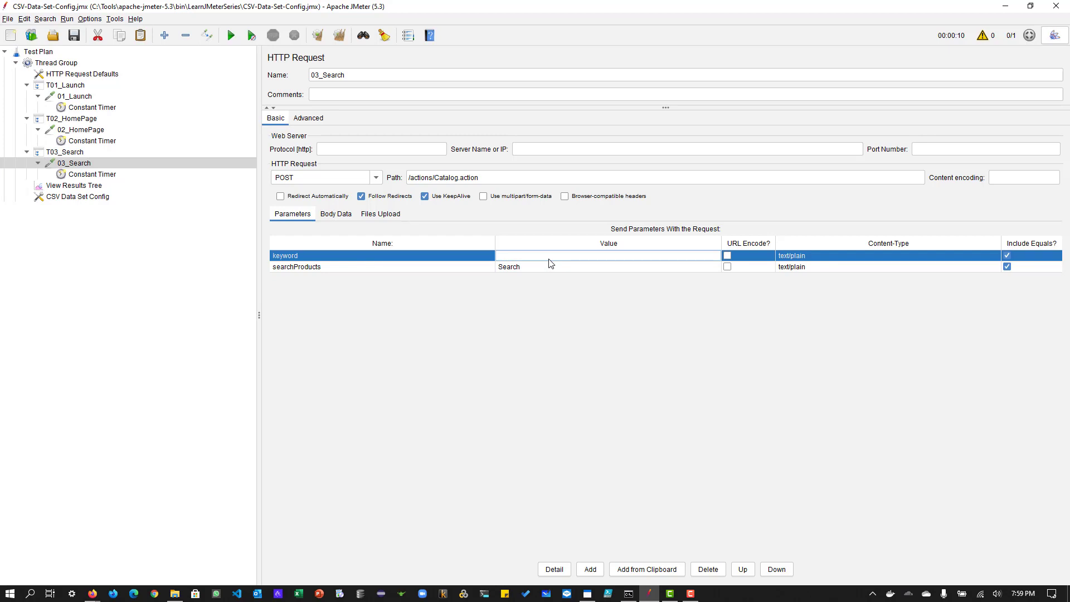
Browse HTTP Request Defaults, T01_Launch and 02_HomePage, then give 03_Search's keyword the value fish, then cat
{"action": "left_click", "coordinate": [82, 73]}
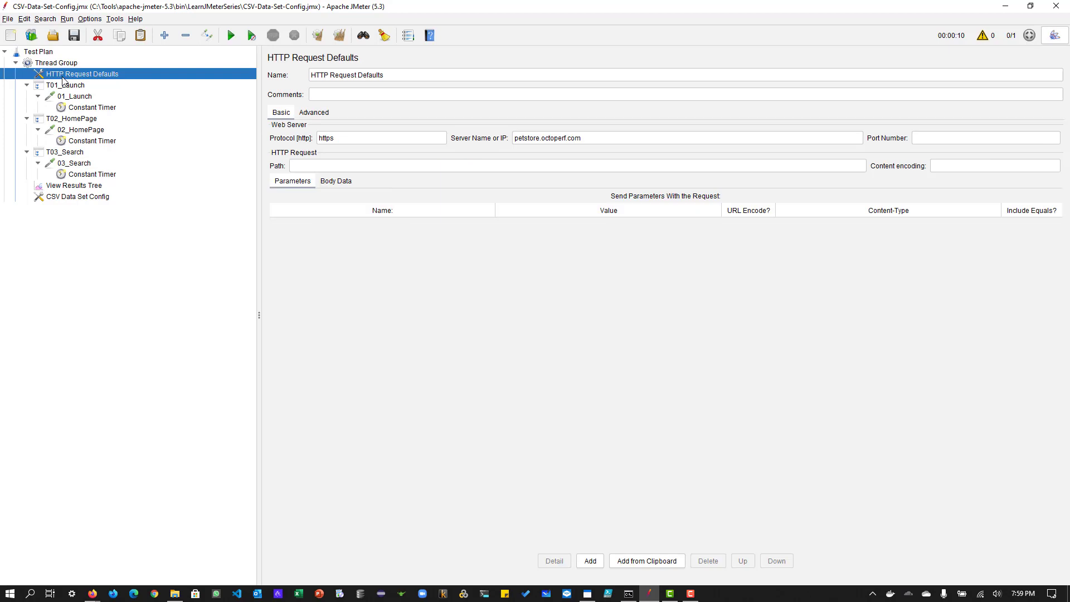
{"action": "mouse_move", "coordinate": [603, 153]}
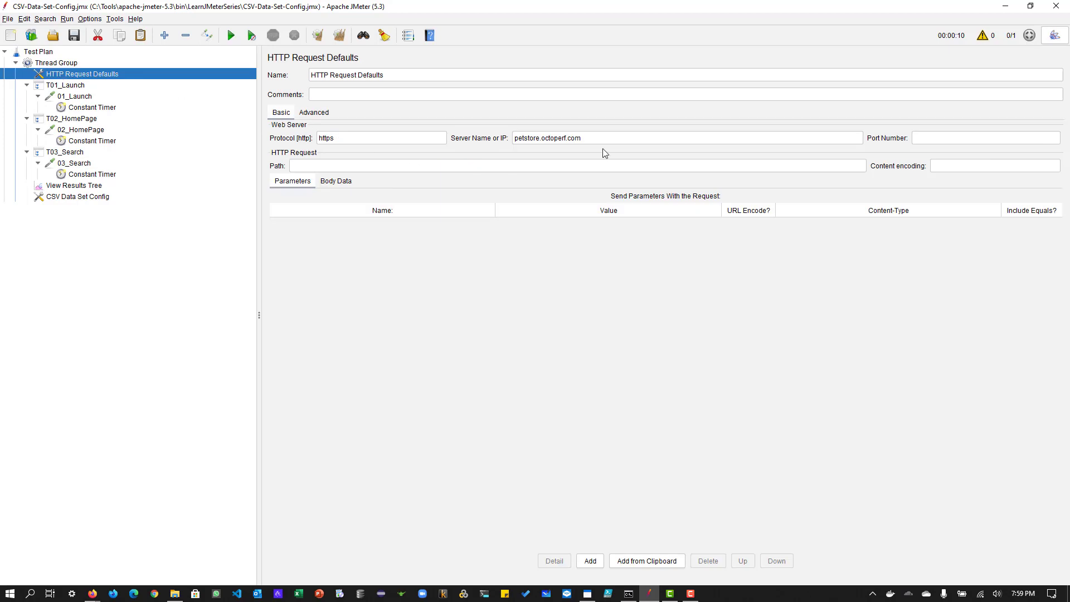
{"action": "mouse_move", "coordinate": [216, 226]}
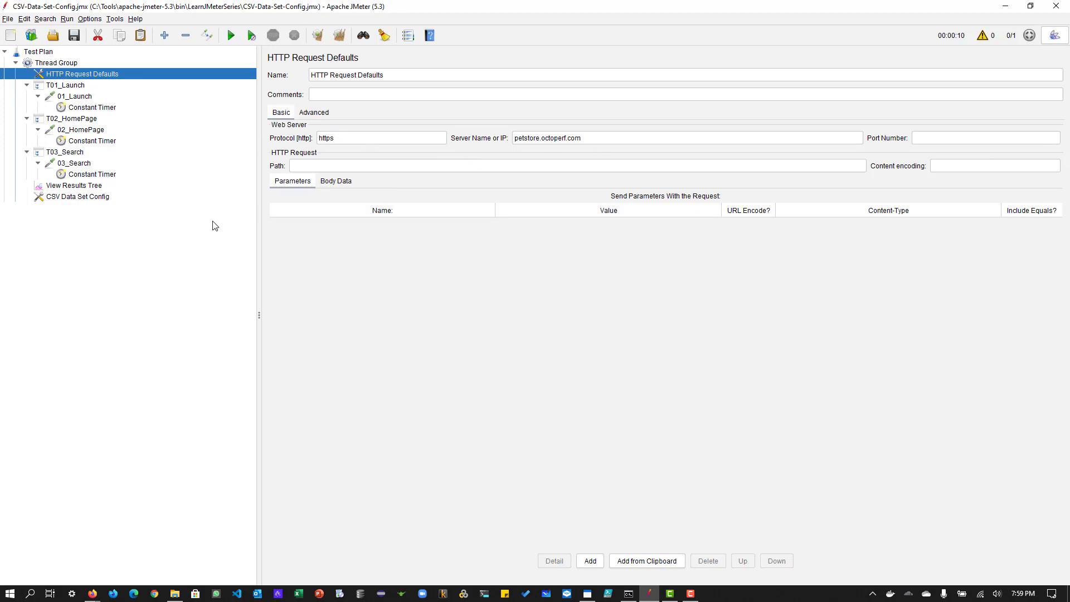
{"action": "mouse_move", "coordinate": [67, 105]}
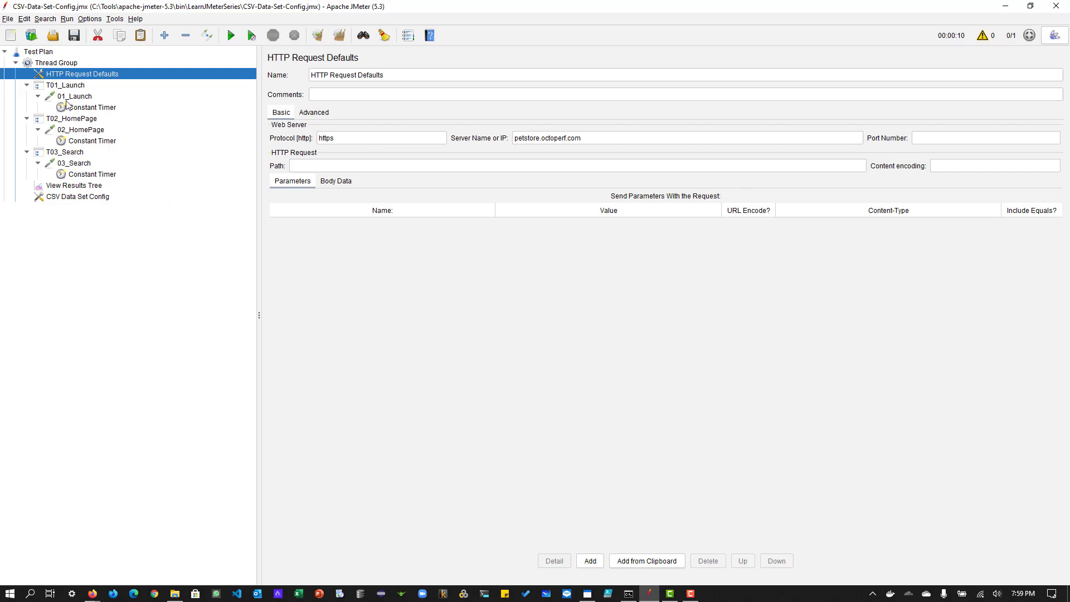
{"action": "left_click", "coordinate": [66, 85]}
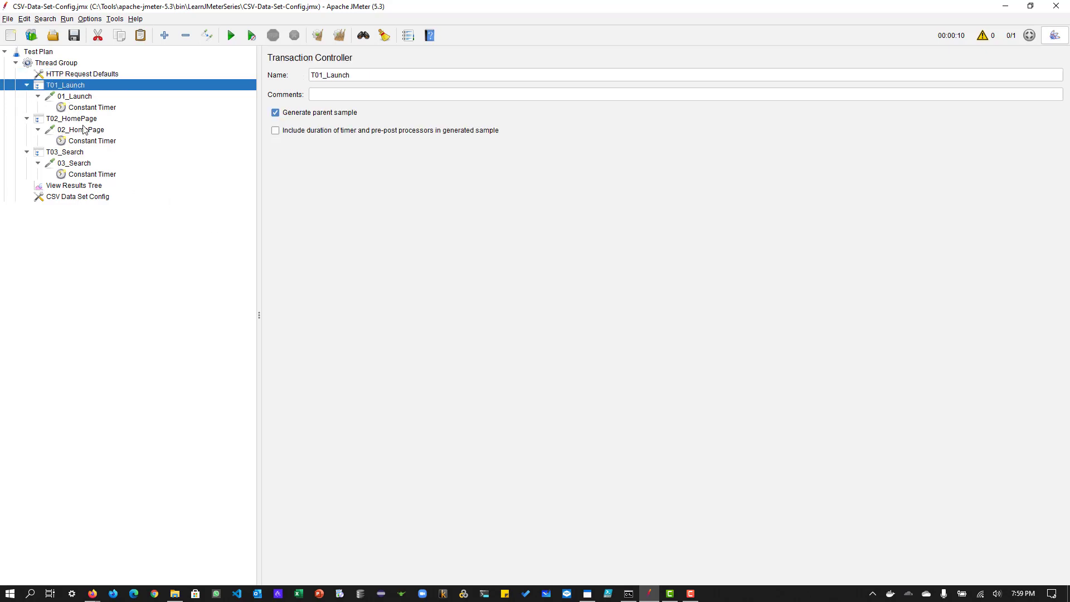
{"action": "left_click", "coordinate": [80, 129]}
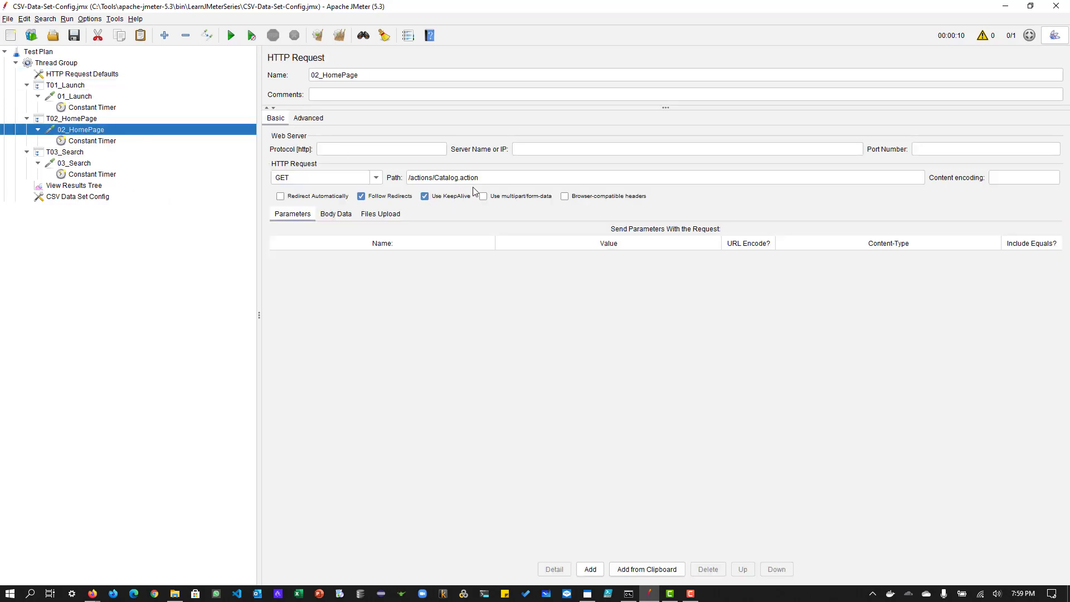
{"action": "left_click", "coordinate": [74, 163]}
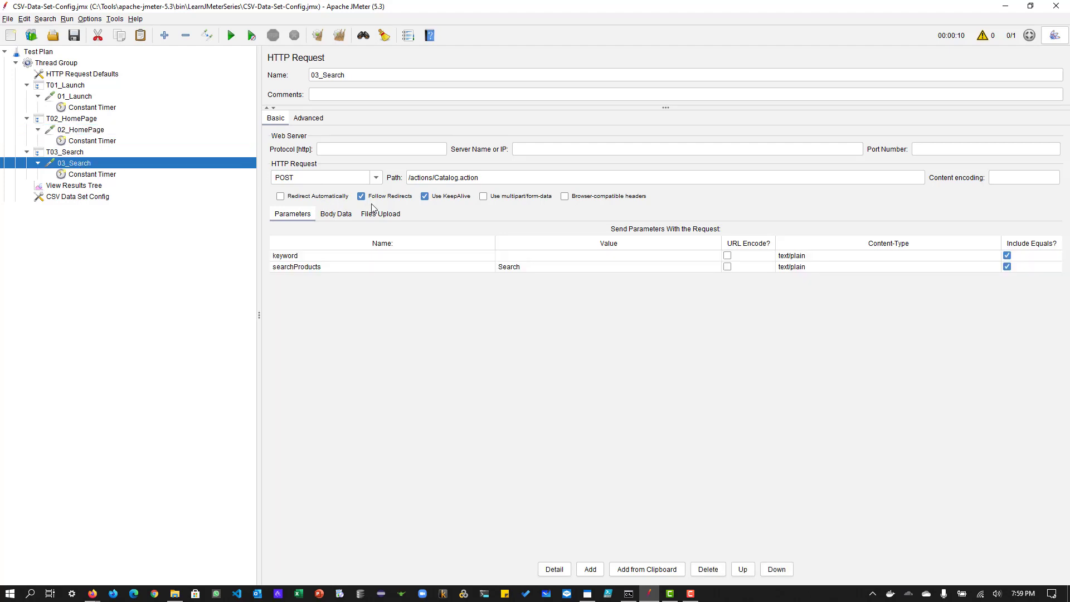
{"action": "mouse_move", "coordinate": [515, 260]}
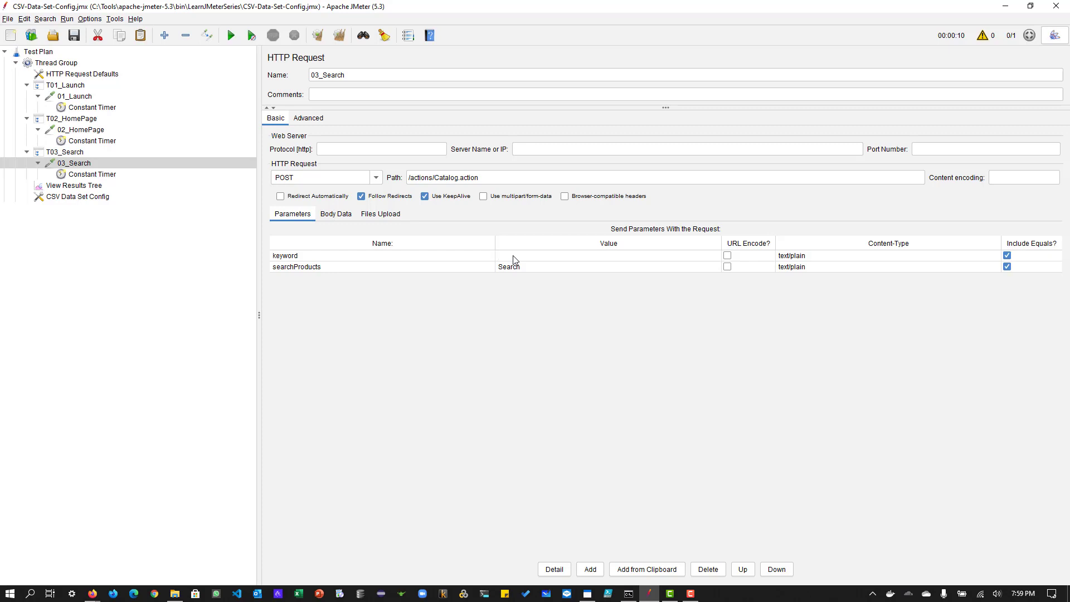
{"action": "type", "text": "fish"}
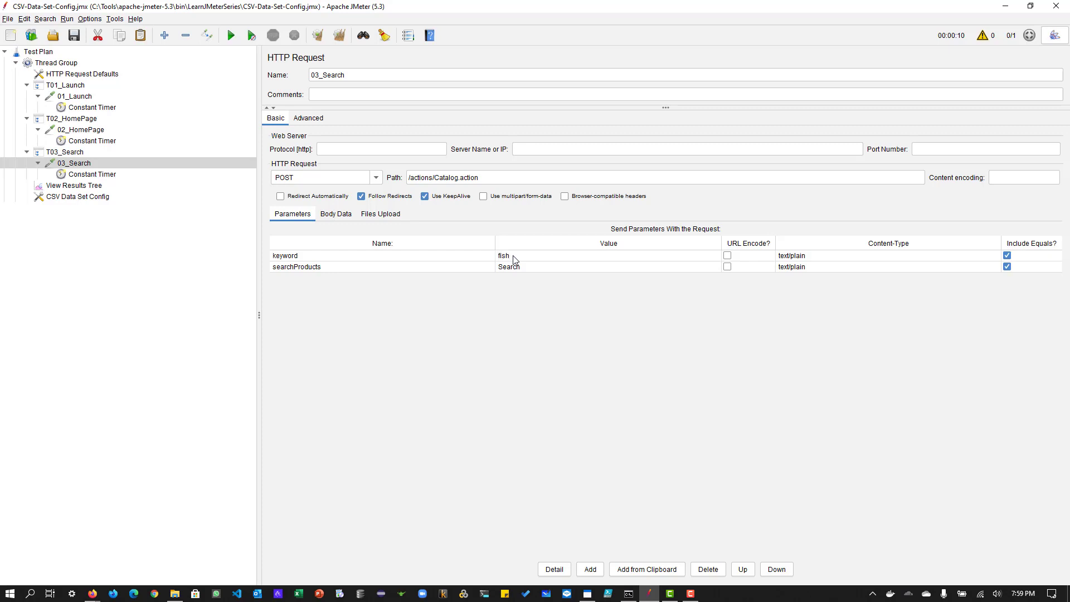
{"action": "type", "text": "cat"}
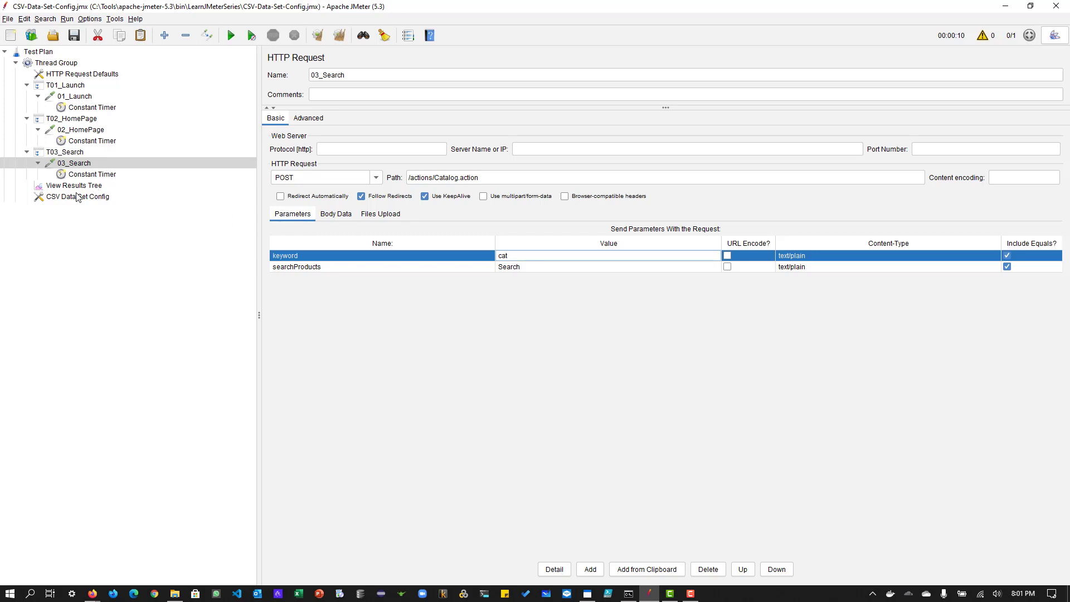
Point the CSV Data Set Config's filename at ./LearnJMeterSeries/PetSearch.csv
{"action": "left_click", "coordinate": [78, 196]}
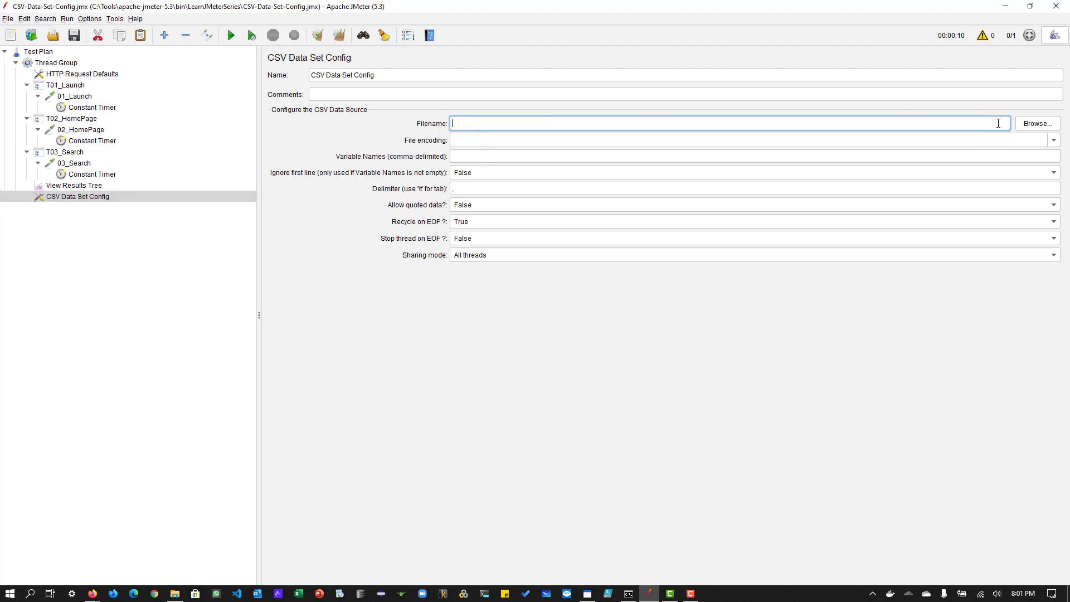
{"action": "left_click", "coordinate": [1036, 123]}
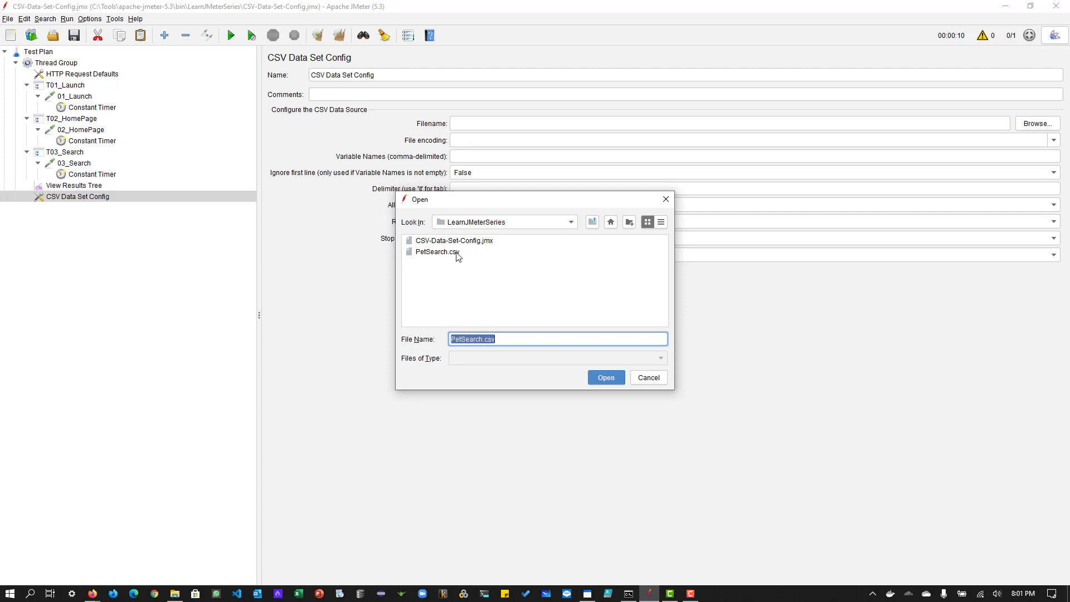
{"action": "mouse_move", "coordinate": [450, 257]}
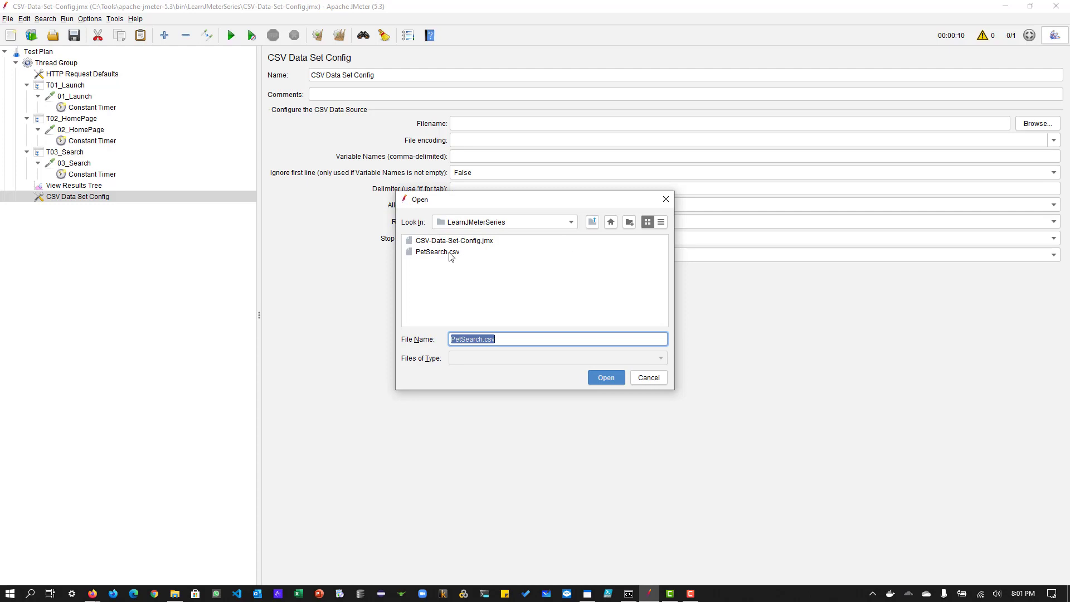
{"action": "left_click", "coordinate": [437, 251]}
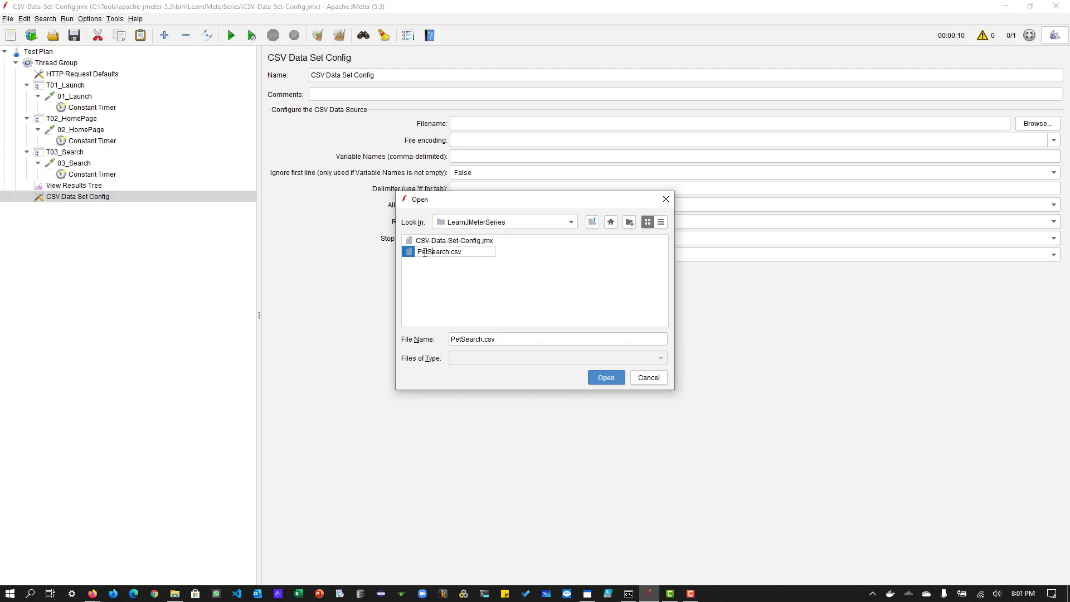
{"action": "left_click", "coordinate": [604, 378]}
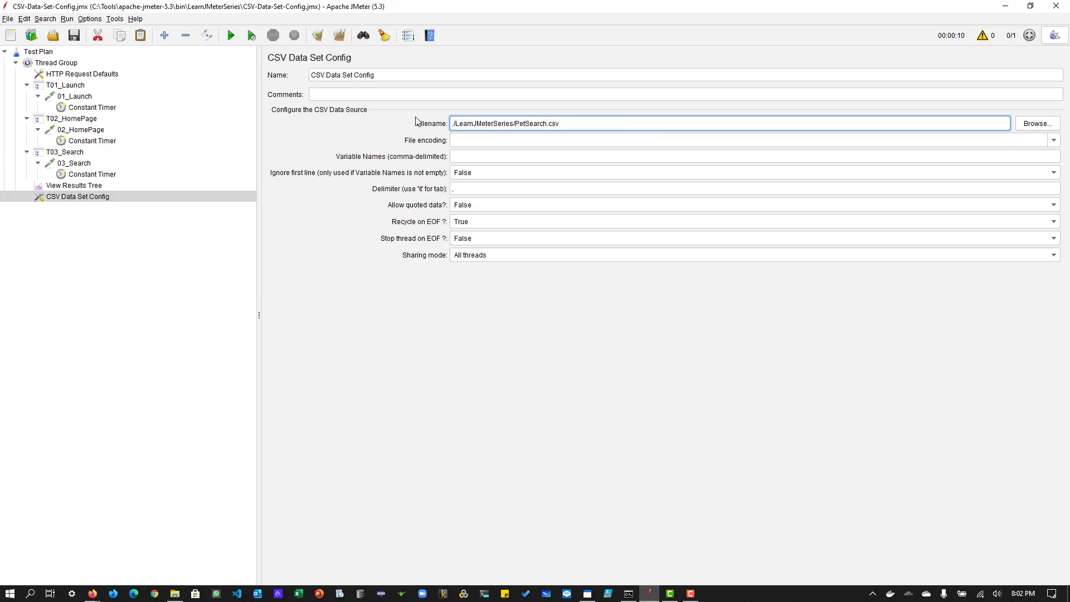
Name the CSV variable P_Name and set Ignore first line to True
{"action": "double_click", "coordinate": [536, 124]}
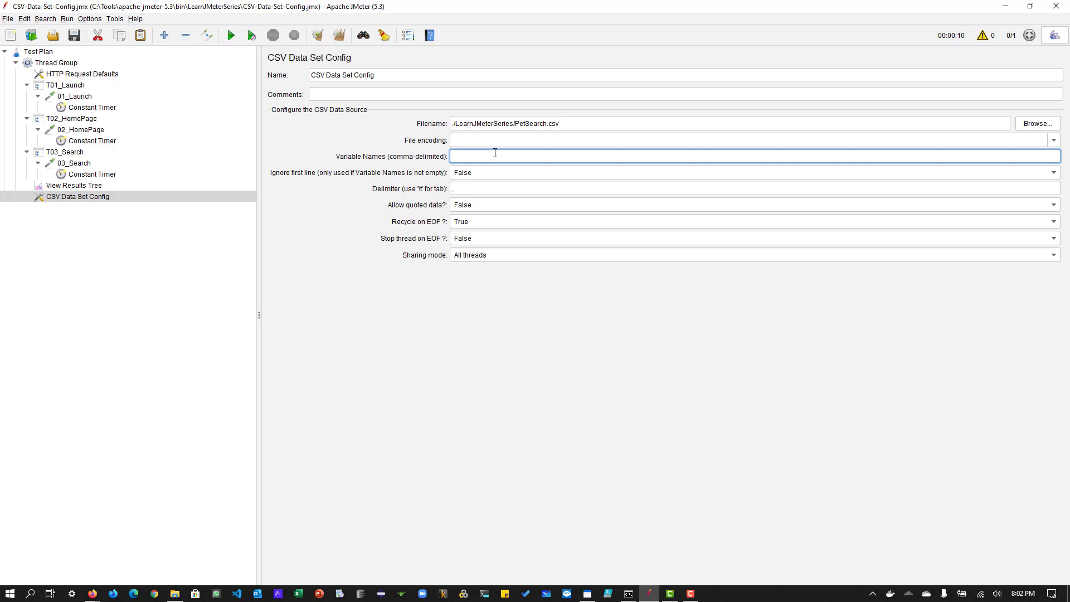
{"action": "type", "text": "P"}
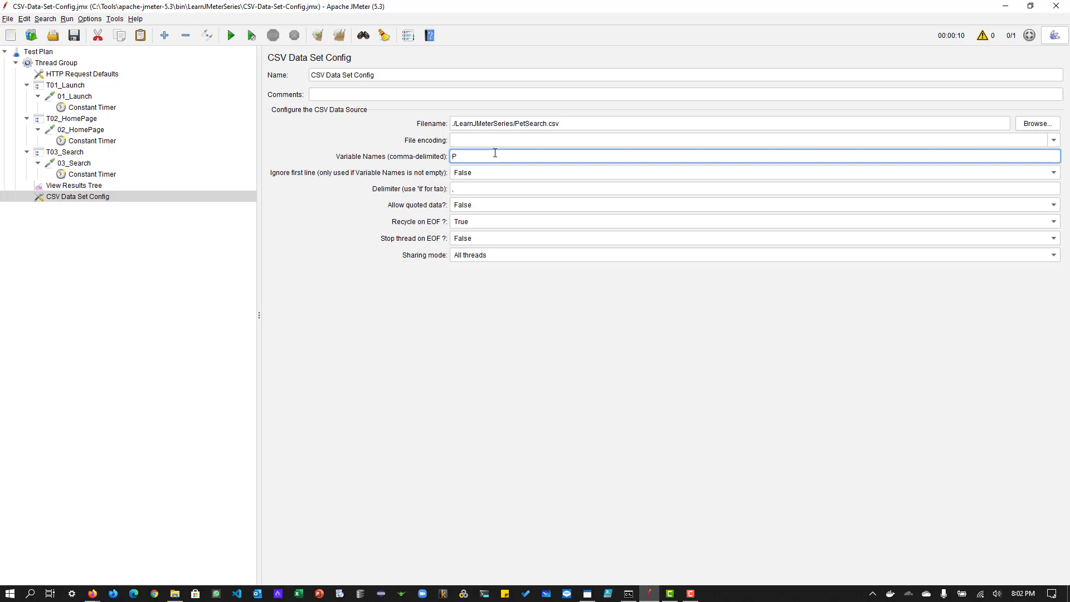
{"action": "type", "text": "_N"}
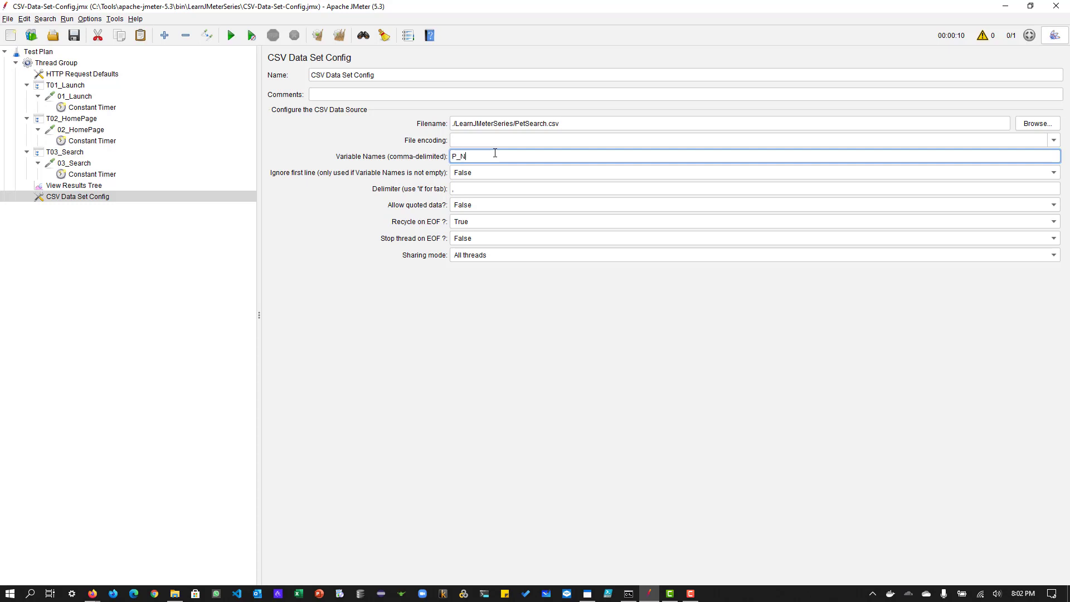
{"action": "type", "text": "ame"}
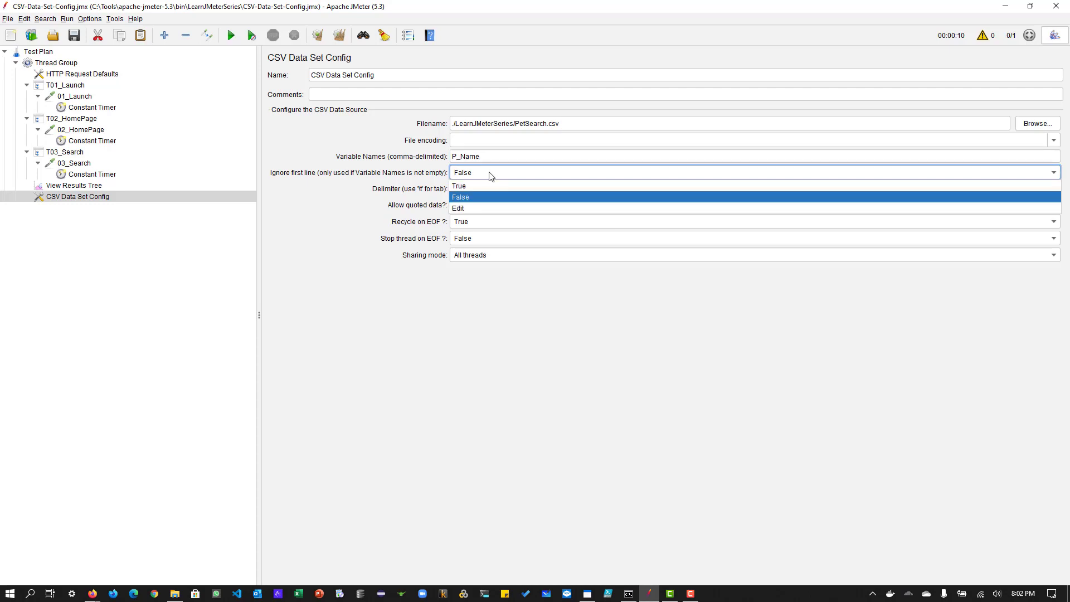
{"action": "left_click", "coordinate": [460, 196]}
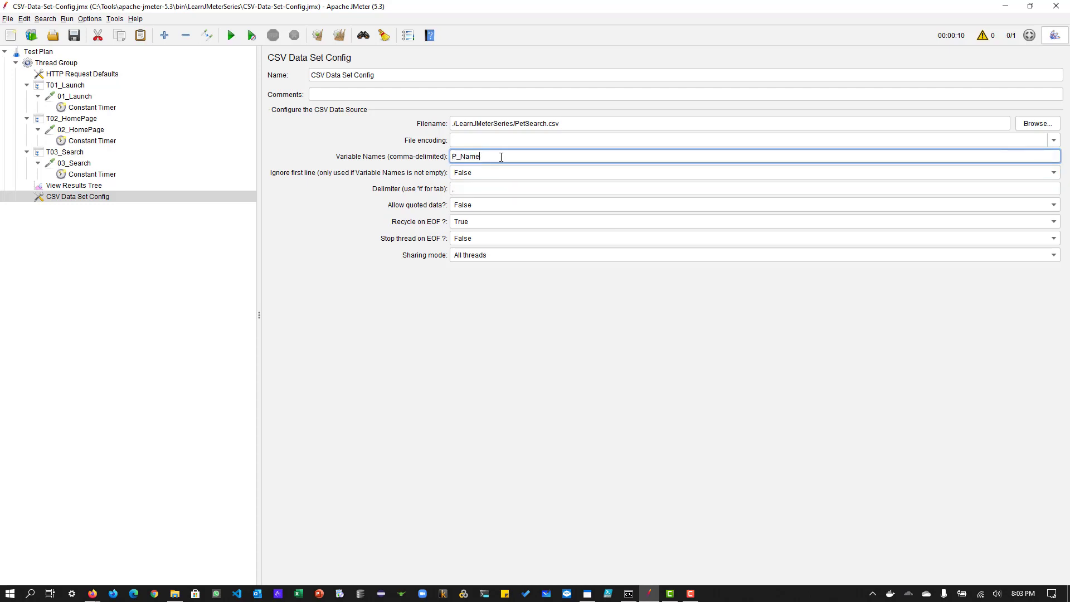
{"action": "mouse_move", "coordinate": [445, 173]}
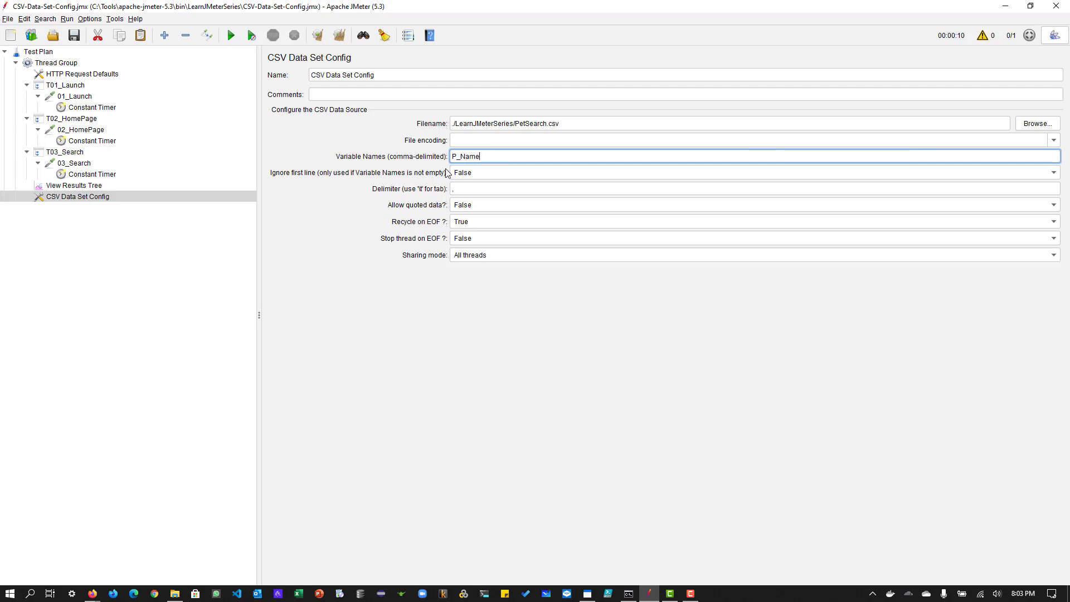
{"action": "left_click", "coordinate": [1051, 172]}
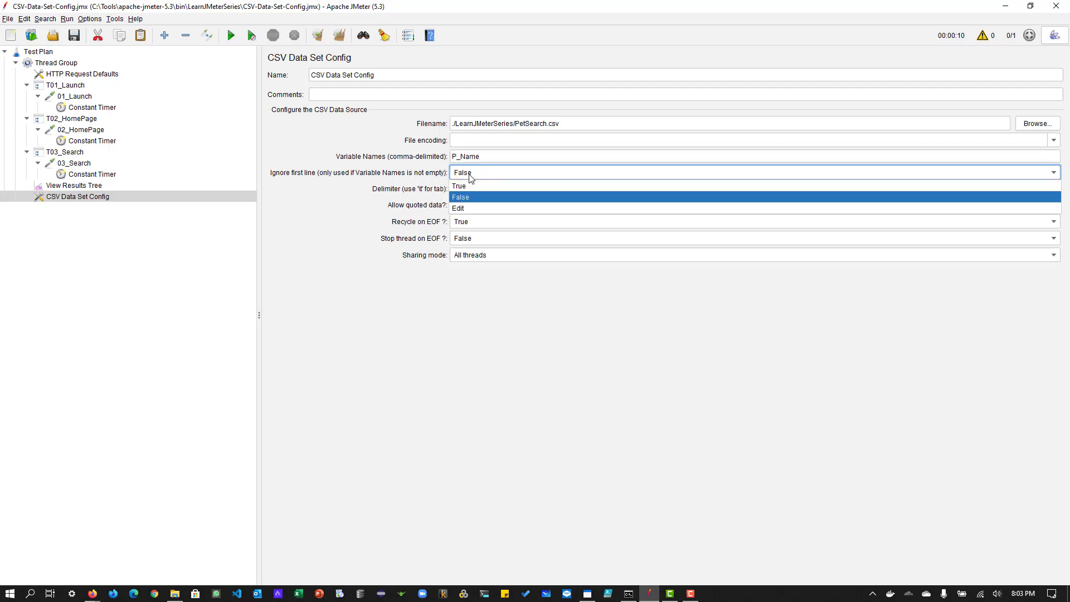
{"action": "left_click", "coordinate": [463, 196]}
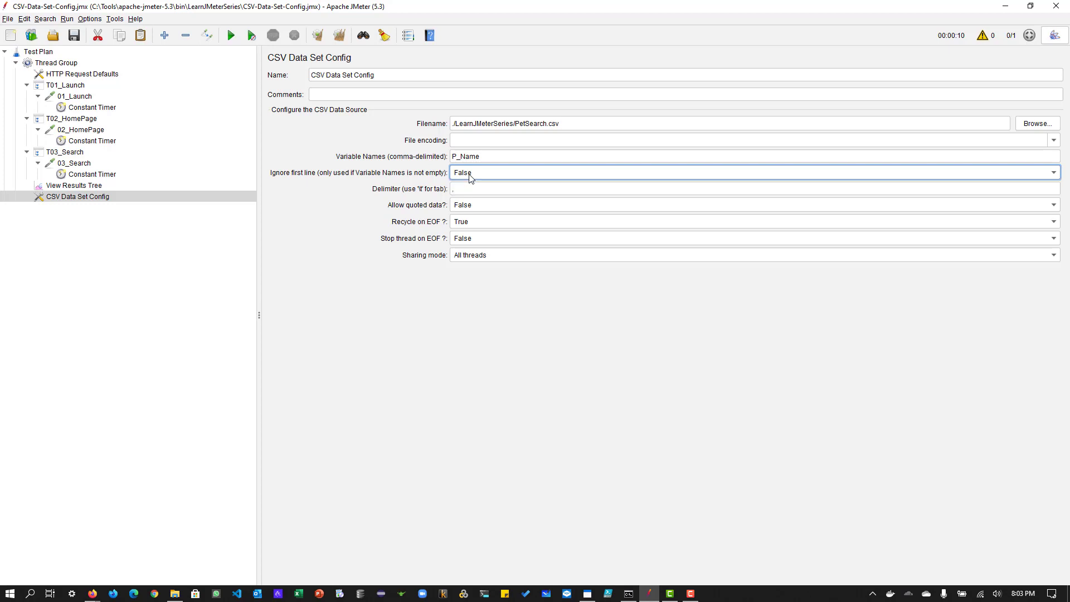
{"action": "mouse_move", "coordinate": [364, 182]}
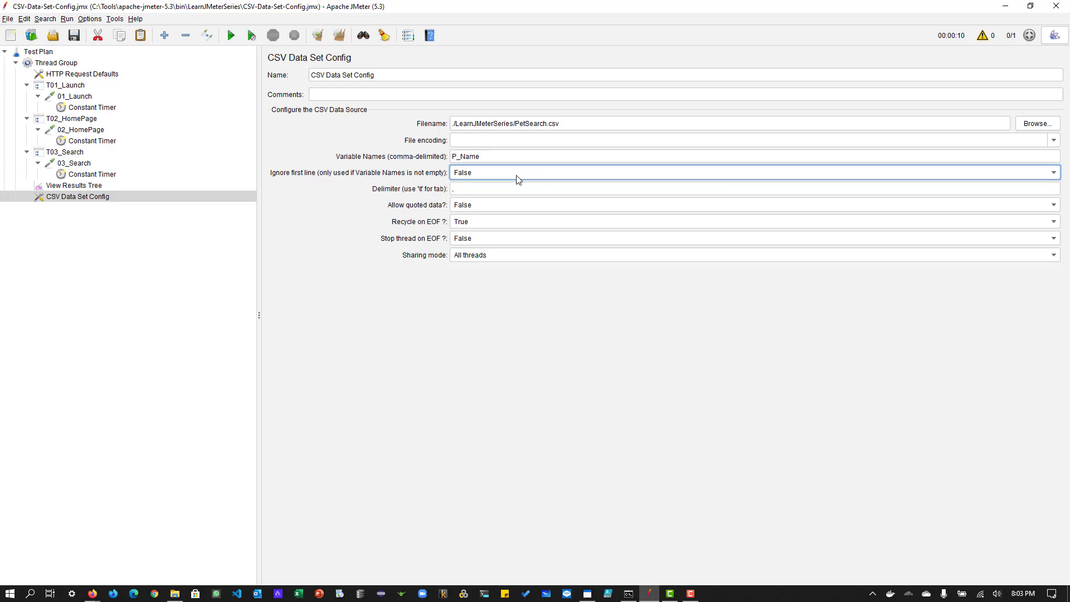
{"action": "left_click", "coordinate": [751, 172]}
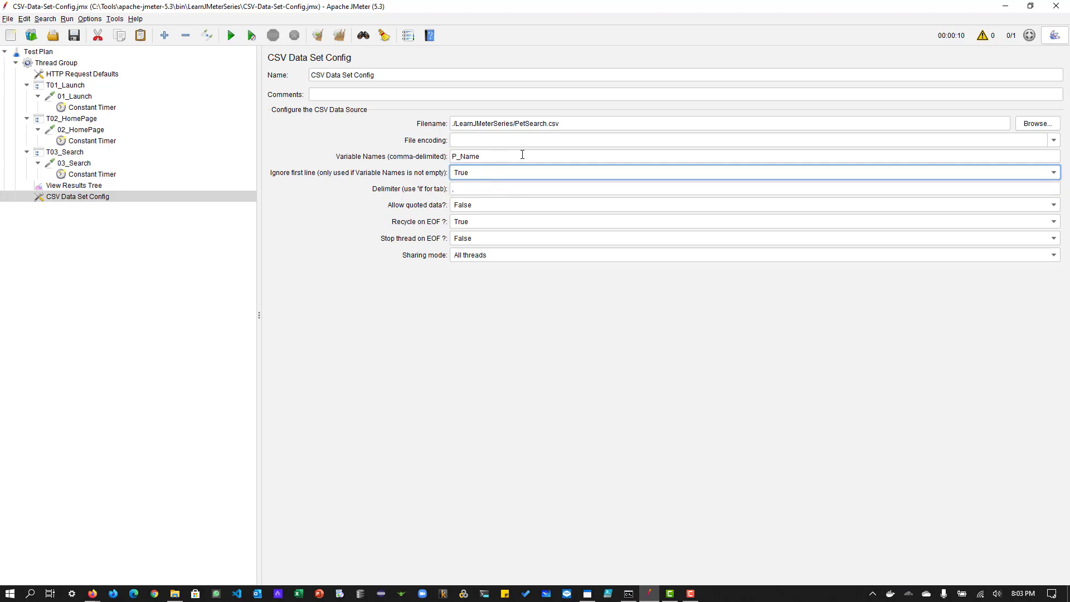
Browse for PetSearch.csv so the filename holds its full C:/Tools/... path, keeping first-line skip on
{"action": "double_click", "coordinate": [466, 156]}
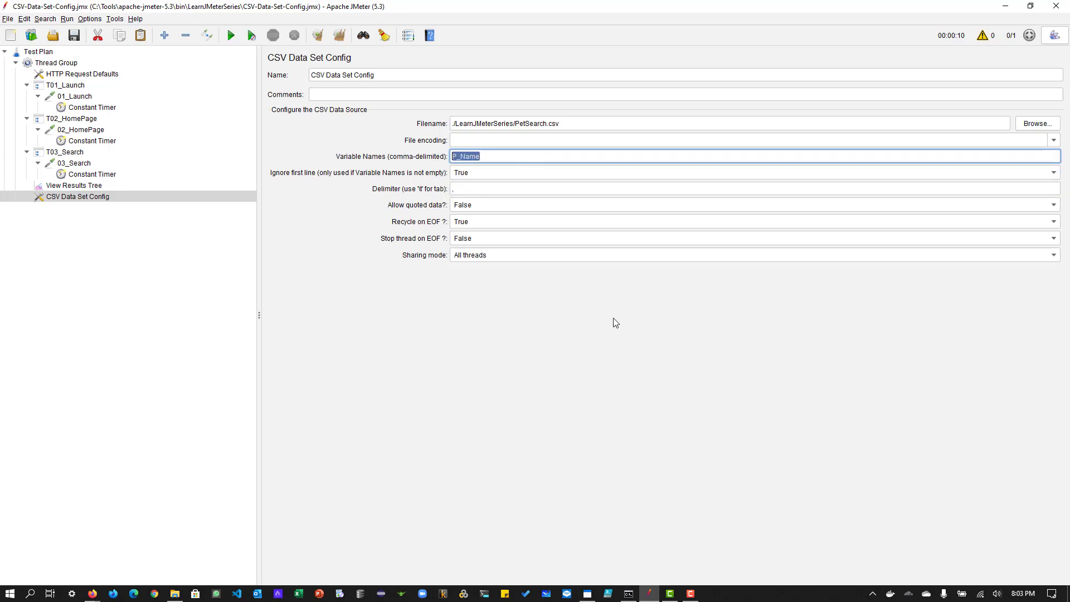
{"action": "mouse_move", "coordinate": [553, 414]}
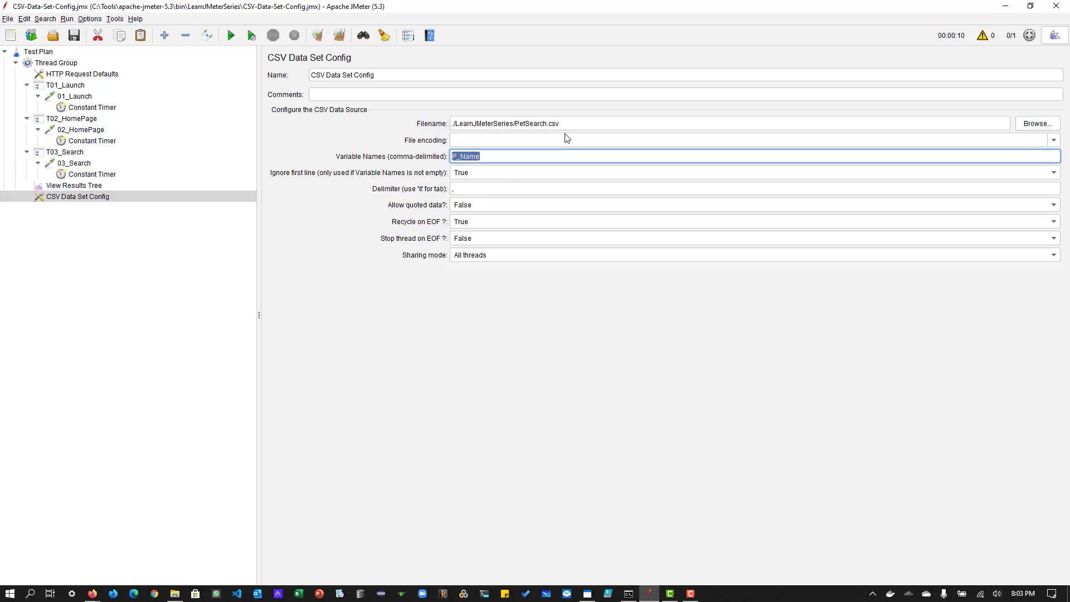
{"action": "left_click", "coordinate": [1036, 124]}
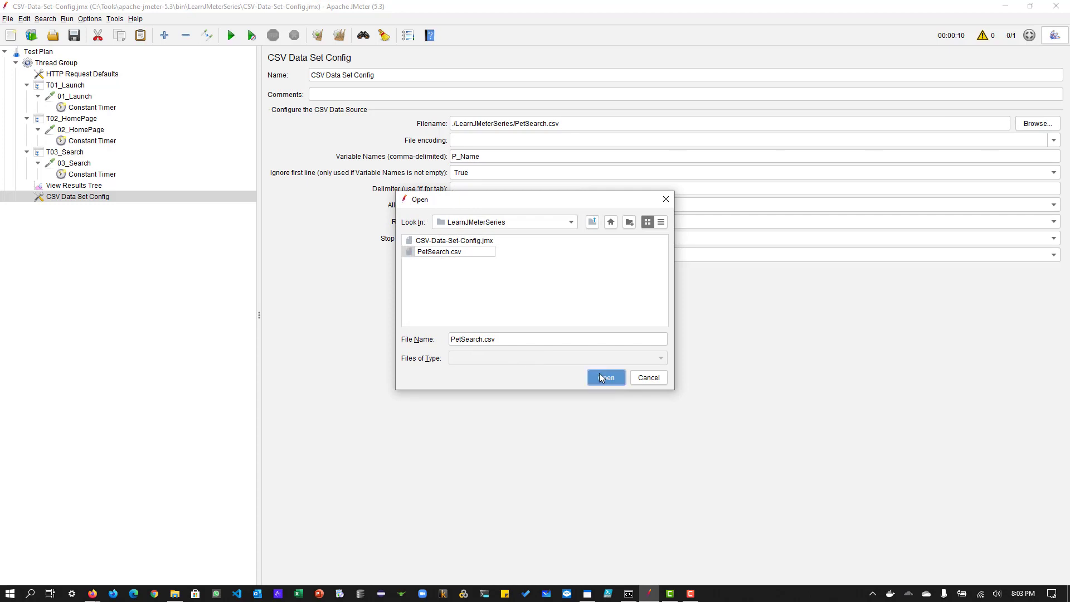
{"action": "left_click", "coordinate": [604, 378]}
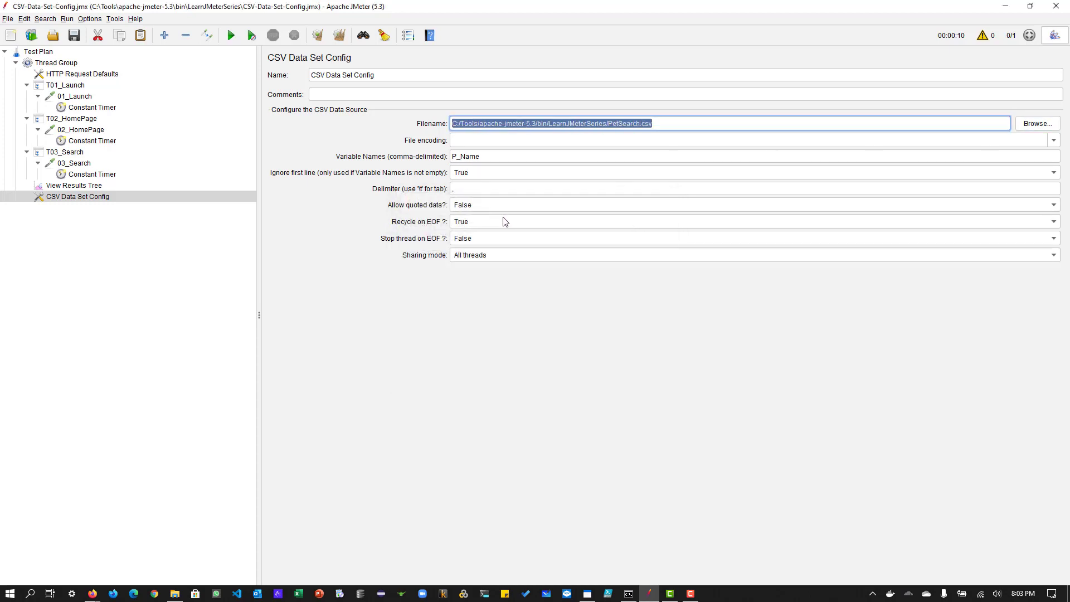
{"action": "type", "text": "cmd"}
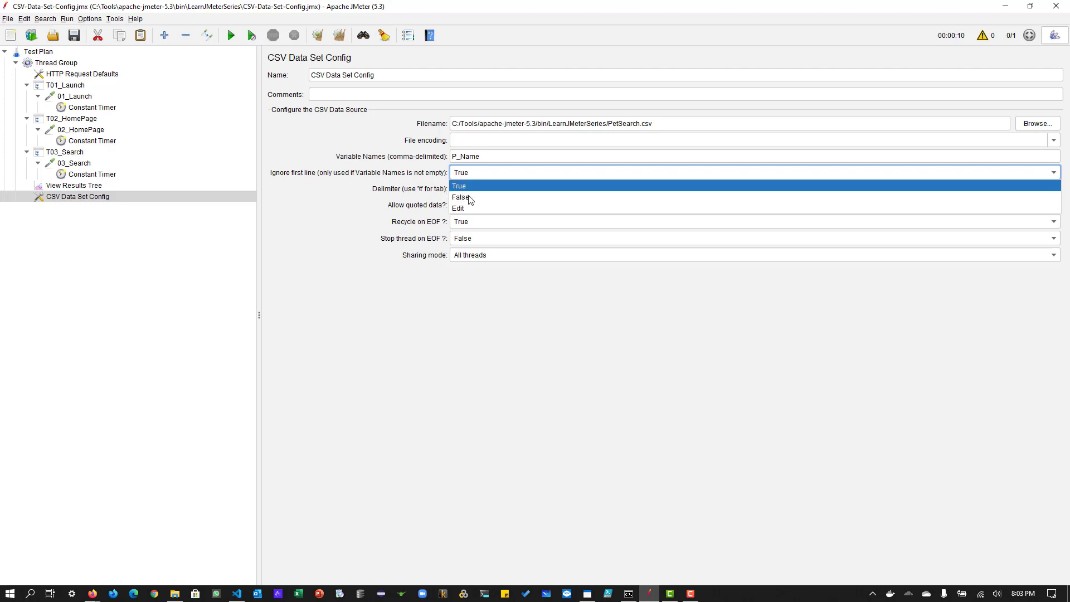
{"action": "left_click", "coordinate": [460, 186]}
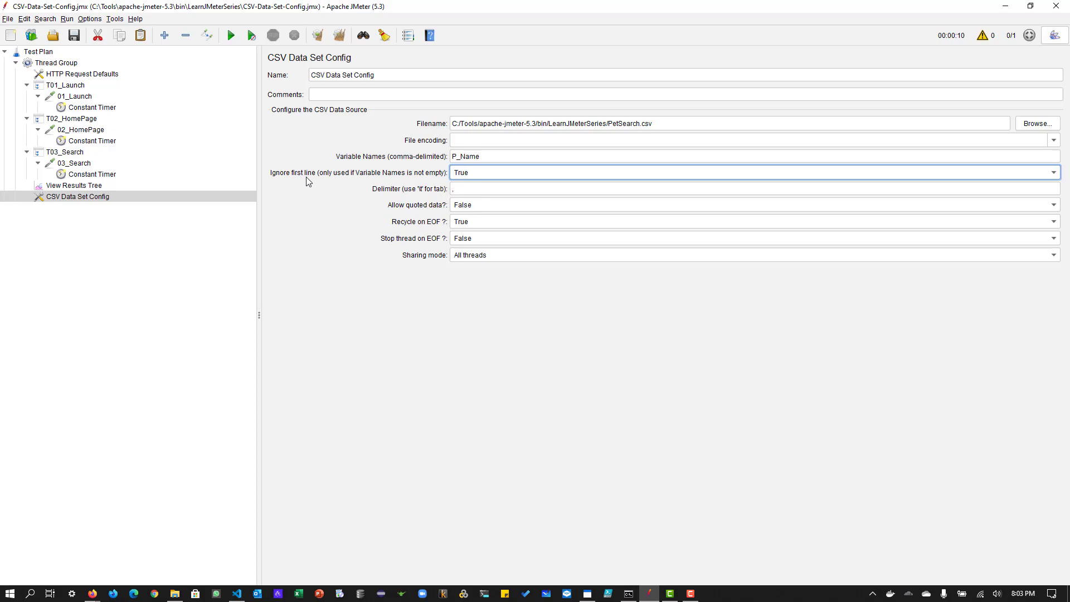
{"action": "left_click", "coordinate": [235, 592]}
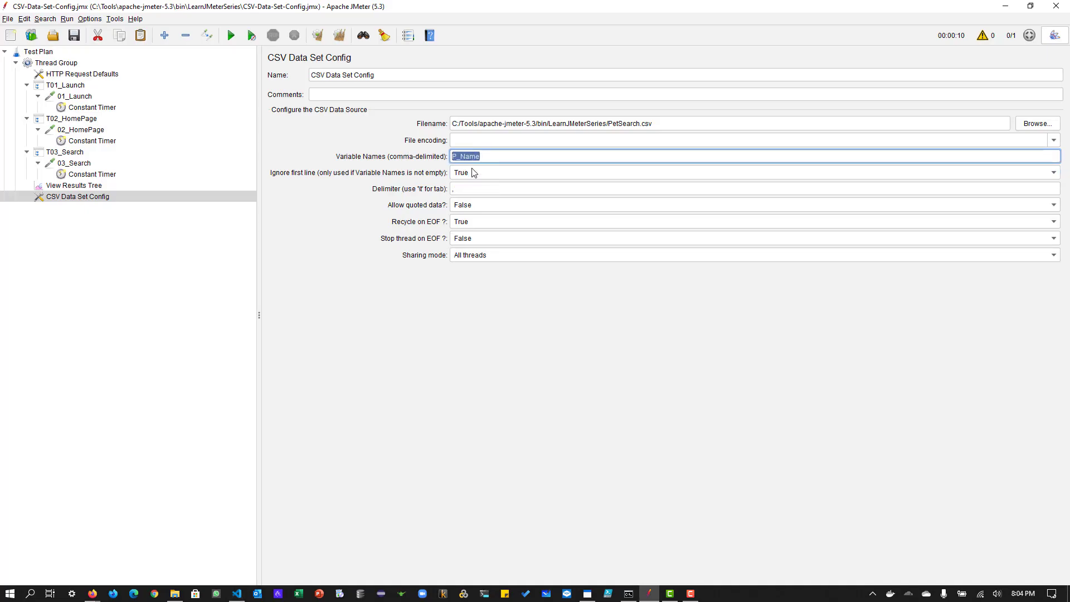
Inspect PetSearch.csv rows angelfish, cat, dog, bird, bulldog in VS Code and return to JMeter
{"action": "left_click", "coordinate": [750, 171]}
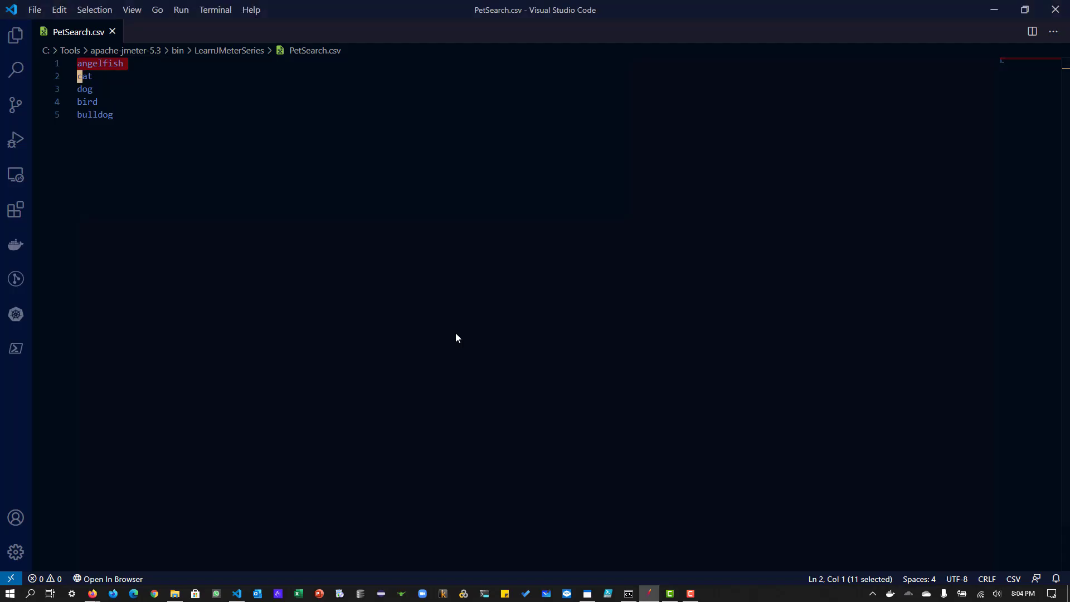
{"action": "type", "text": "P_Name"}
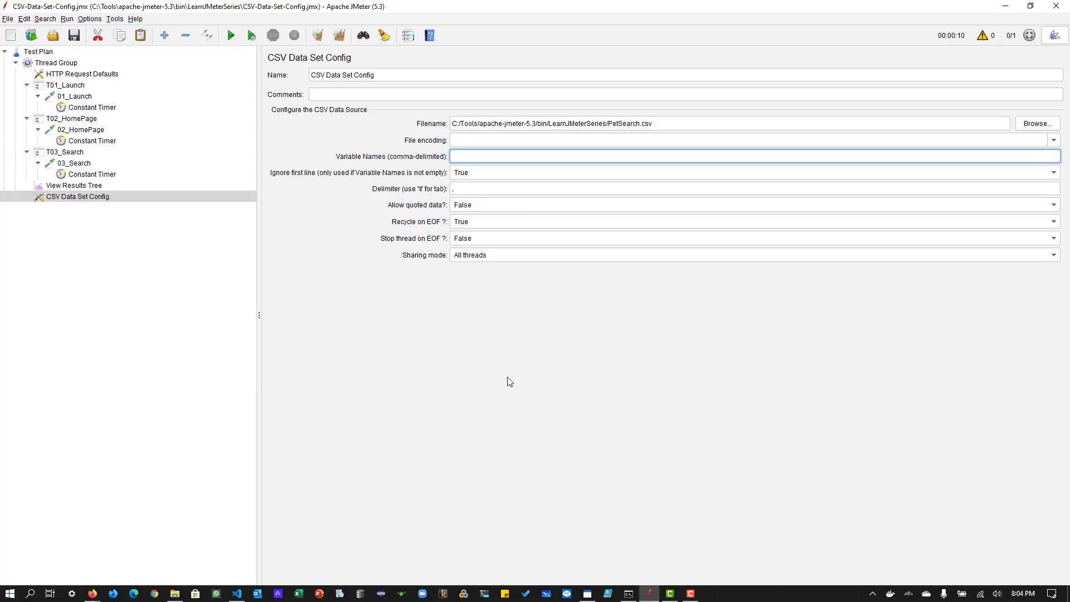
{"action": "mouse_move", "coordinate": [368, 386]}
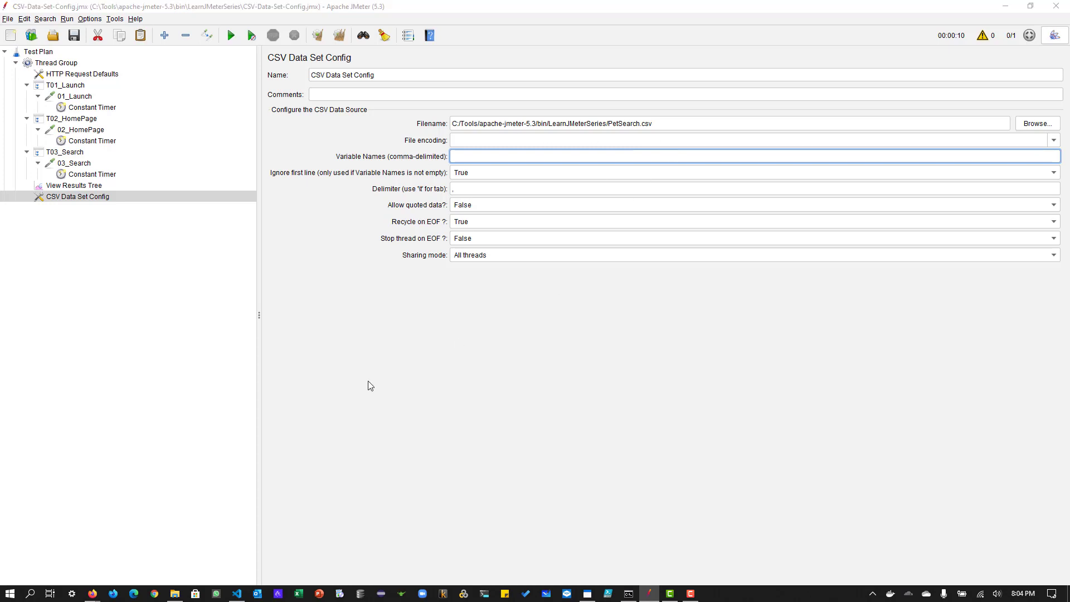
Re-enter P_Name as Variable Names, set Ignore first line False and delimiter comma
{"action": "left_click", "coordinate": [235, 592]}
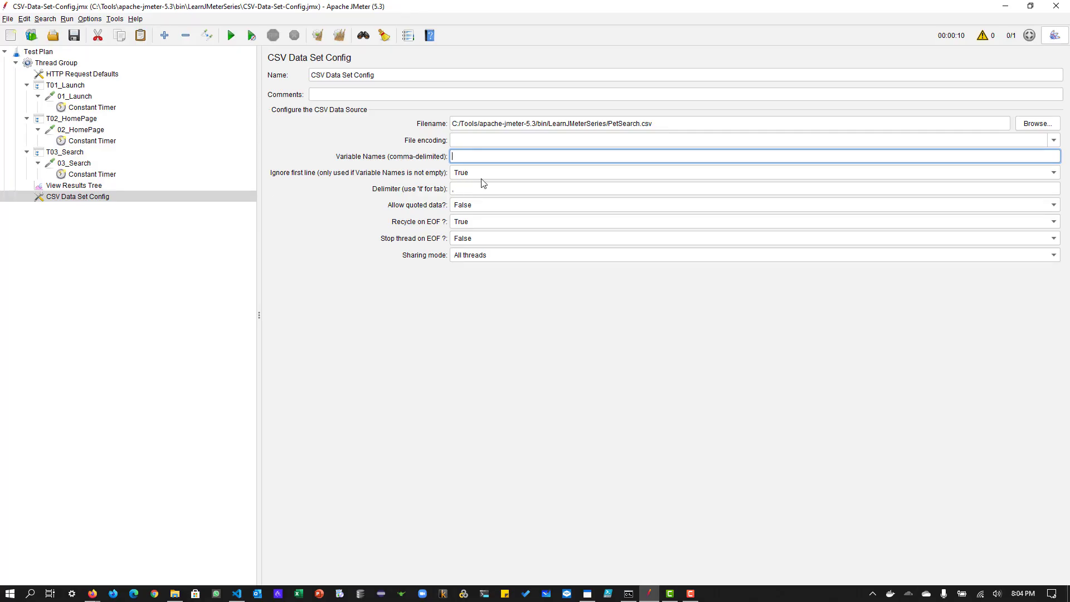
{"action": "type", "text": "P_Name"}
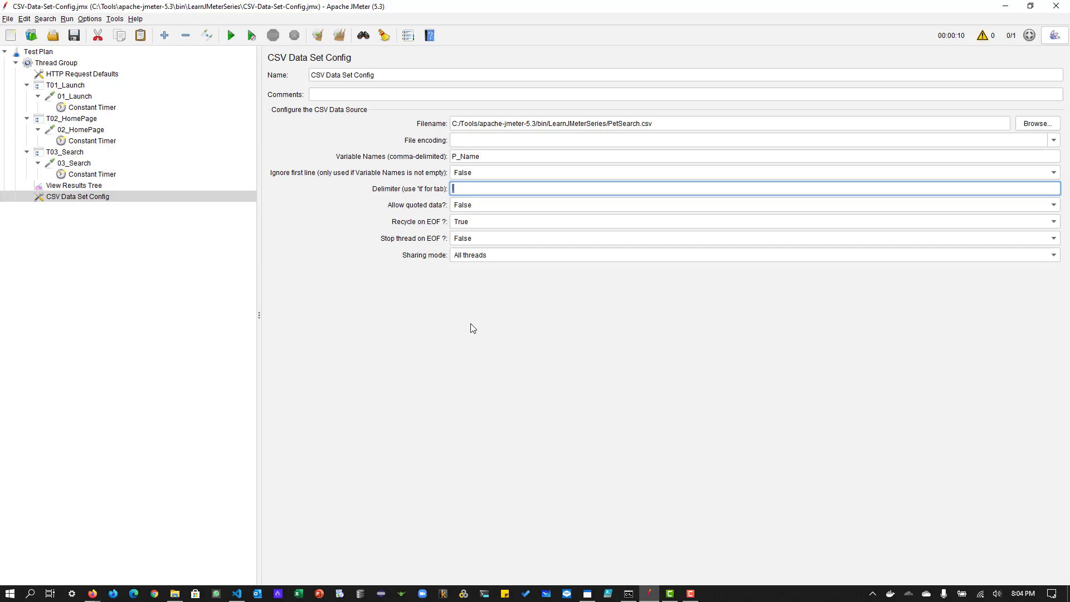
{"action": "mouse_move", "coordinate": [484, 363]}
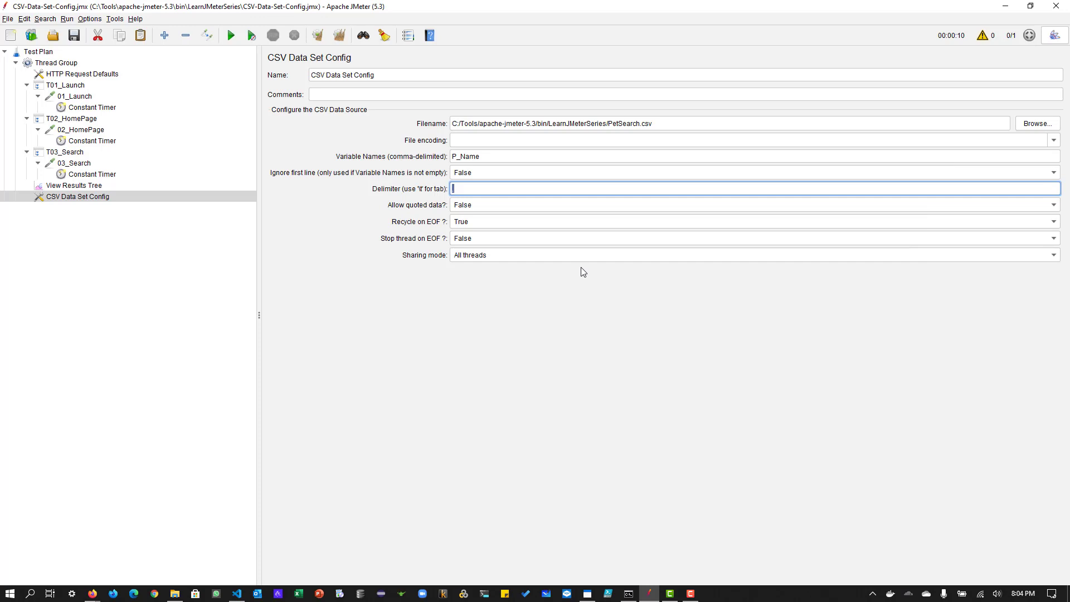
{"action": "type", "text": ","}
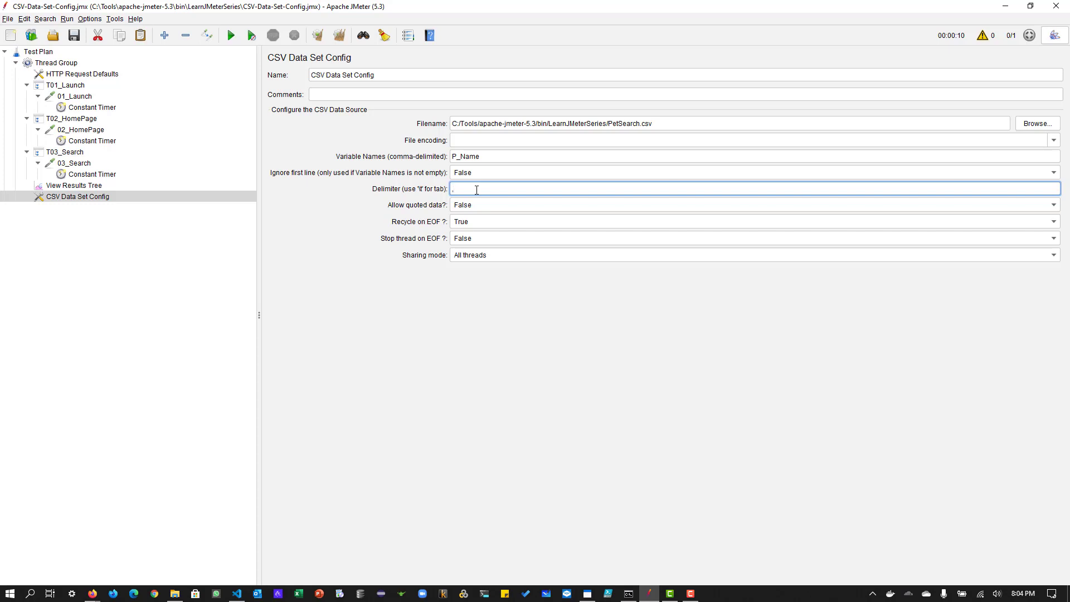
{"action": "mouse_move", "coordinate": [487, 206]}
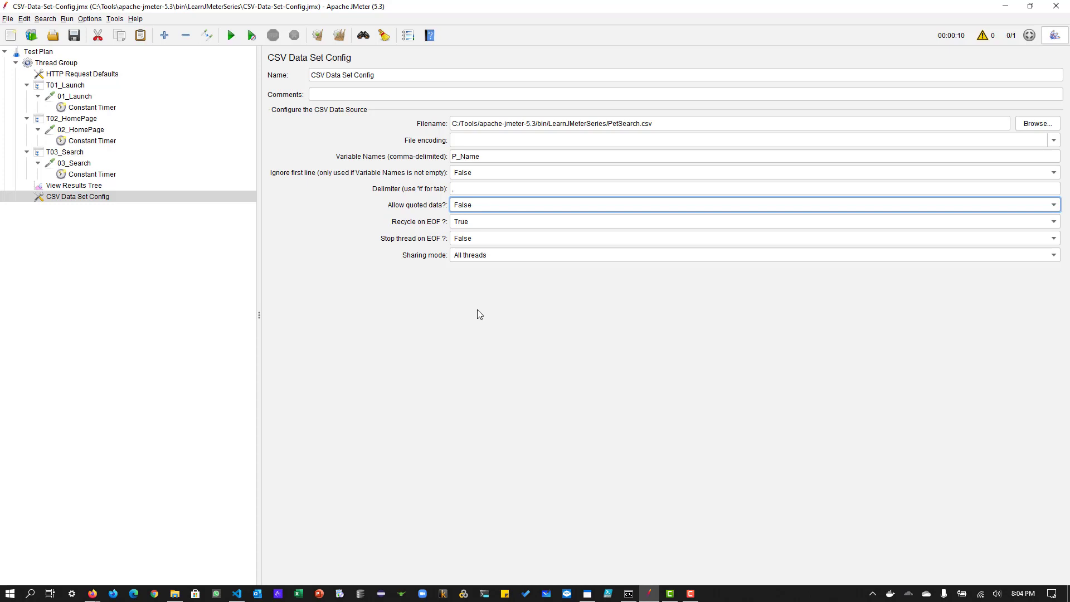
{"action": "mouse_move", "coordinate": [288, 386]}
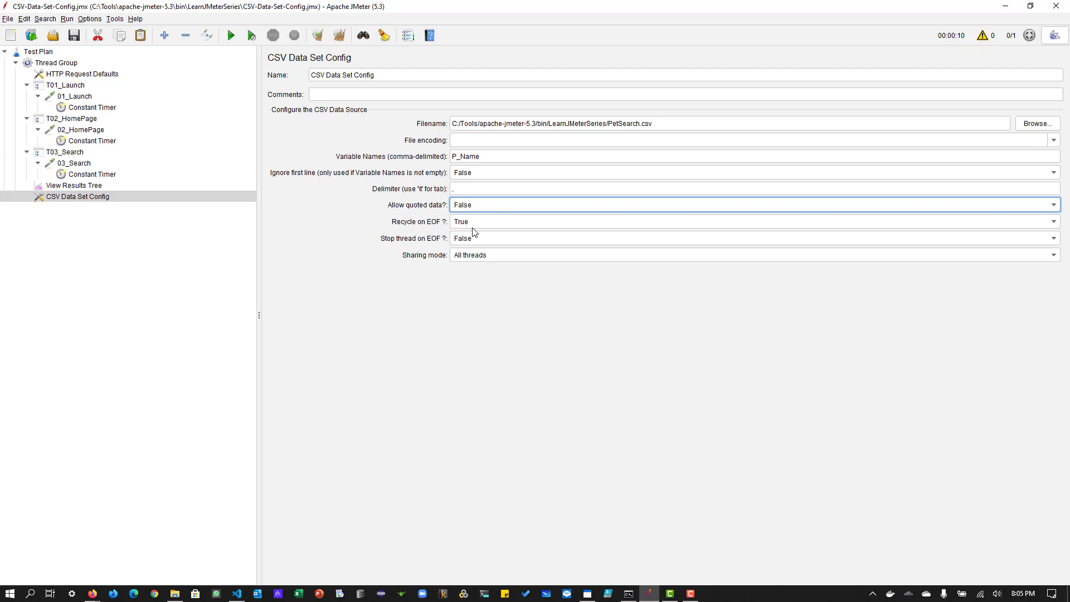
{"action": "mouse_move", "coordinate": [435, 225]}
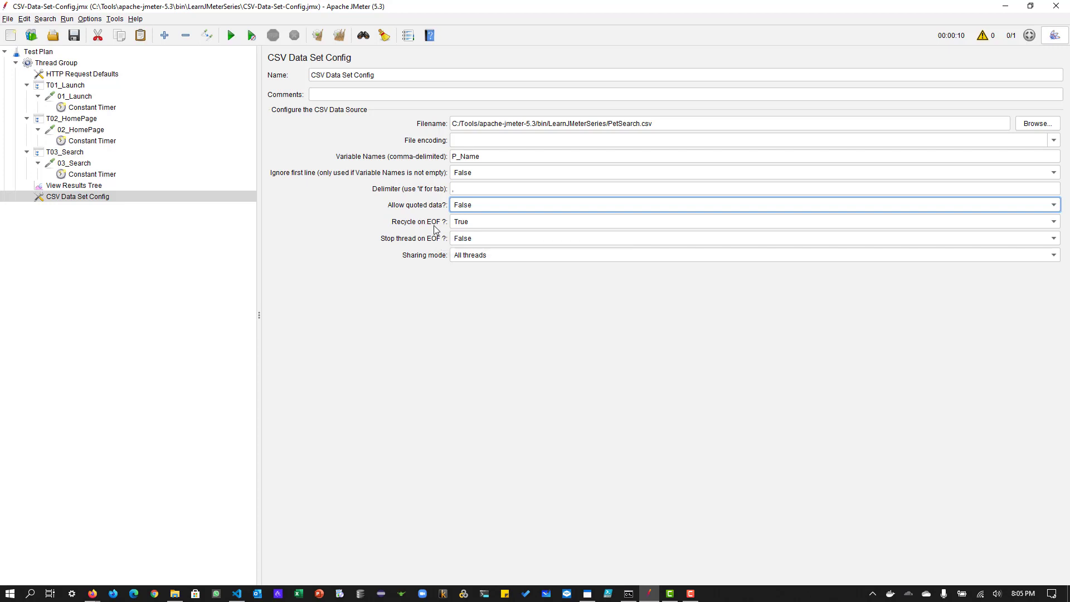
Set Stop thread on EOF to False and Sharing mode to All threads
{"action": "left_click", "coordinate": [235, 592]}
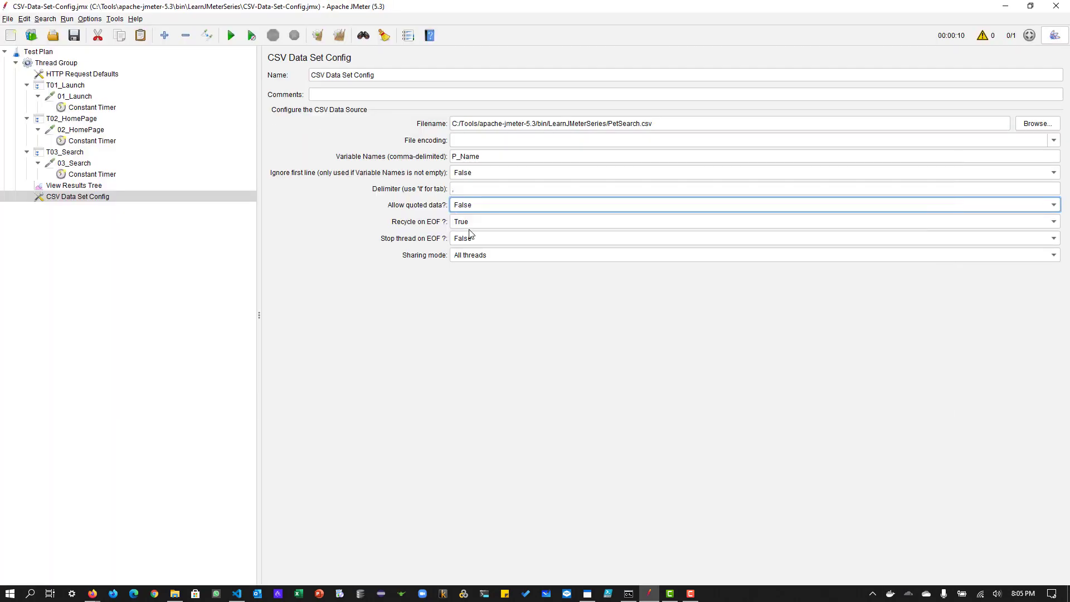
{"action": "left_click", "coordinate": [751, 239]}
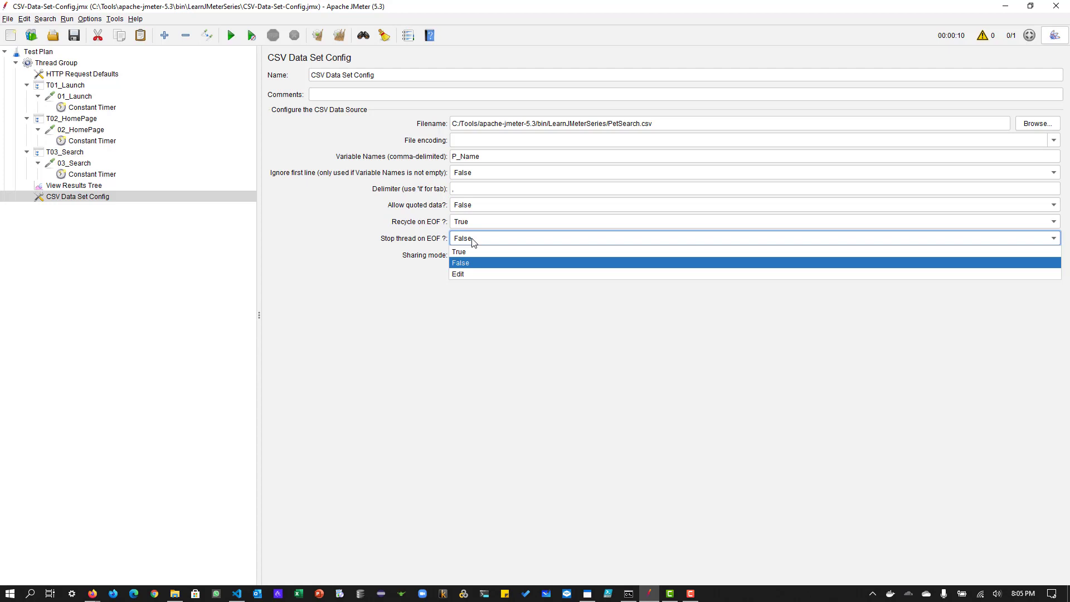
{"action": "left_click", "coordinate": [461, 263]}
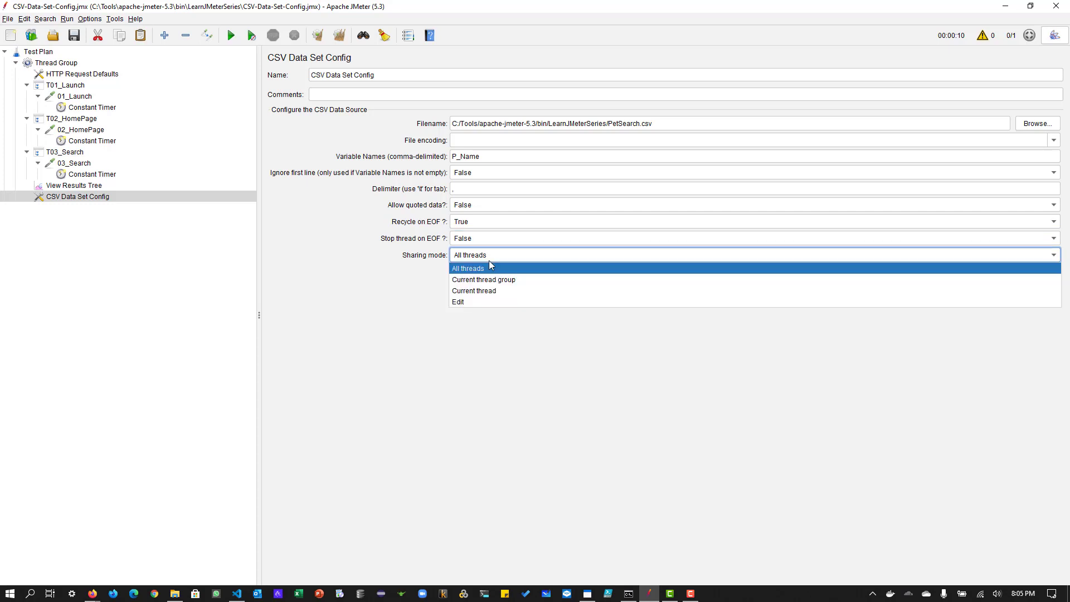
{"action": "left_click", "coordinate": [467, 268]}
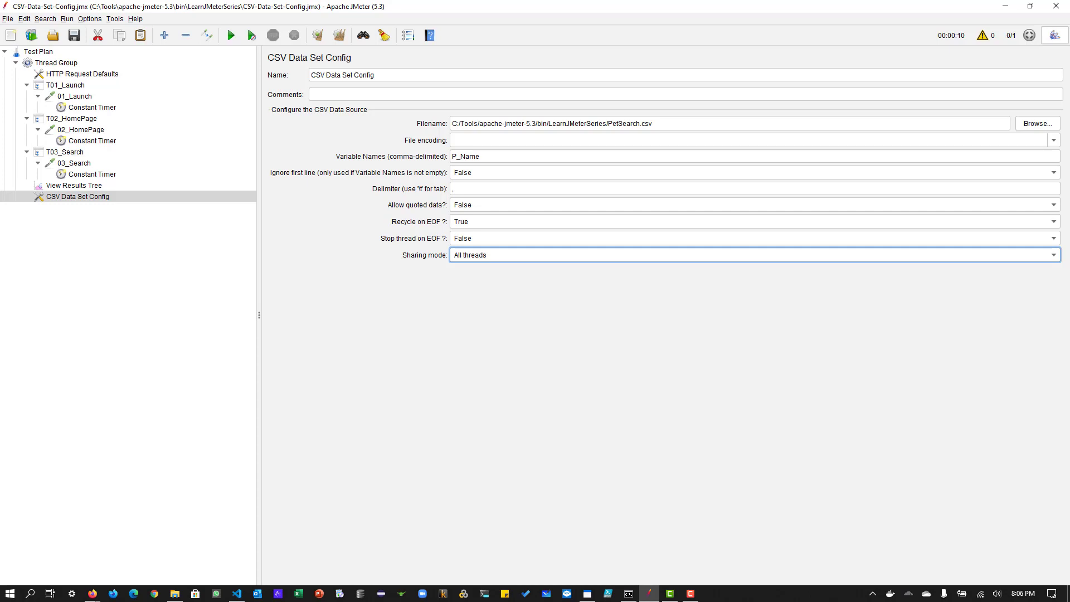
{"action": "mouse_move", "coordinate": [313, 435]}
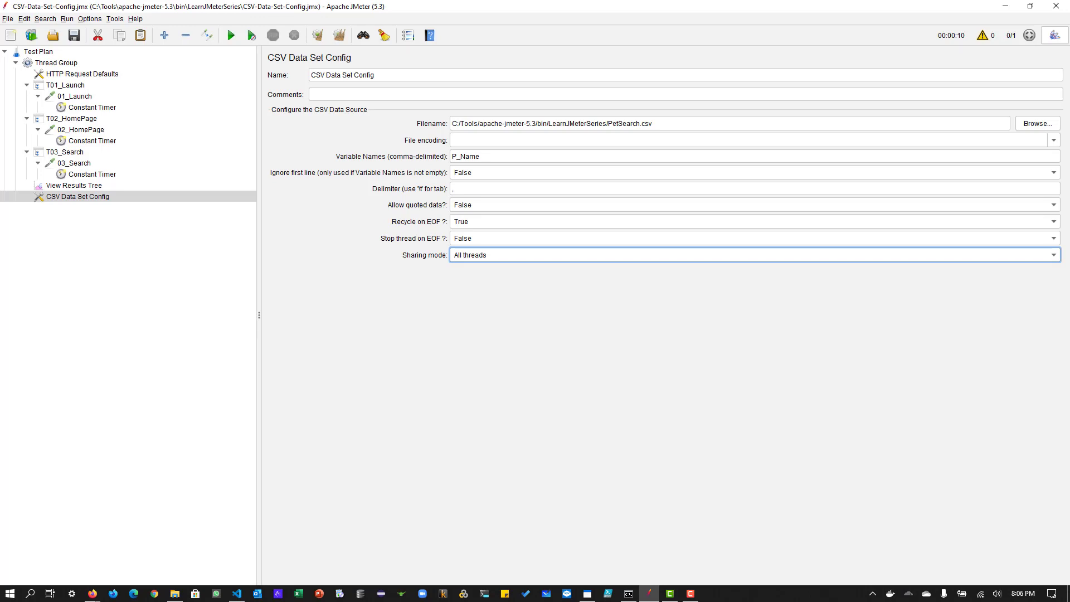
{"action": "mouse_move", "coordinate": [397, 397]}
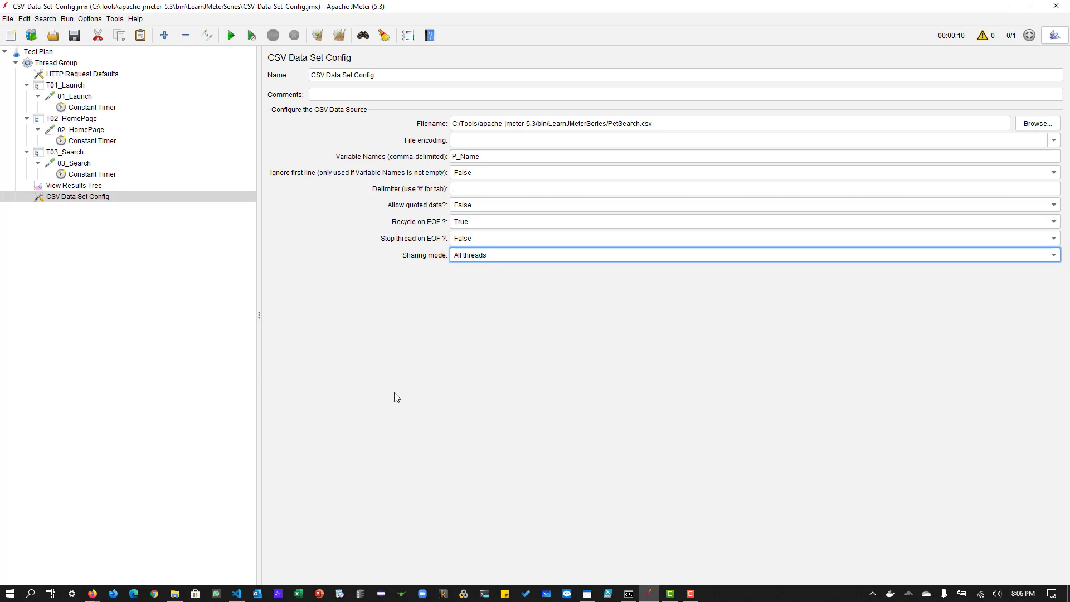
{"action": "mouse_move", "coordinate": [446, 209]}
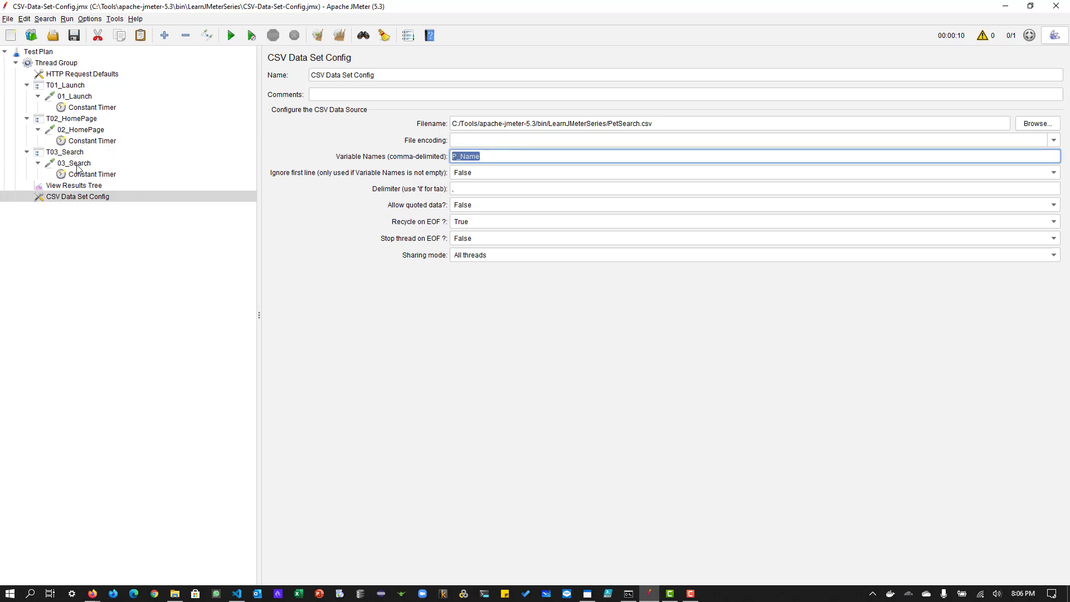
Replace 03_Search's keyword value cat with ${P_Name}
{"action": "left_click", "coordinate": [73, 163]}
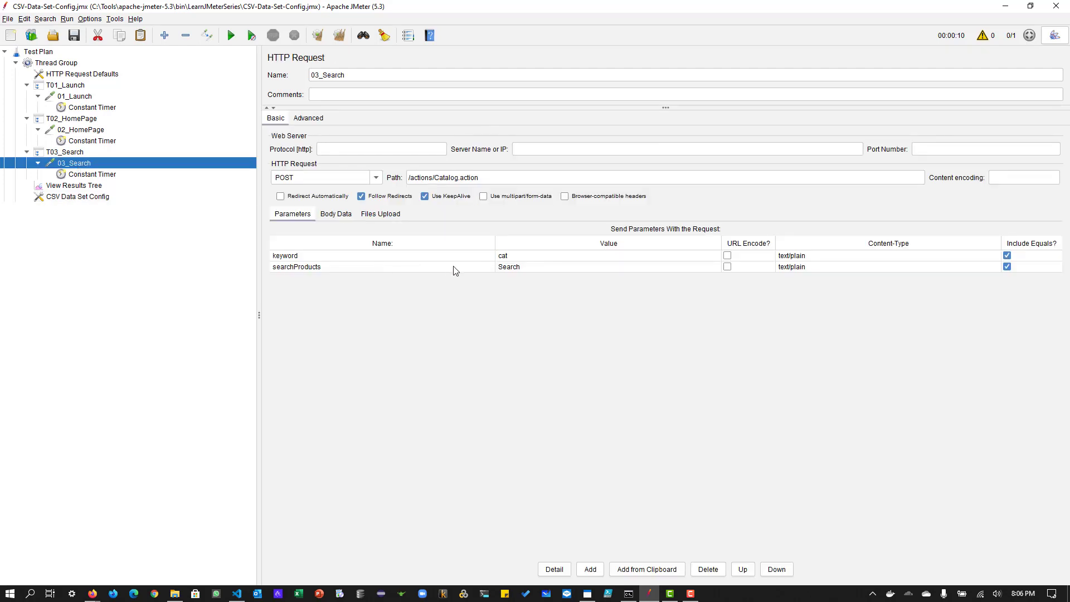
{"action": "double_click", "coordinate": [503, 256]}
{"action": "type", "text": "$"}
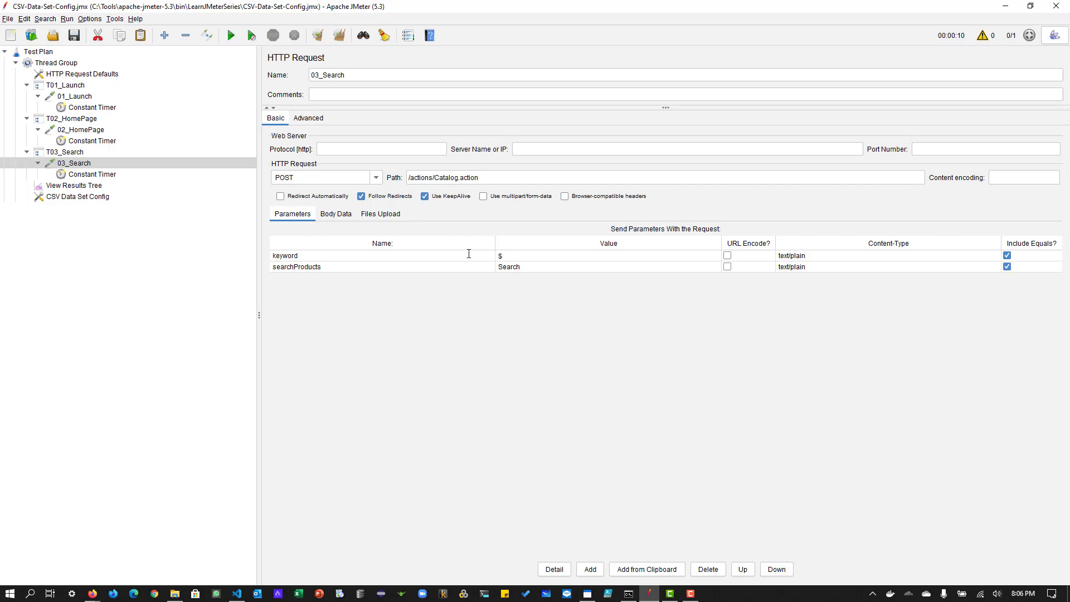
{"action": "type", "text": "{P_Name}"}
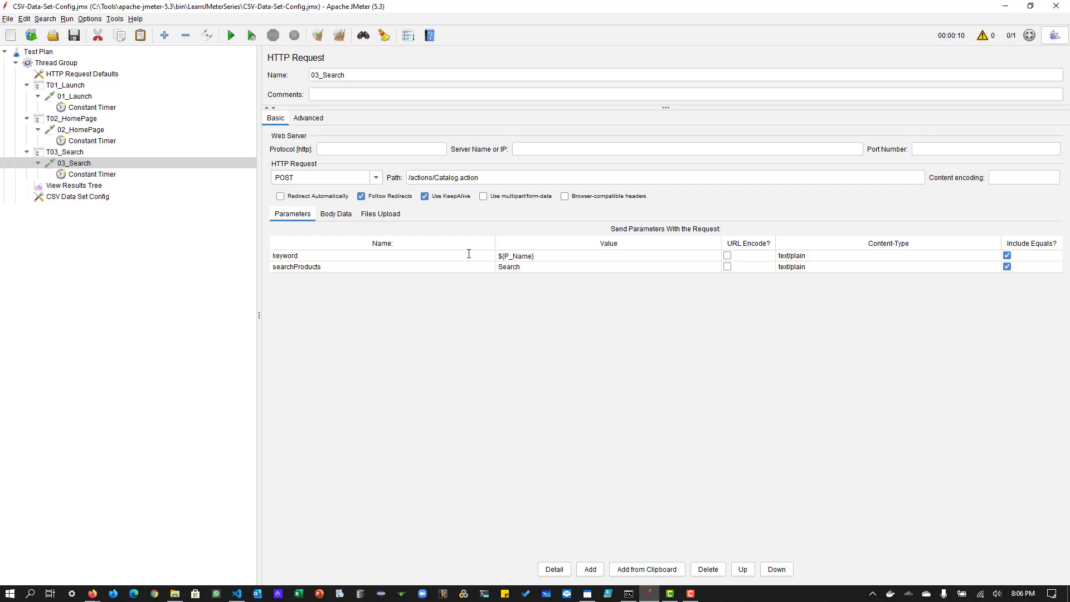
Set the Thread Group to Loop Count 2 instead of Infinite and uncheck Specify Thread lifetime
{"action": "left_click", "coordinate": [55, 62]}
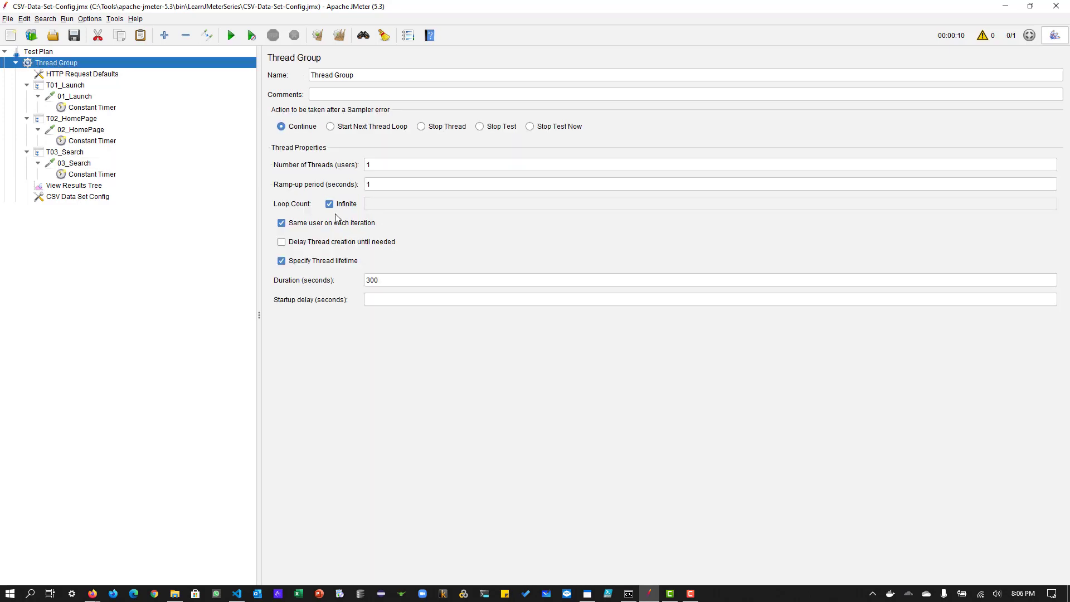
{"action": "left_click", "coordinate": [330, 203]}
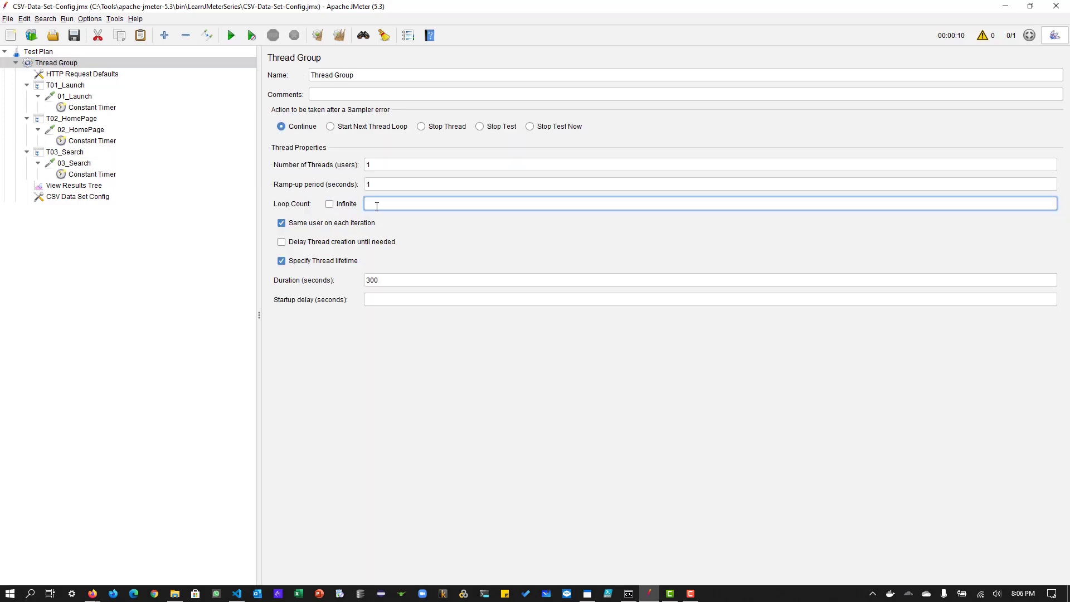
{"action": "type", "text": "2"}
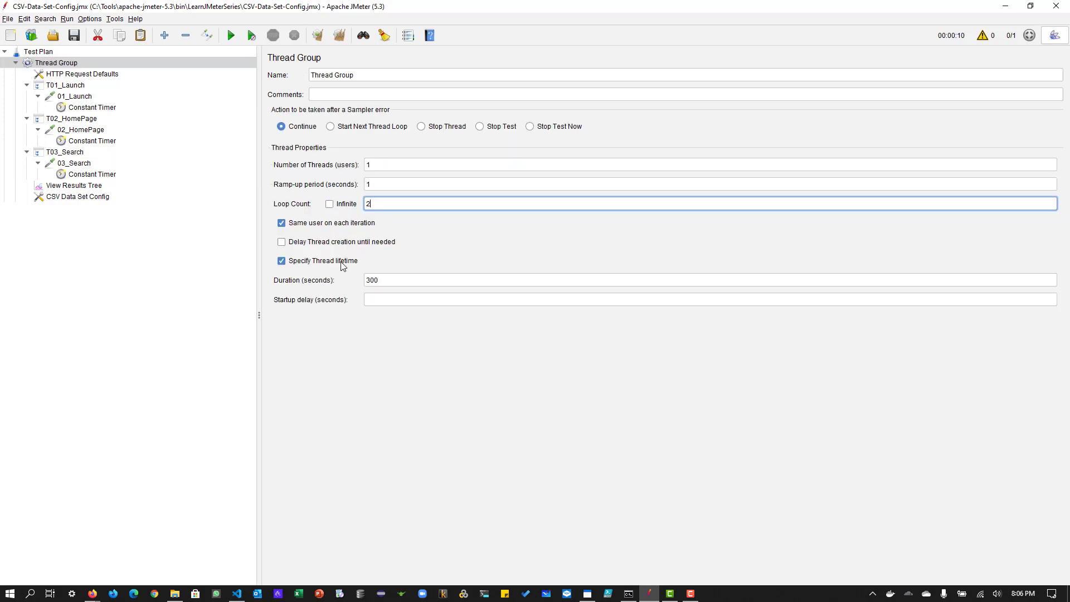
{"action": "left_click", "coordinate": [281, 260]}
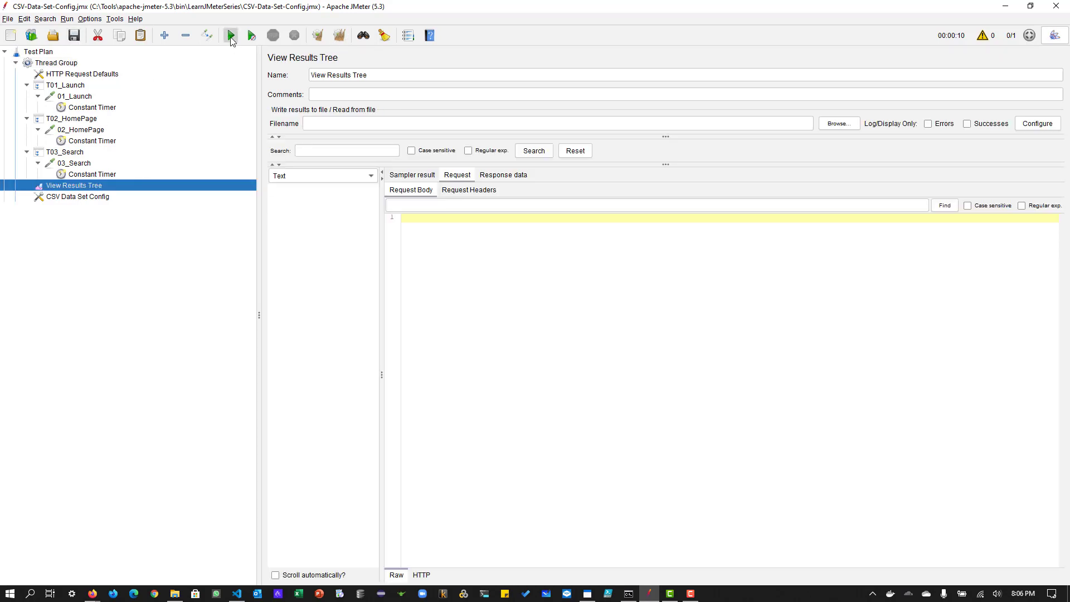
Run the test and check the two T03_Search requests sent keyword=angelfish then keyword=cat
{"action": "left_click", "coordinate": [230, 34]}
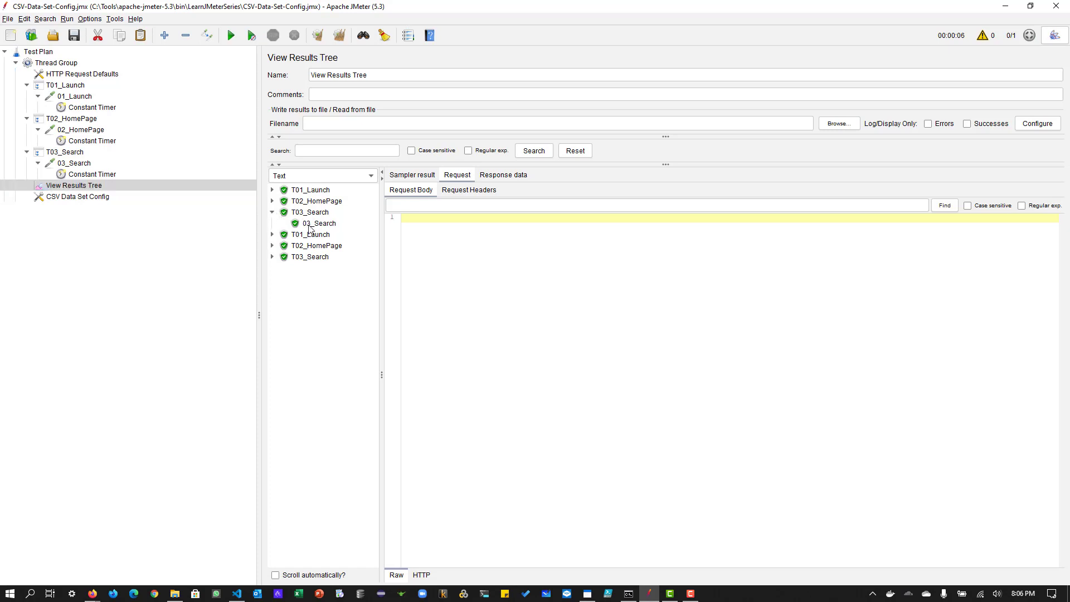
{"action": "left_click", "coordinate": [319, 223]}
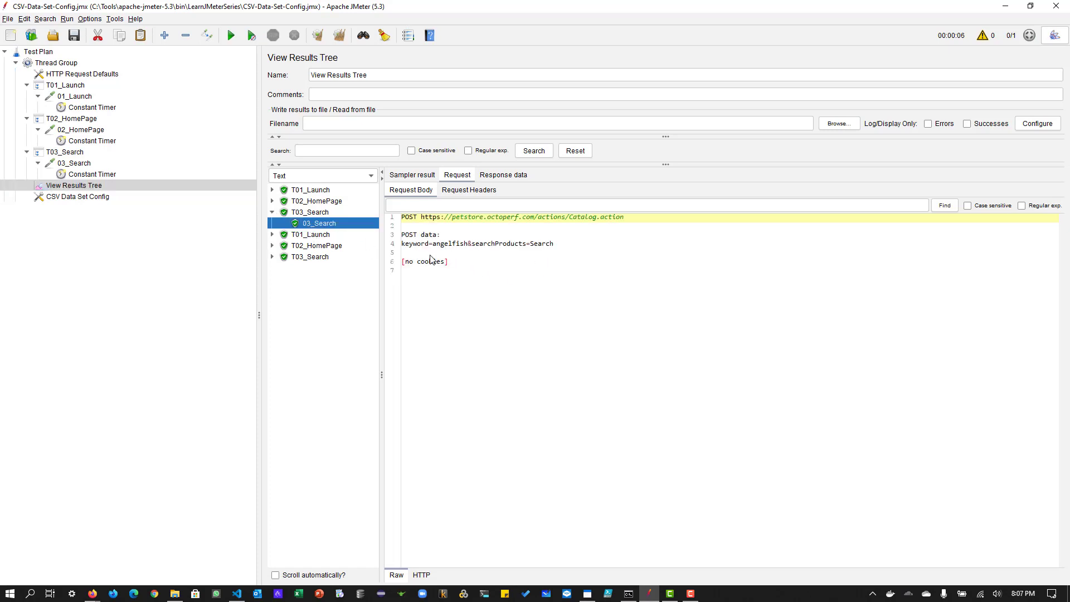
{"action": "double_click", "coordinate": [450, 244]}
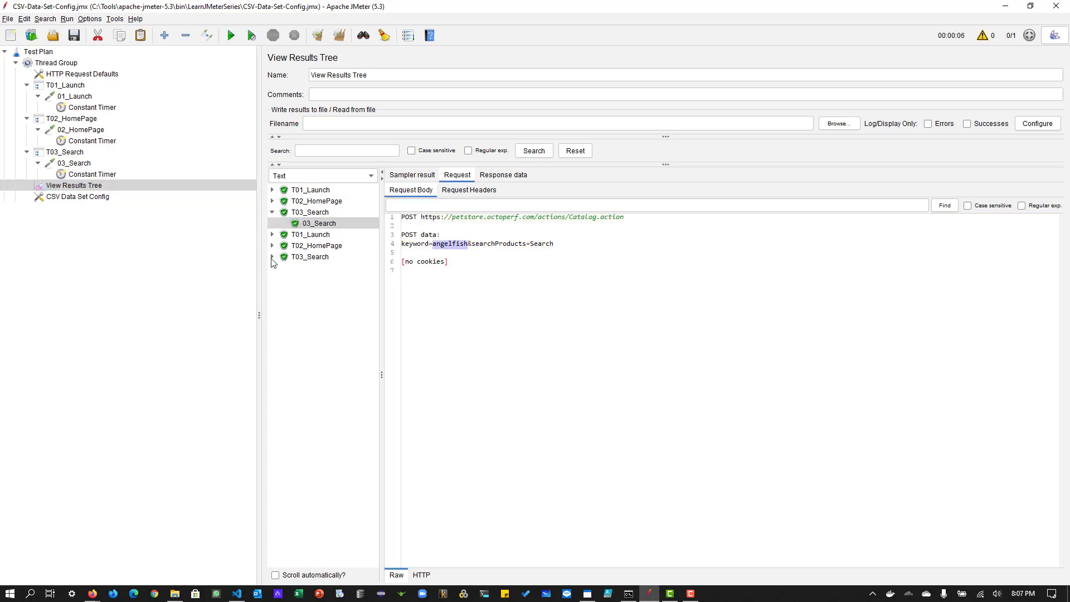
{"action": "left_click", "coordinate": [319, 267]}
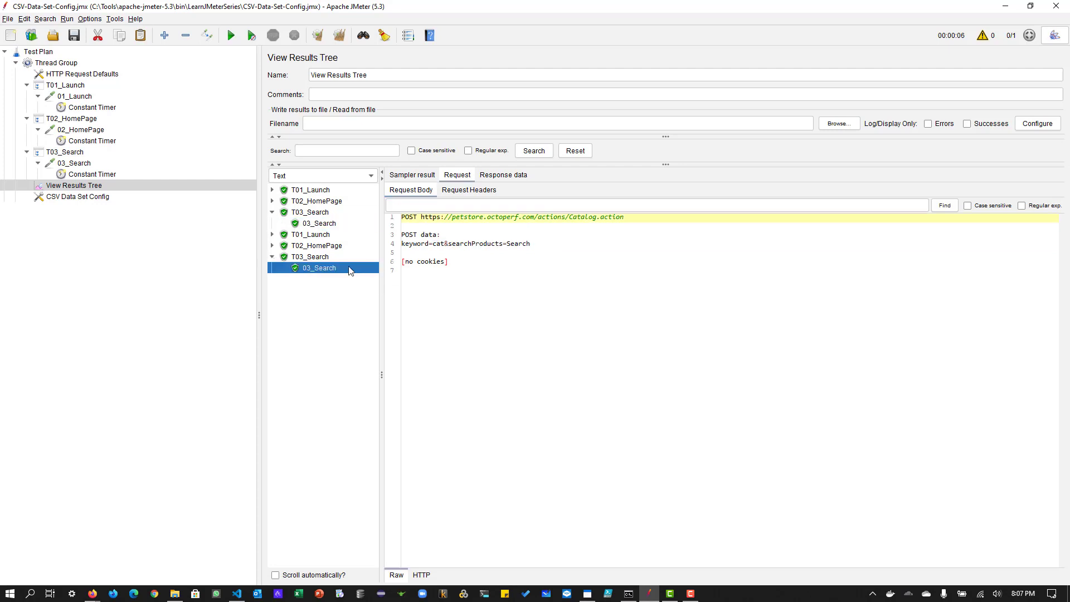
{"action": "mouse_move", "coordinate": [437, 249]}
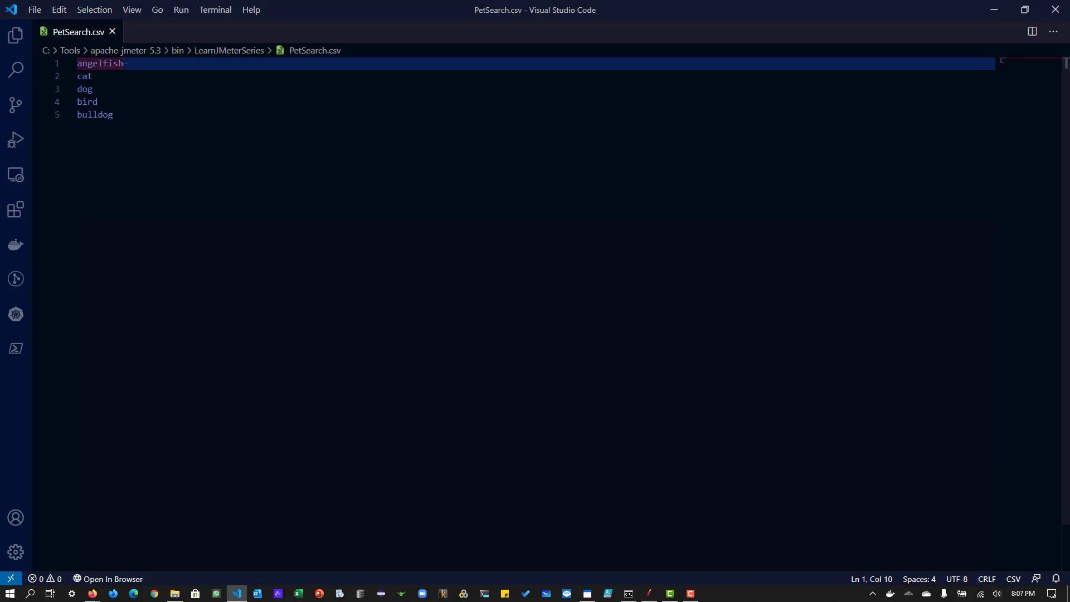
Review Thread Group and CSV config, start another run, recheck PetSearch.csv and return to the results
{"action": "left_click", "coordinate": [236, 592]}
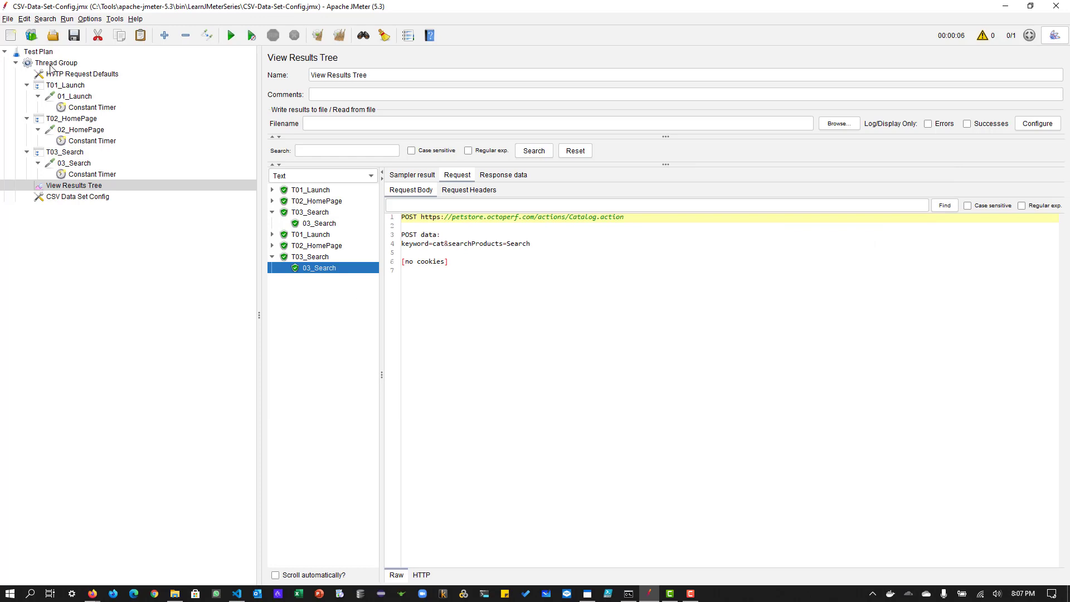
{"action": "left_click", "coordinate": [56, 62]}
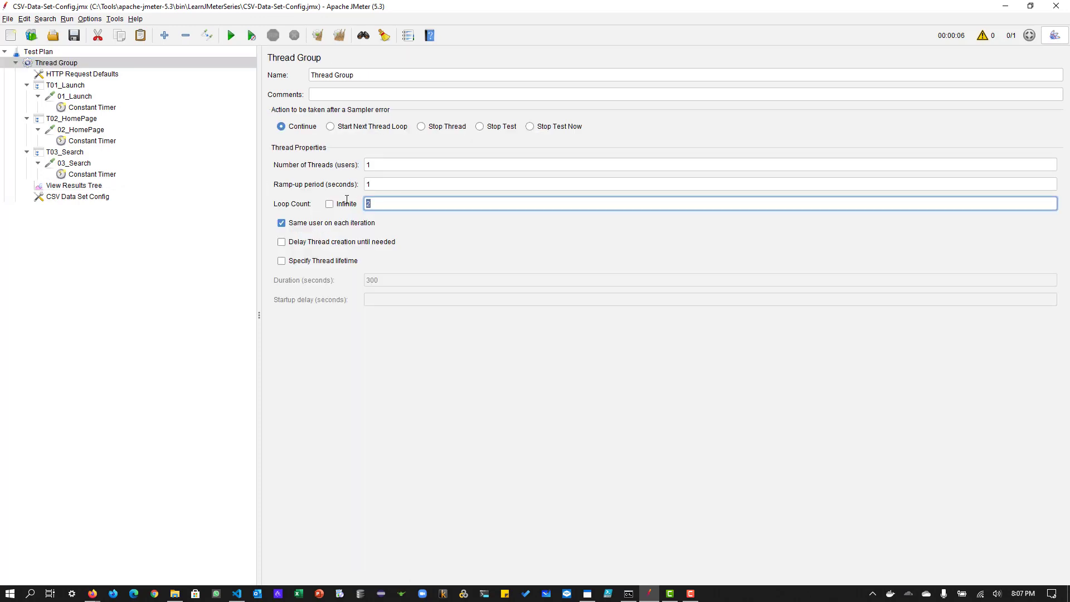
{"action": "left_click", "coordinate": [78, 196]}
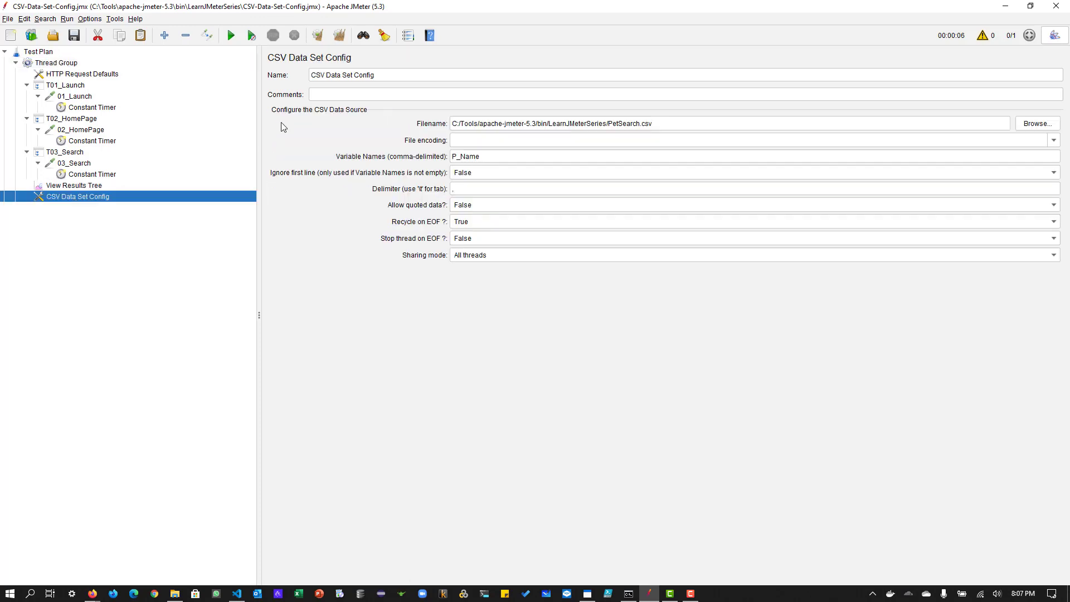
{"action": "left_click", "coordinate": [231, 35]}
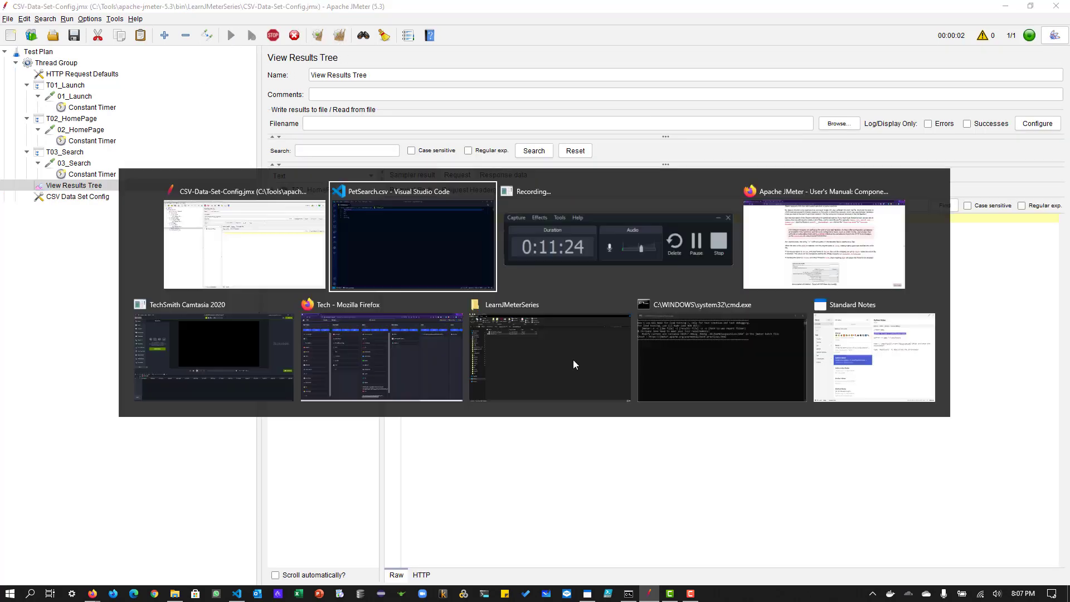
{"action": "left_click", "coordinate": [412, 235]}
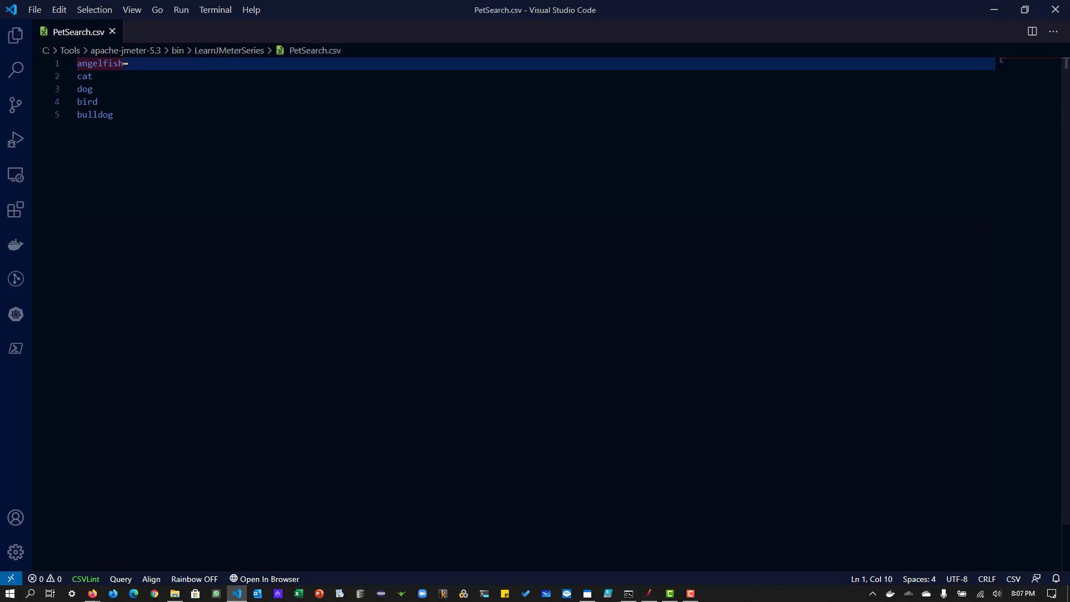
{"action": "left_click", "coordinate": [235, 593]}
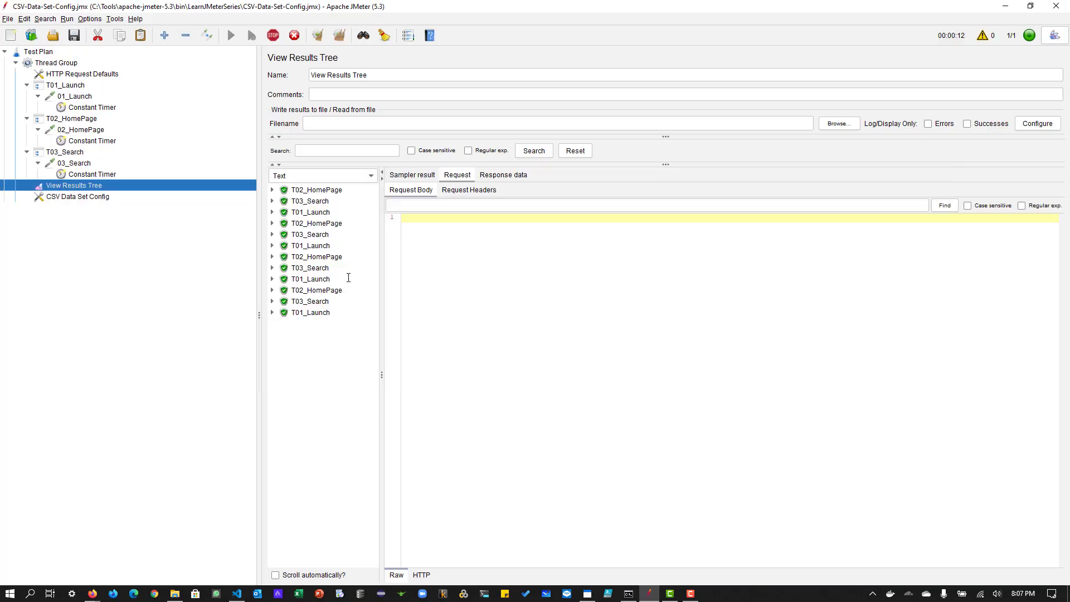
Keep Stop thread on EOF as False in the CSV Data Set Config and start the test run
{"action": "left_click", "coordinate": [77, 196]}
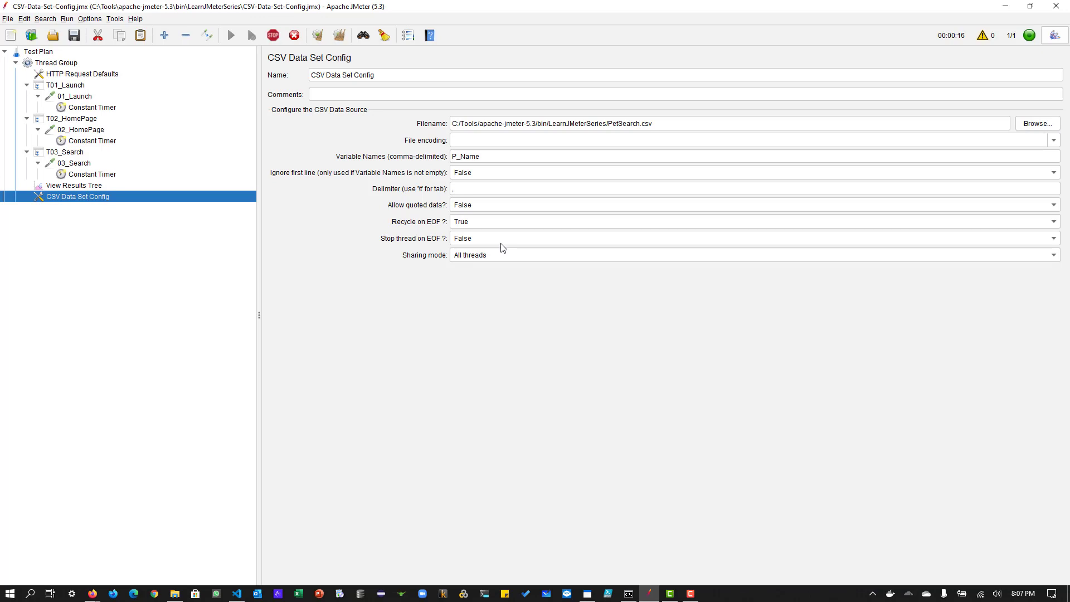
{"action": "mouse_move", "coordinate": [496, 230]}
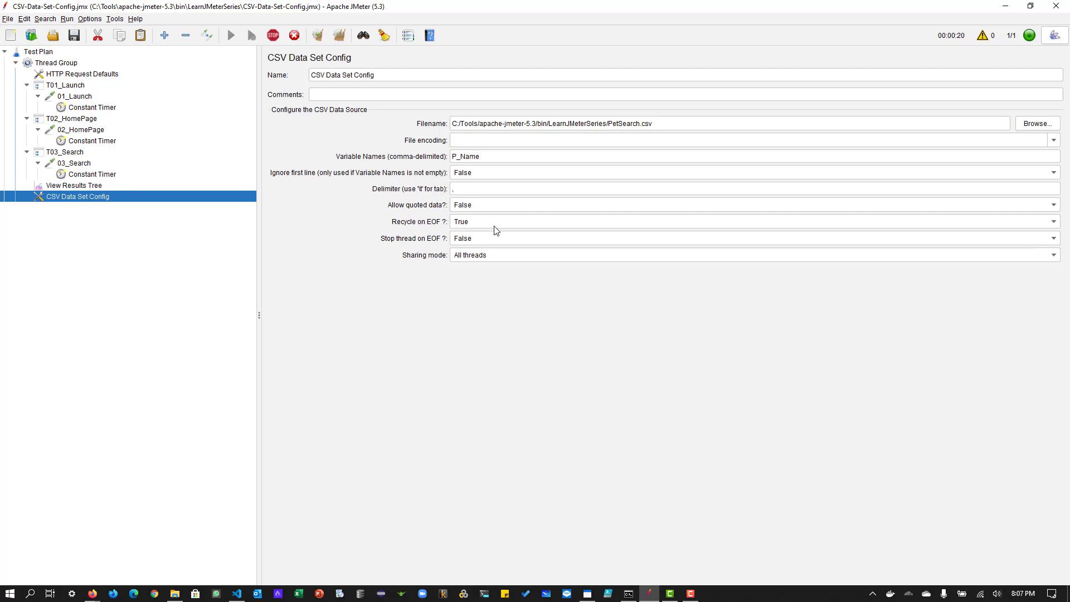
{"action": "mouse_move", "coordinate": [490, 241]}
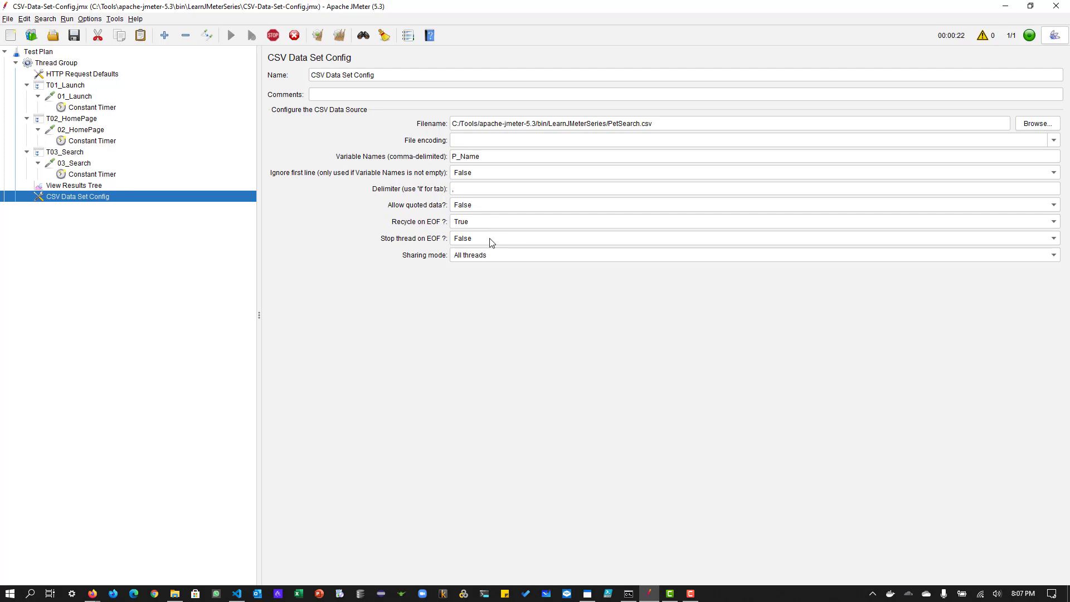
{"action": "left_click", "coordinate": [750, 239]}
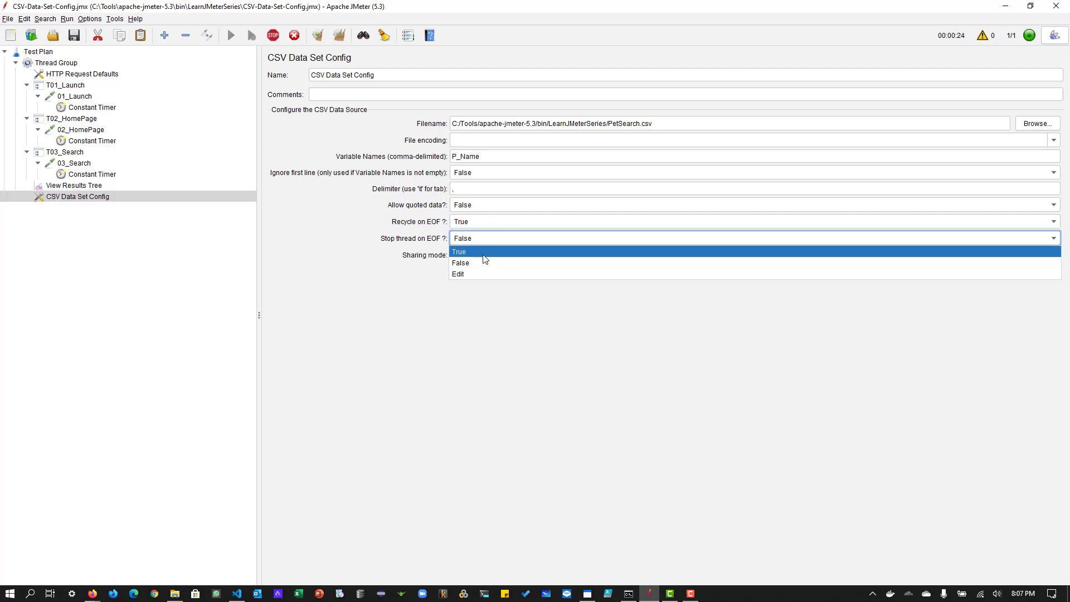
{"action": "left_click", "coordinate": [458, 251]}
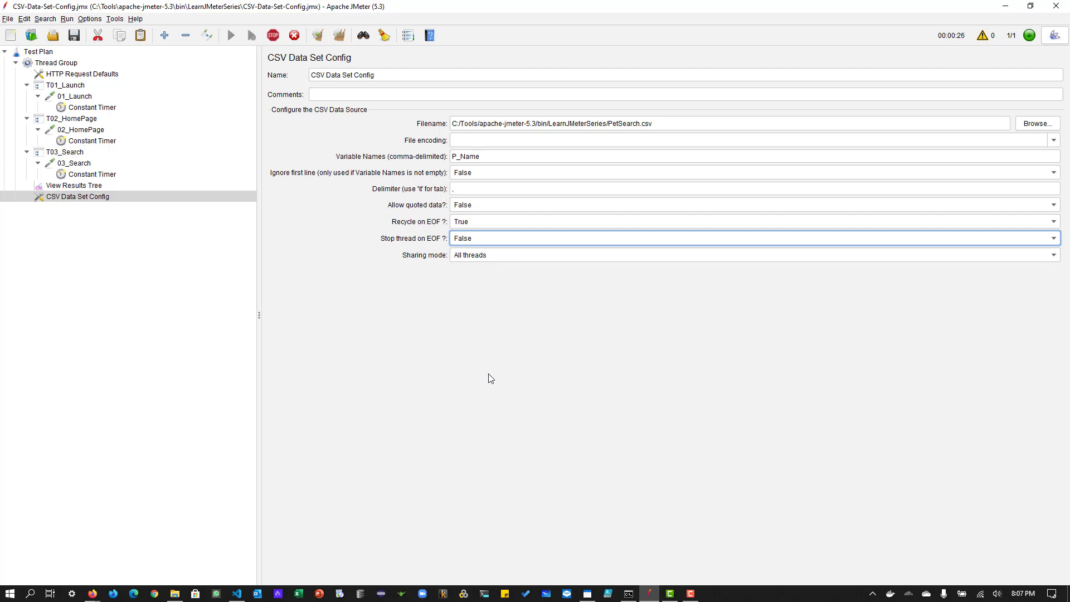
{"action": "mouse_move", "coordinate": [478, 224]}
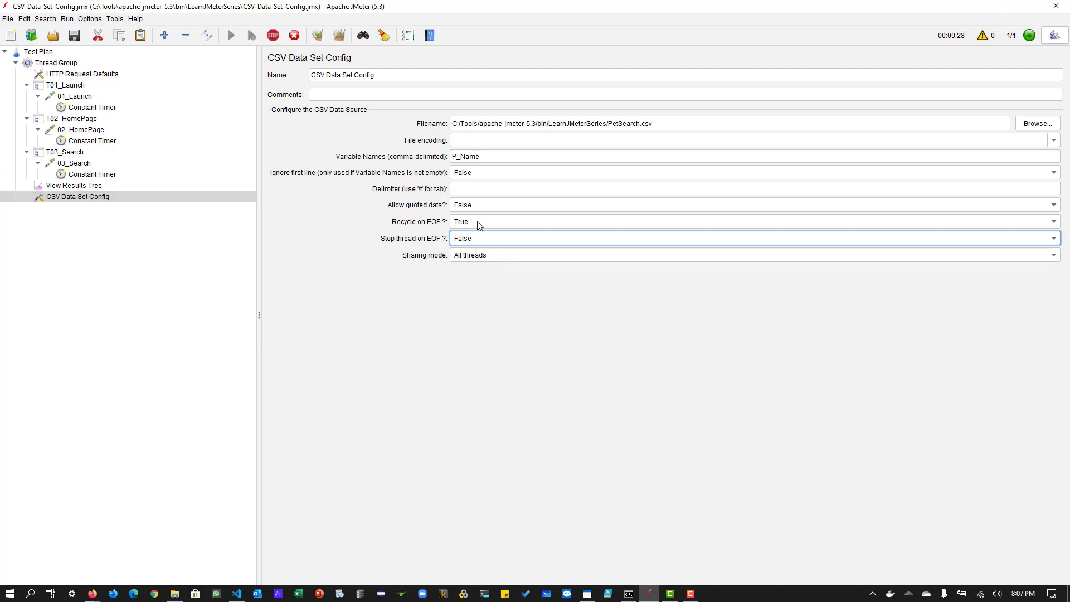
{"action": "left_click", "coordinate": [231, 35]}
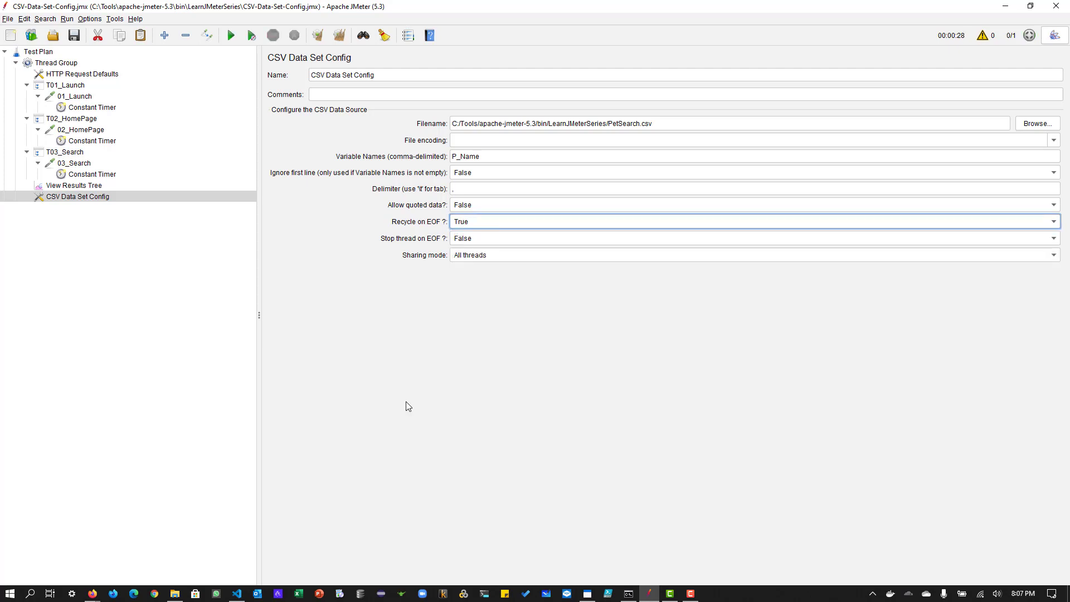
View the last T03_Search result's 03_Search request in View Results Tree
{"action": "left_click", "coordinate": [73, 185]}
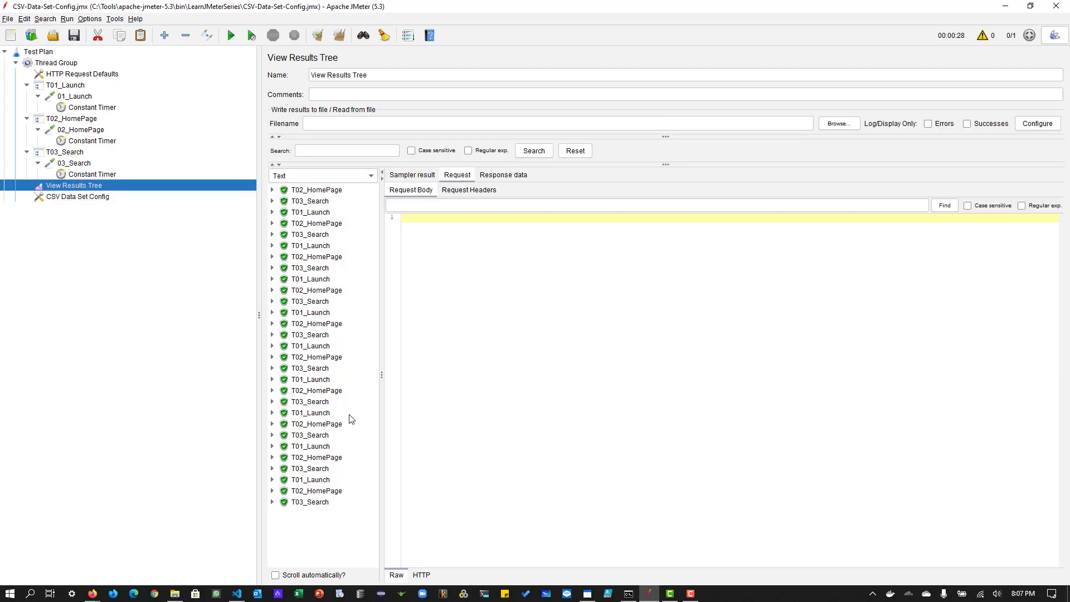
{"action": "left_click", "coordinate": [272, 502]}
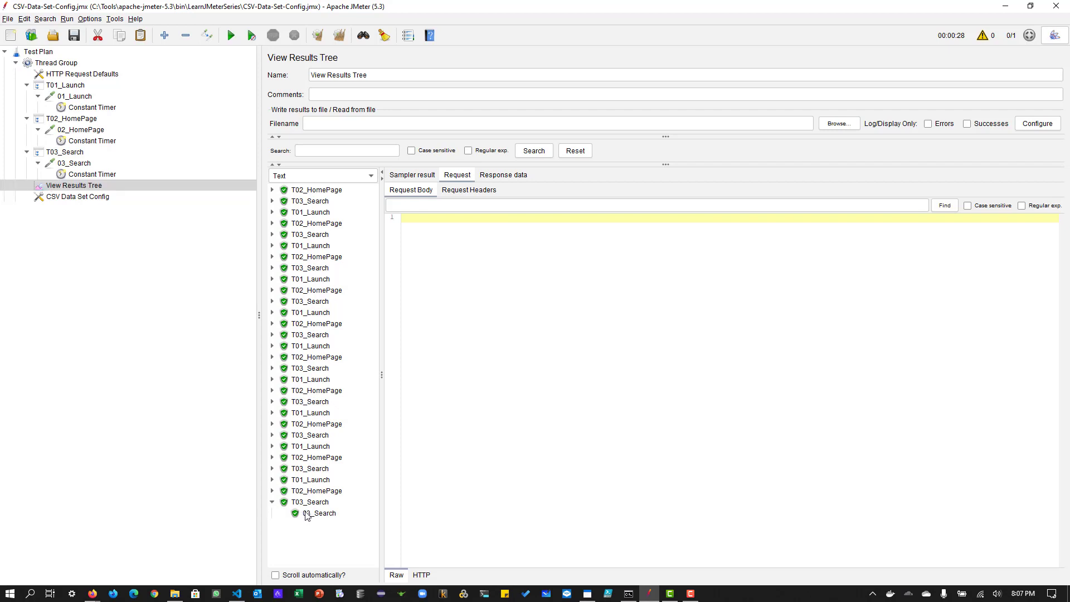
{"action": "left_click", "coordinate": [320, 513]}
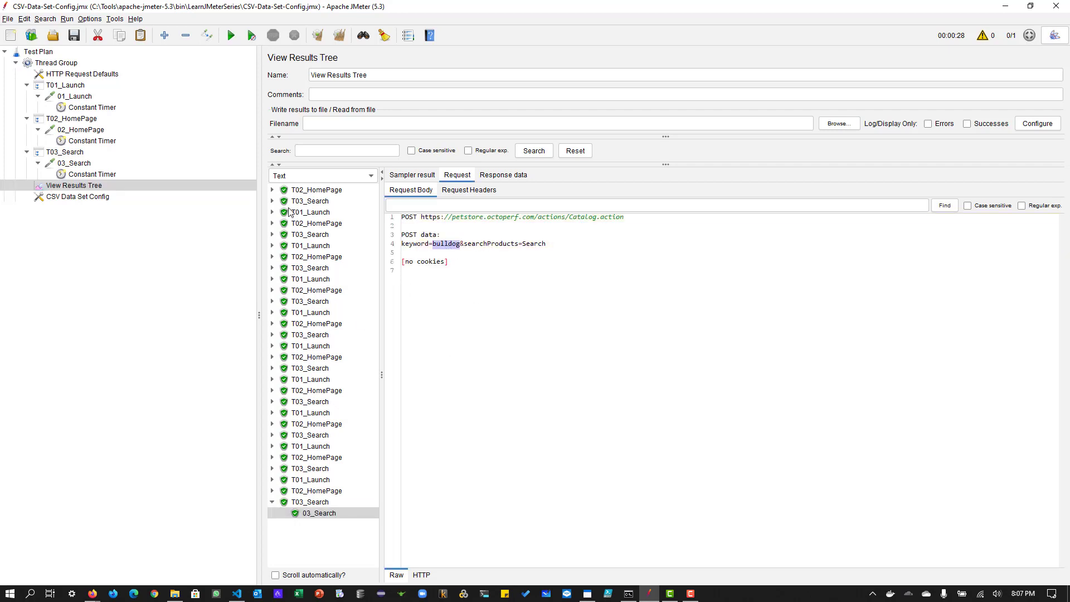
{"action": "mouse_move", "coordinate": [324, 202]}
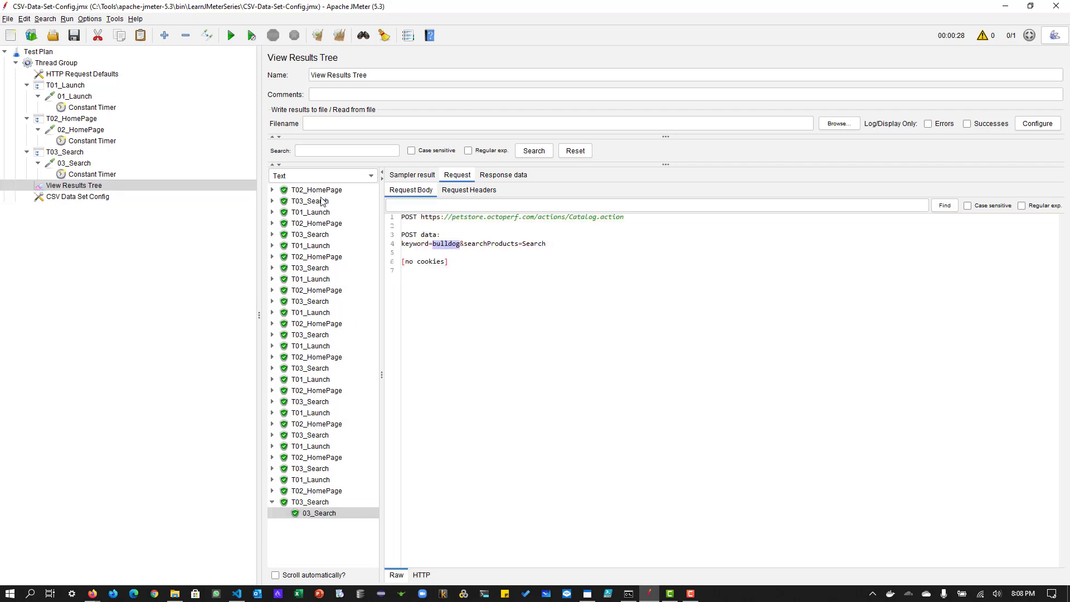
Compare an earlier 03_Search request with the last one, both sending keyword=bulldog
{"action": "left_click", "coordinate": [309, 201]}
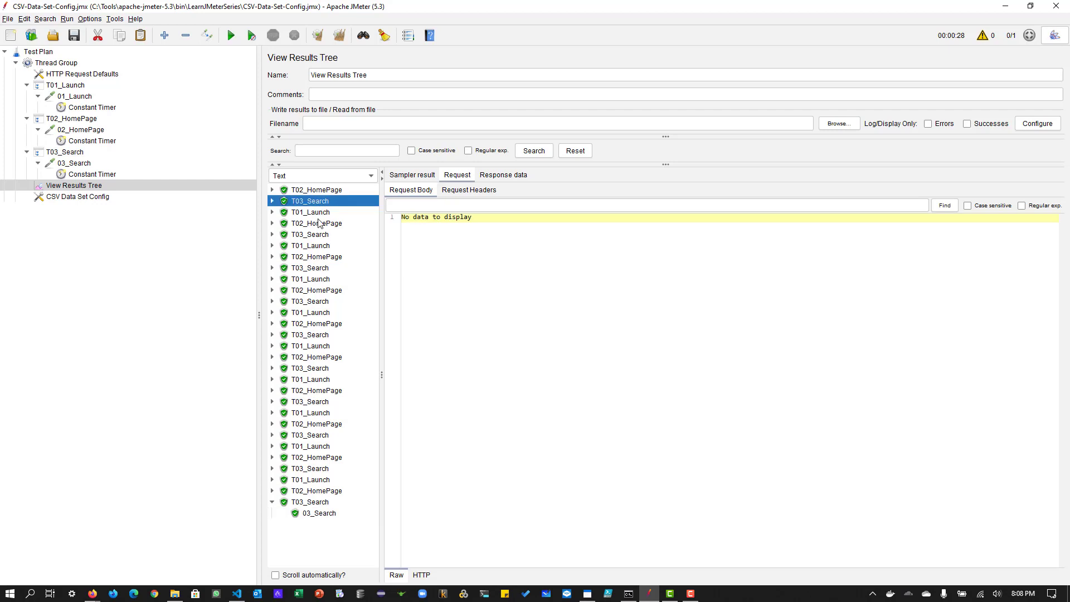
{"action": "left_click", "coordinate": [309, 234]}
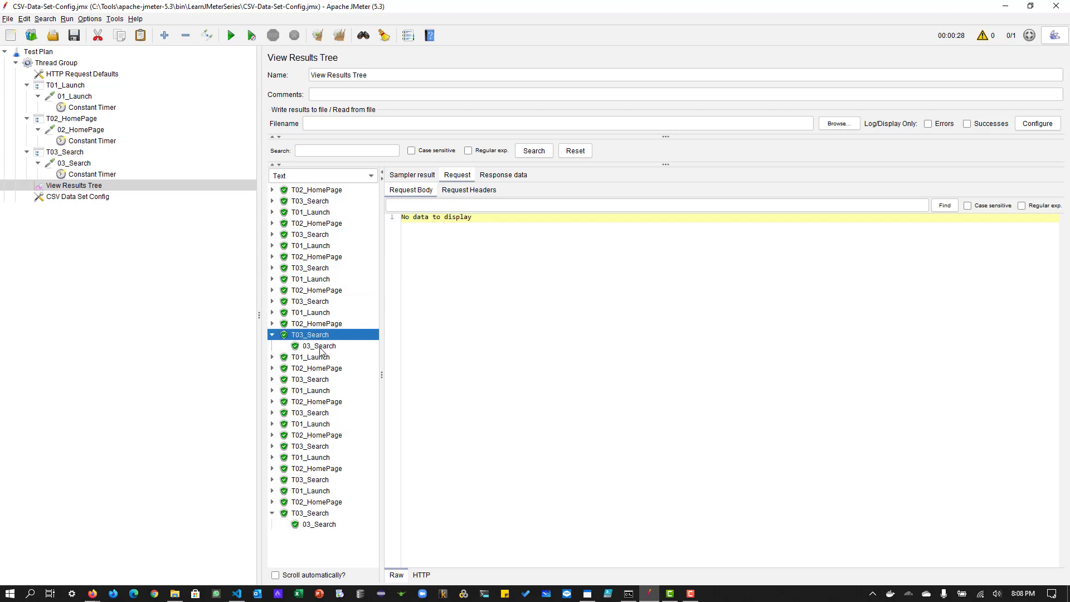
{"action": "left_click", "coordinate": [318, 345]}
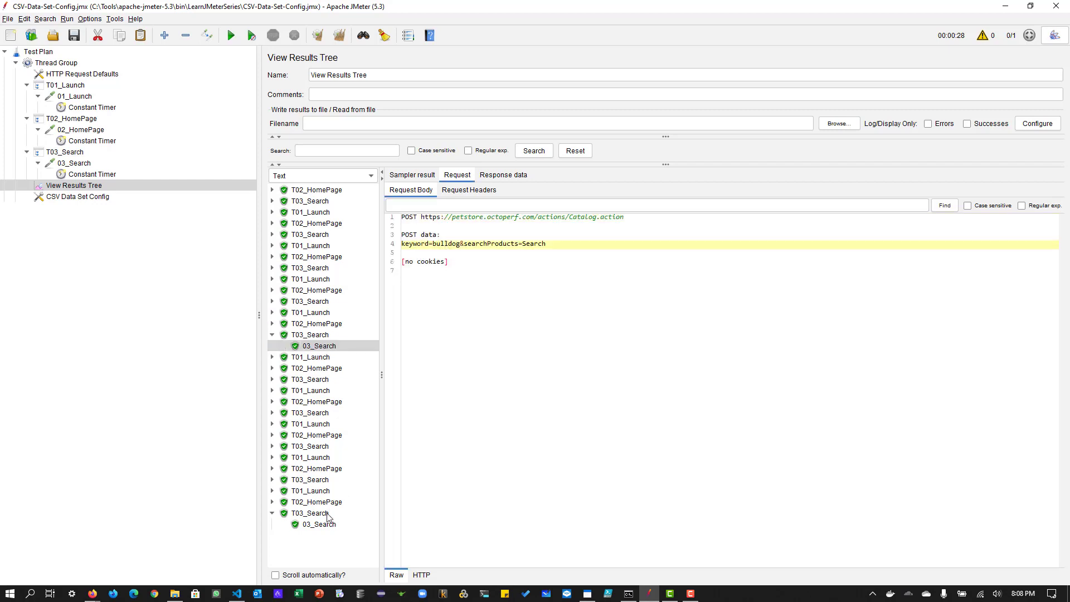
{"action": "left_click", "coordinate": [317, 524]}
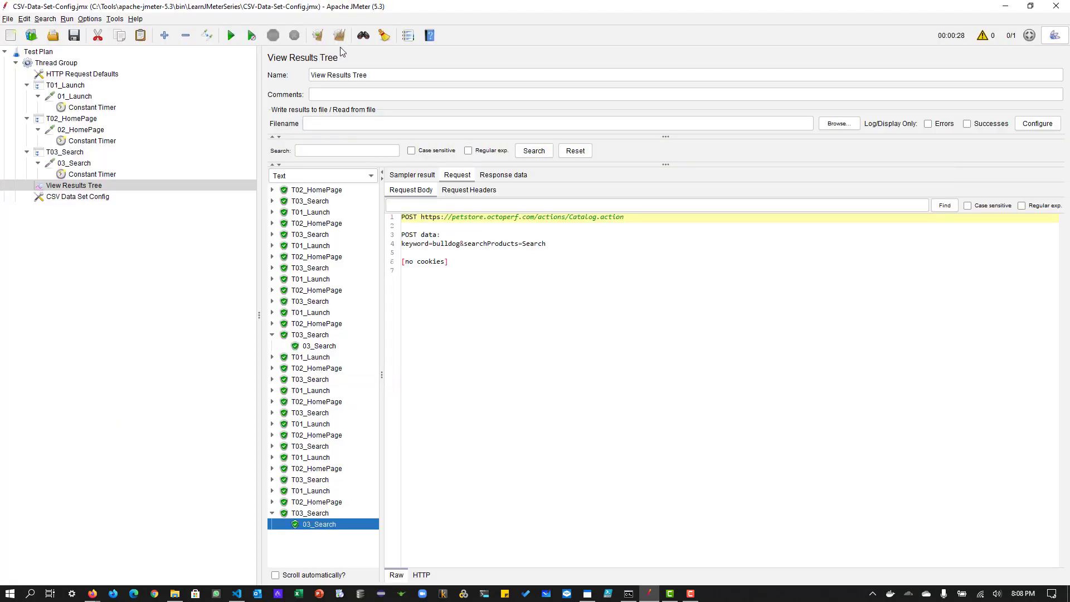
Set Thread Group's Number of Threads to 2 and start the next run
{"action": "left_click", "coordinate": [56, 62]}
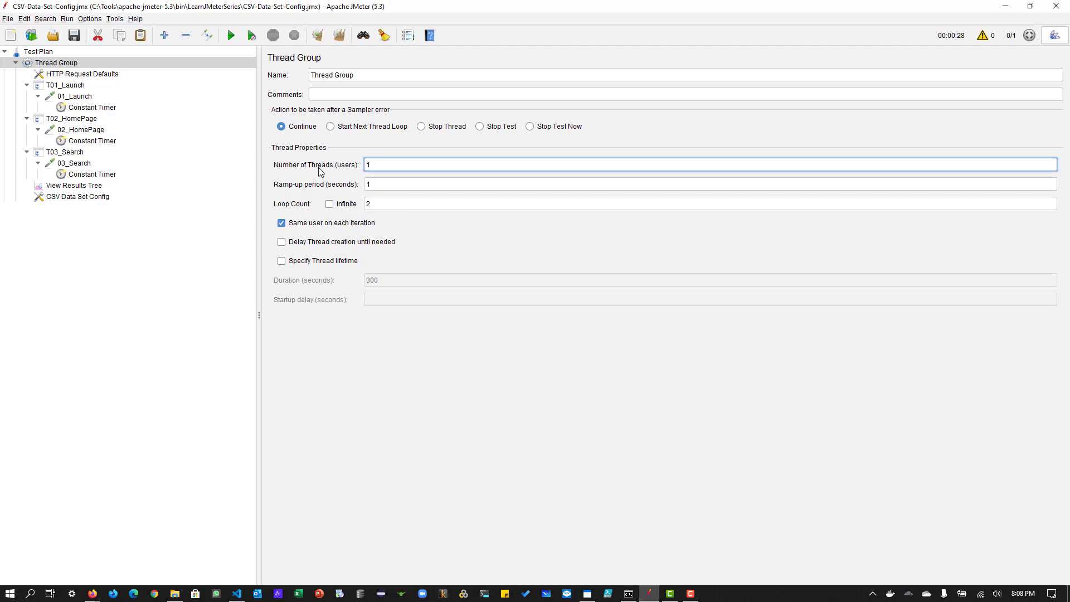
{"action": "type", "text": "2"}
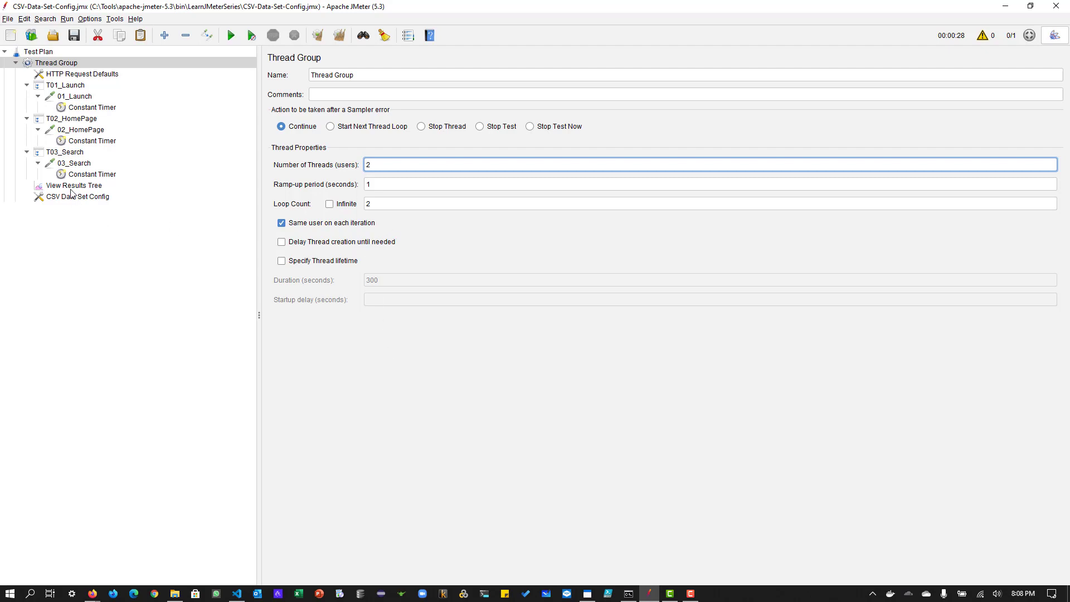
{"action": "left_click", "coordinate": [231, 35]}
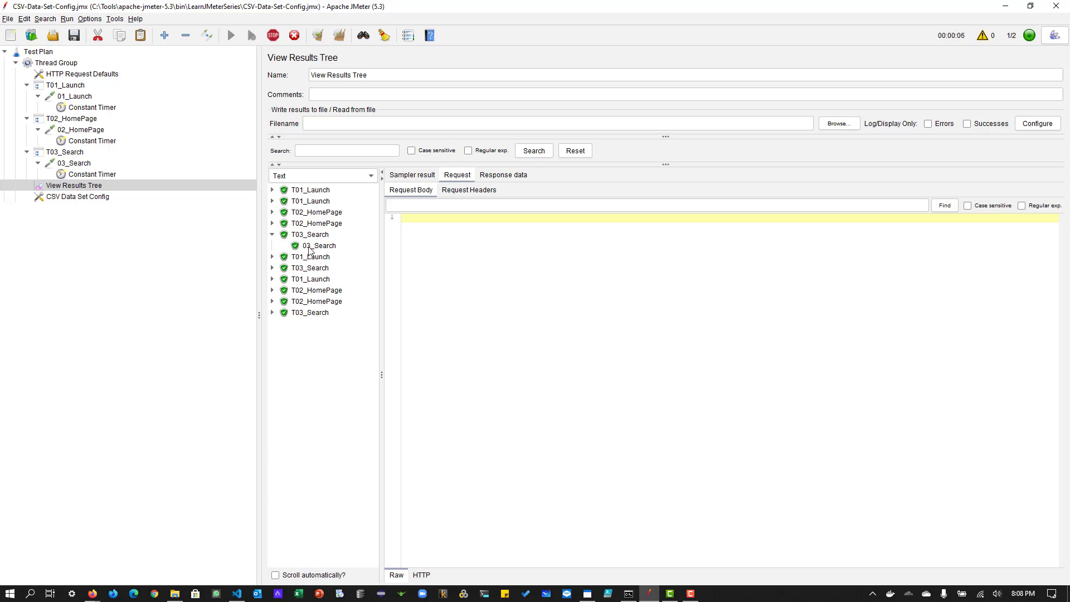
Compare the 03_Search requests' keywords (angelfish, bird) against PetSearch.csv
{"action": "left_click", "coordinate": [318, 246]}
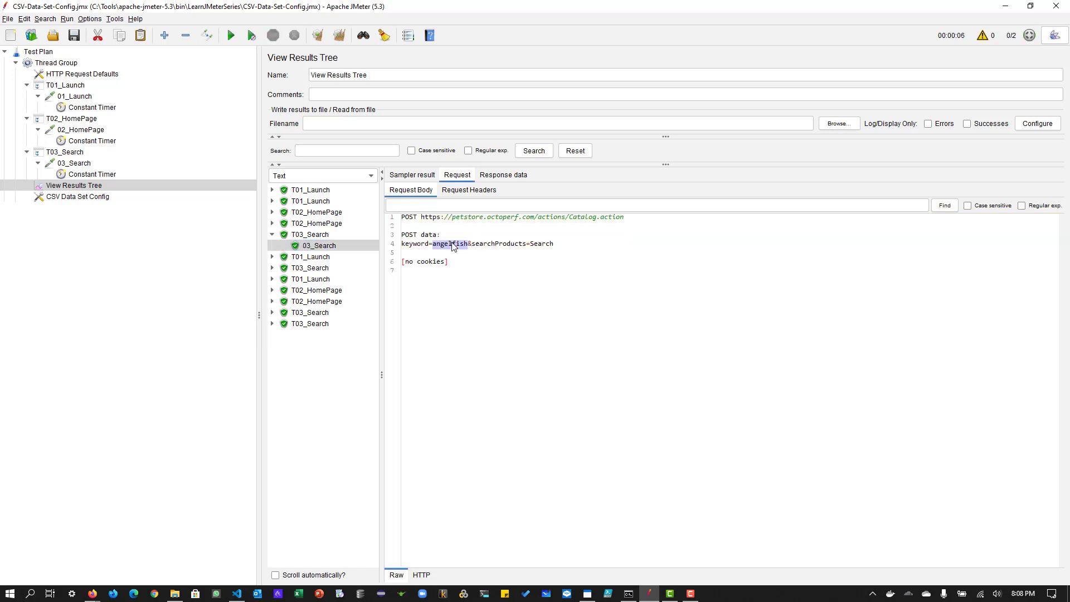
{"action": "left_click", "coordinate": [310, 267]}
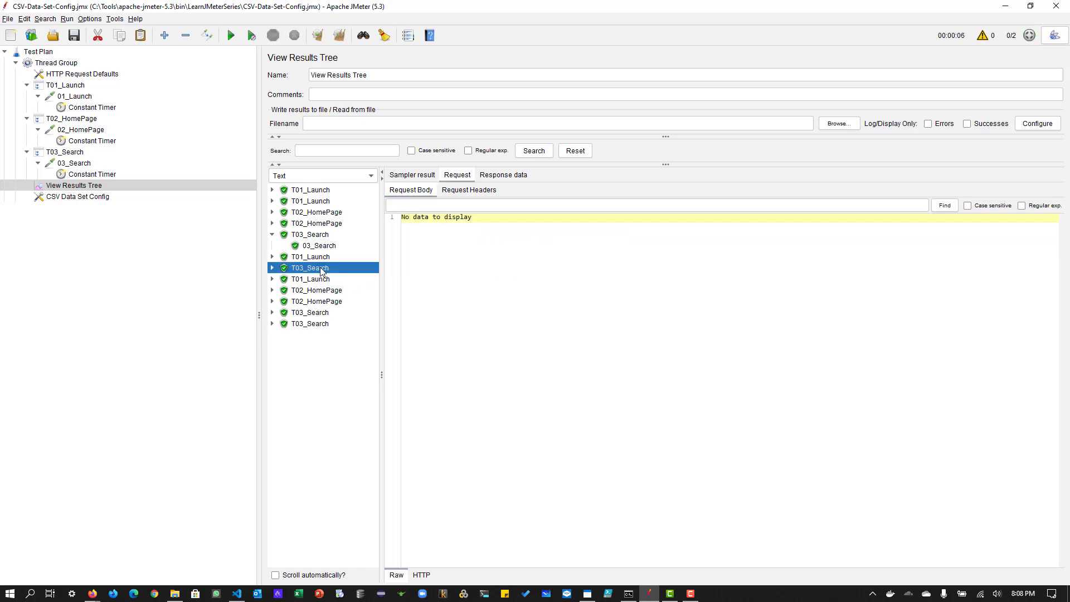
{"action": "left_click", "coordinate": [319, 279]}
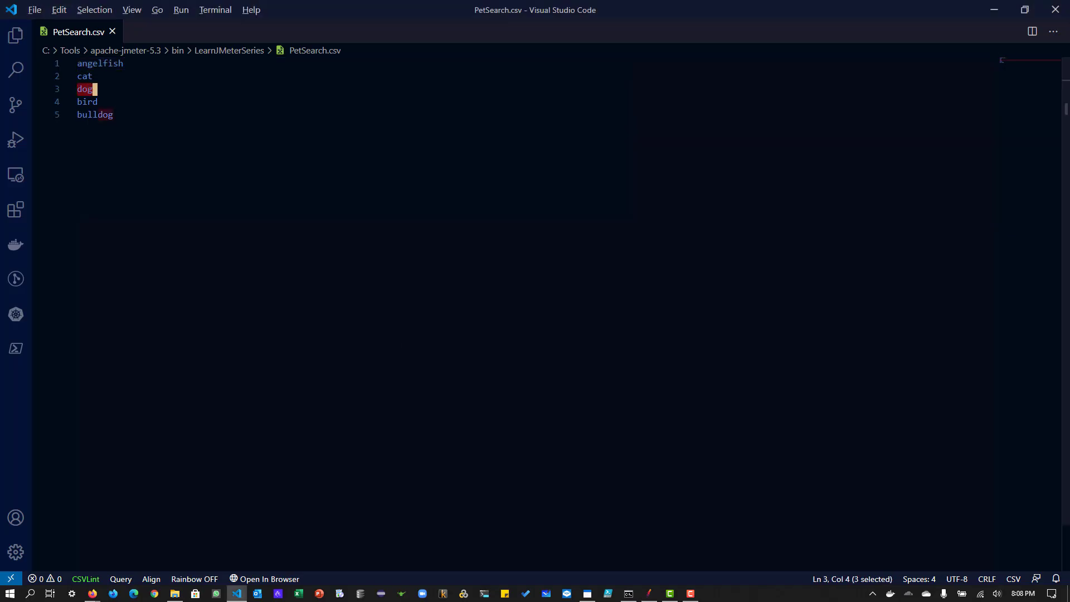
{"action": "left_click", "coordinate": [235, 593]}
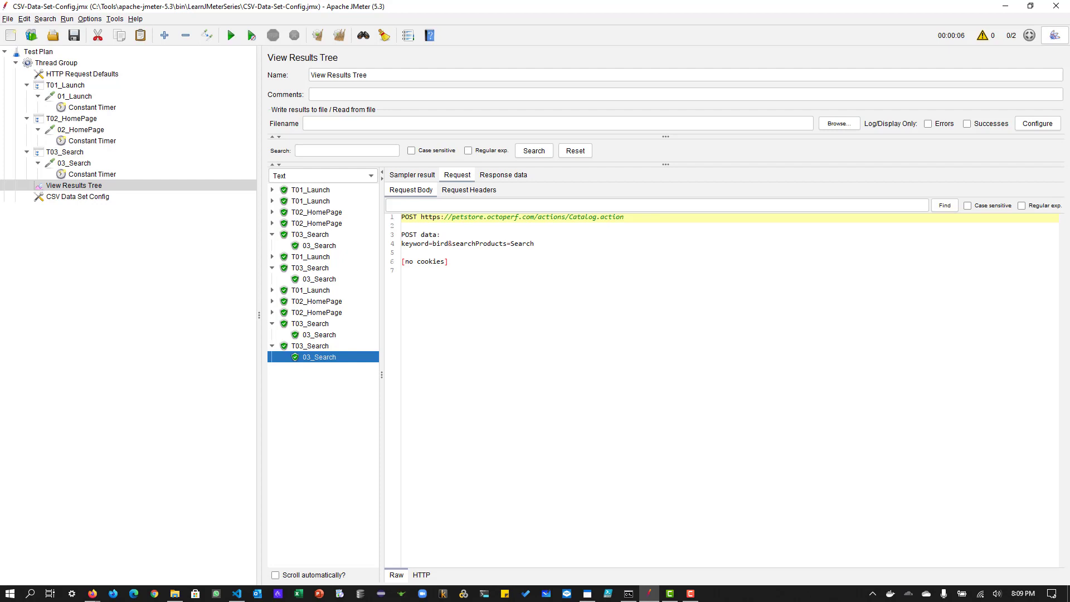
{"action": "mouse_move", "coordinate": [128, 203]}
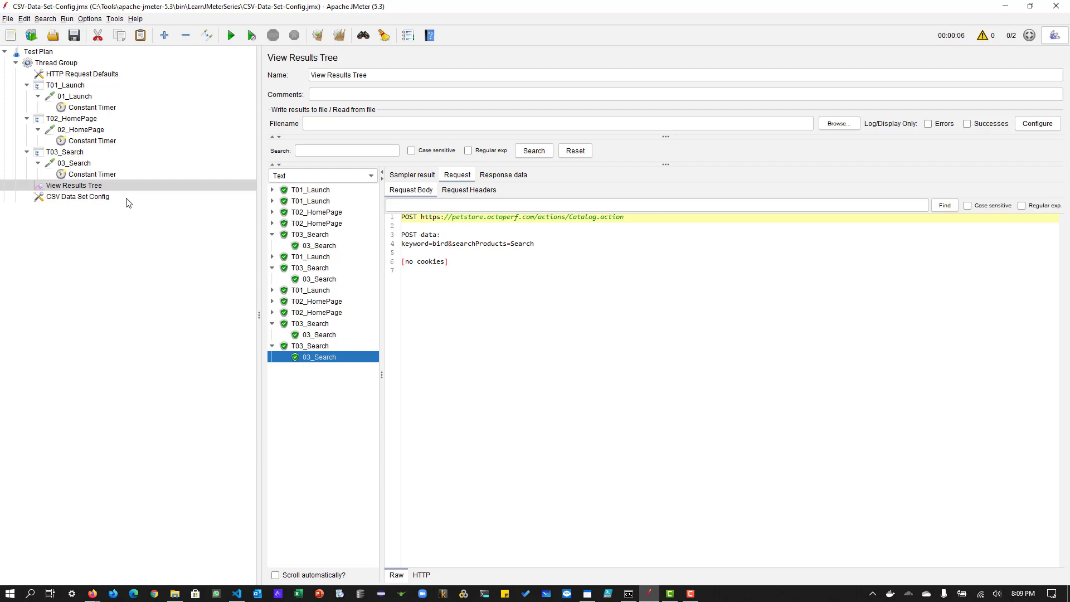
Review the CSV Data Set Config's PetSearch.csv path and variable names, sharing across all threads
{"action": "left_click", "coordinate": [77, 197]}
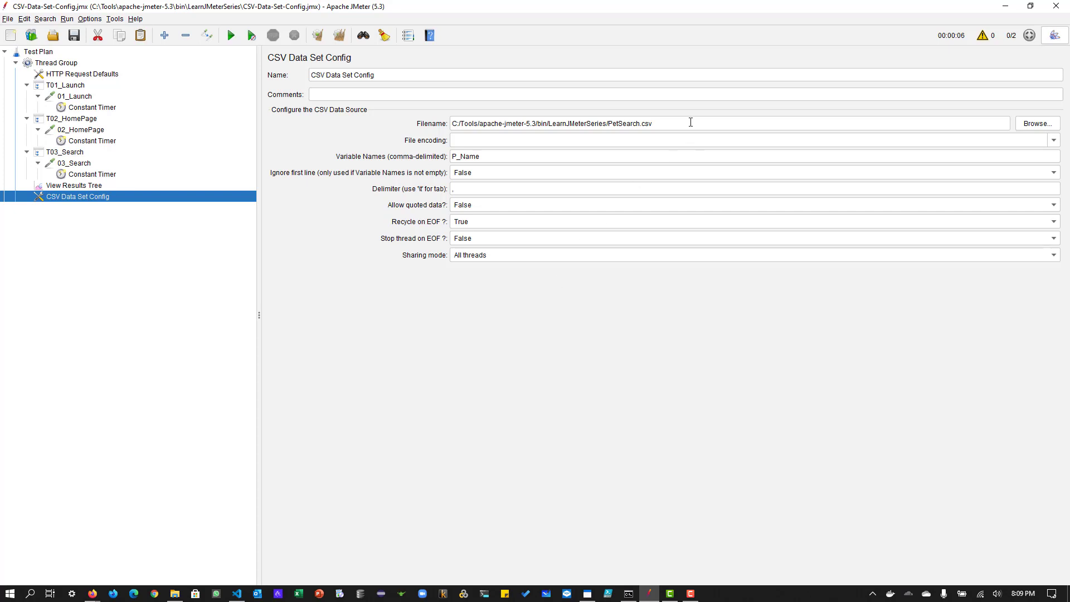
{"action": "left_click", "coordinate": [690, 123]}
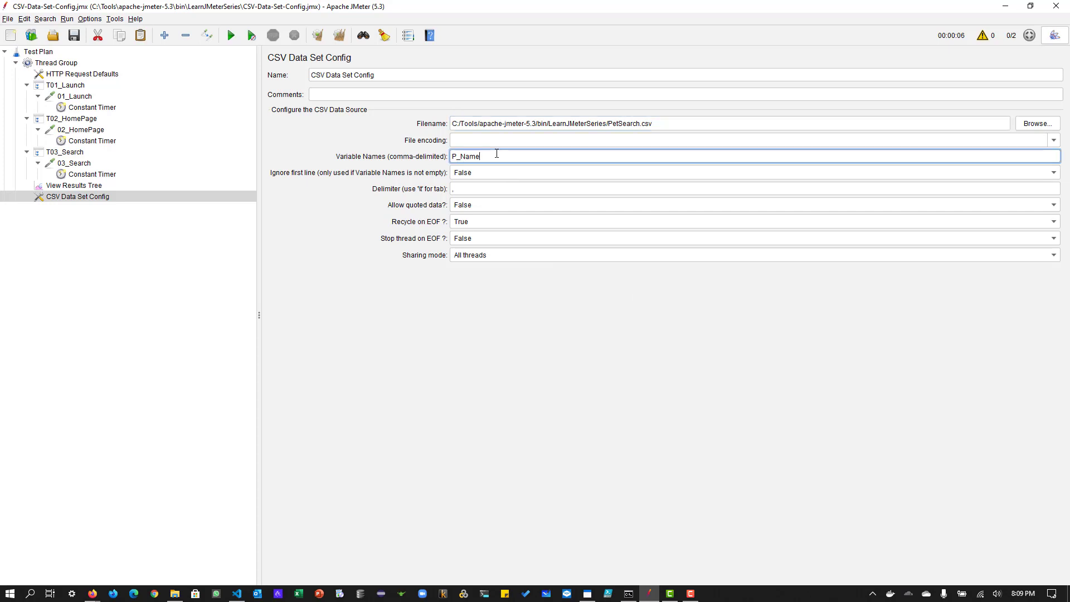
{"action": "mouse_move", "coordinate": [492, 238]}
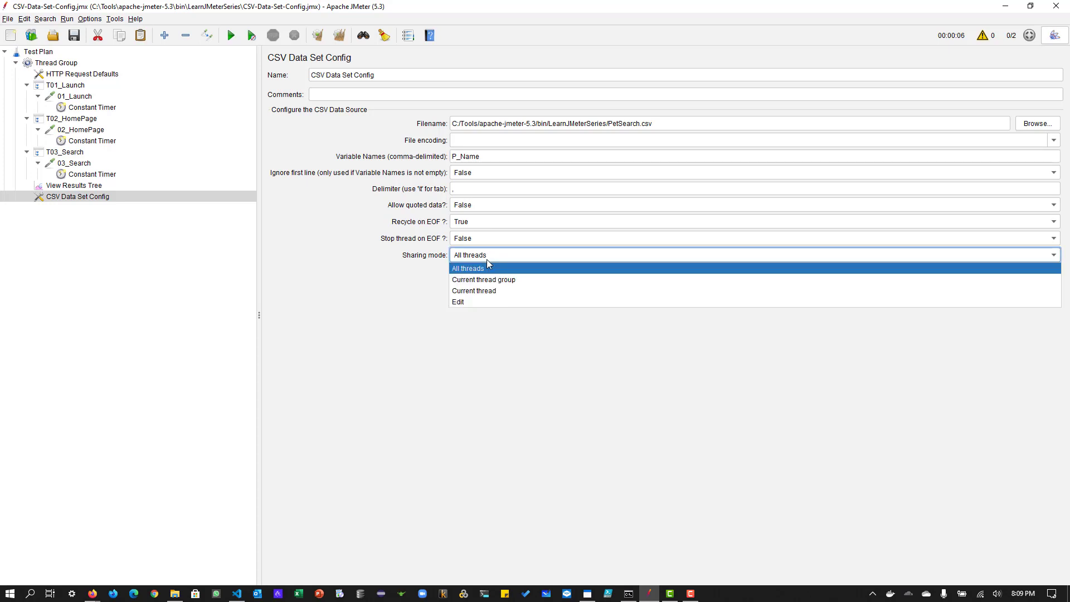
{"action": "left_click", "coordinate": [469, 269]}
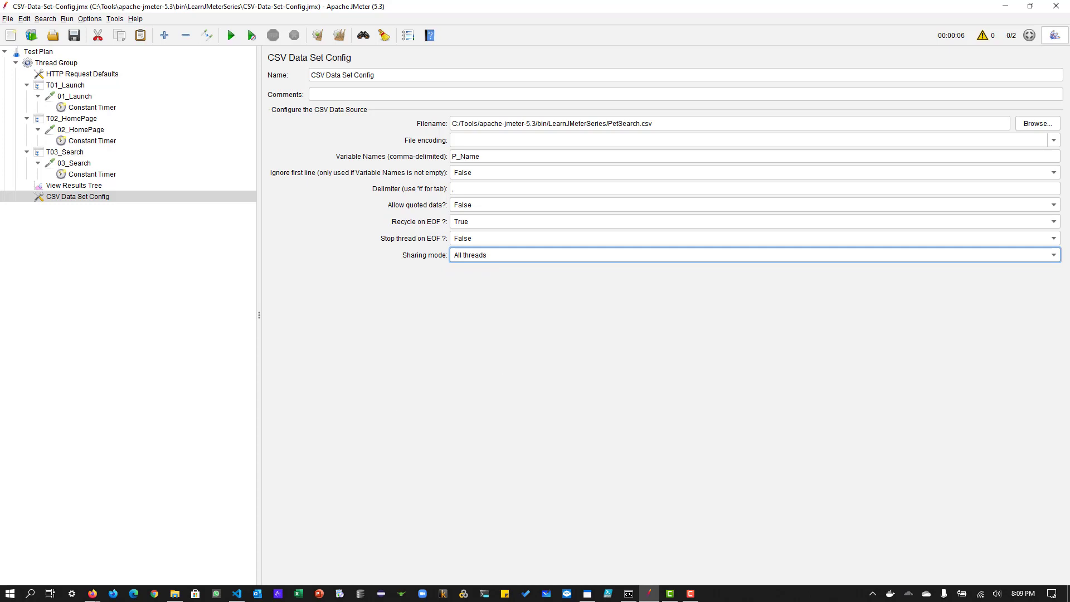
{"action": "mouse_move", "coordinate": [203, 315]}
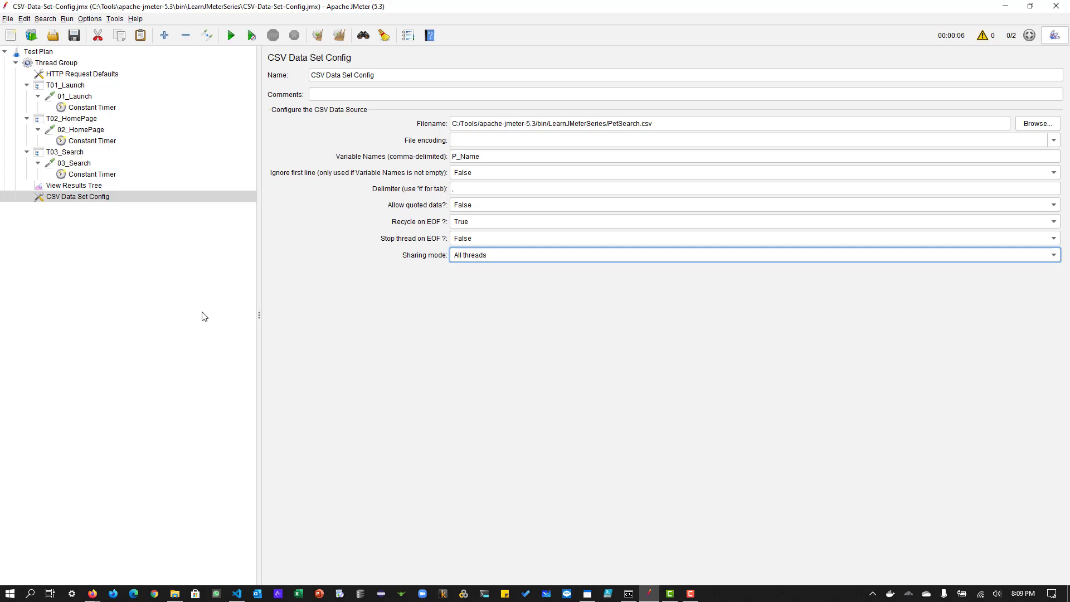
{"action": "mouse_move", "coordinate": [550, 261]}
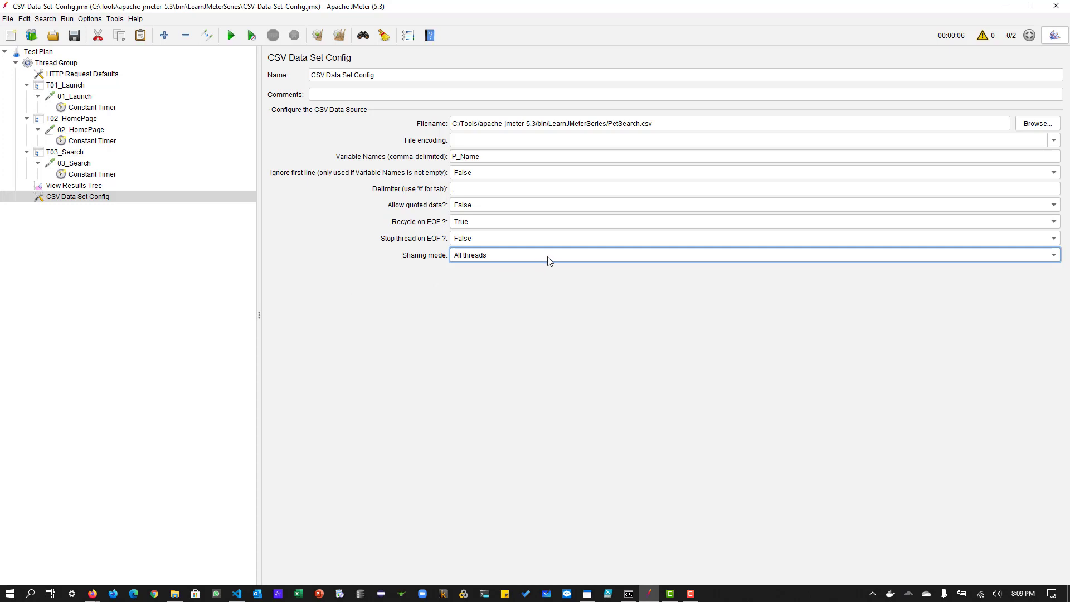
{"action": "mouse_move", "coordinate": [529, 388]}
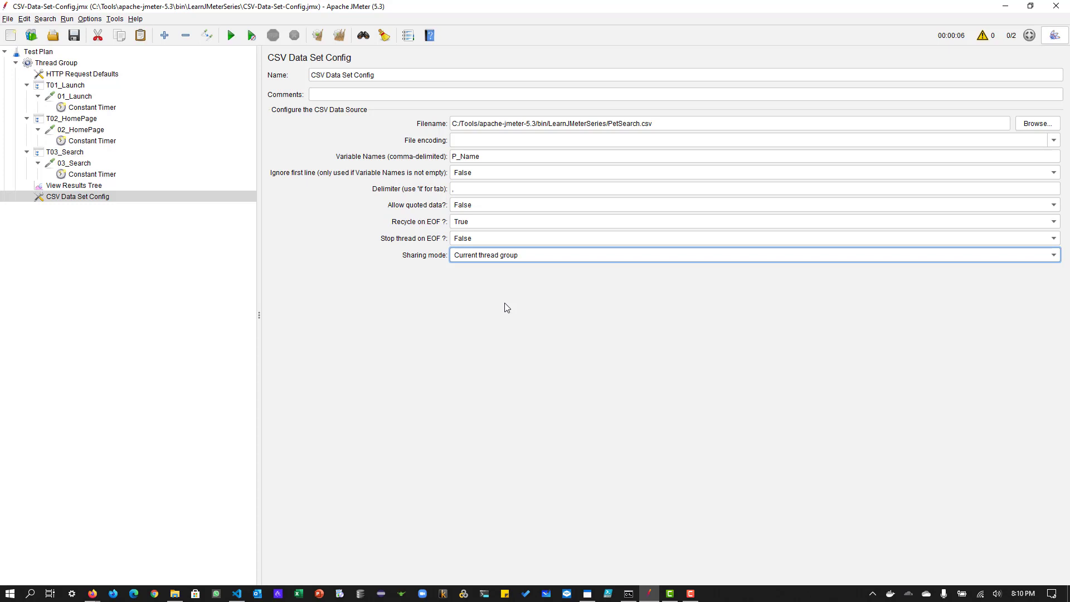
{"action": "mouse_move", "coordinate": [498, 298]}
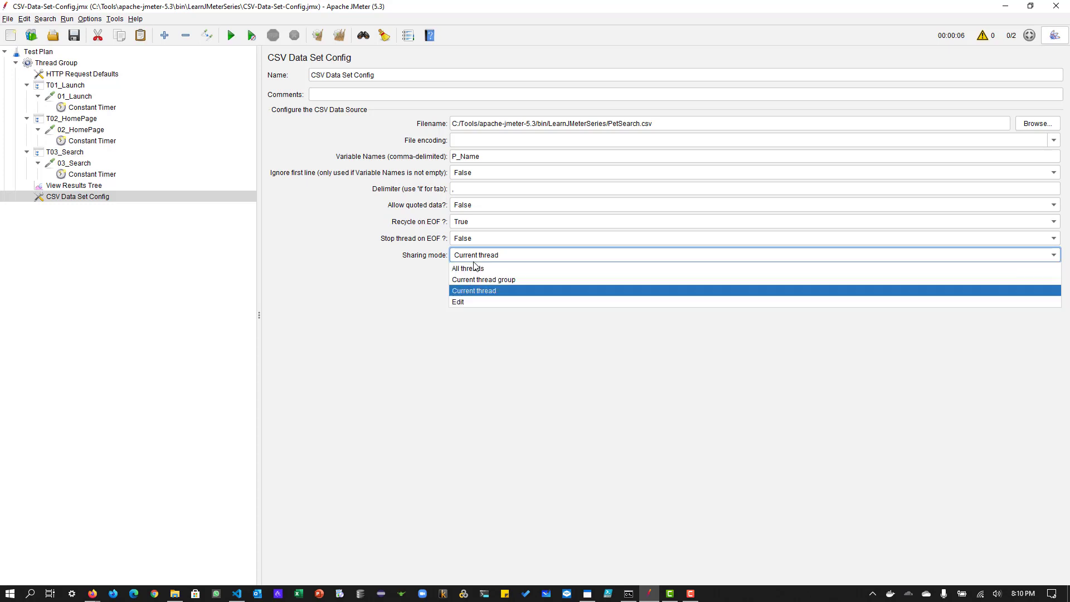
Try other sharing modes and leave Sharing mode set to All threads
{"action": "left_click", "coordinate": [467, 268]}
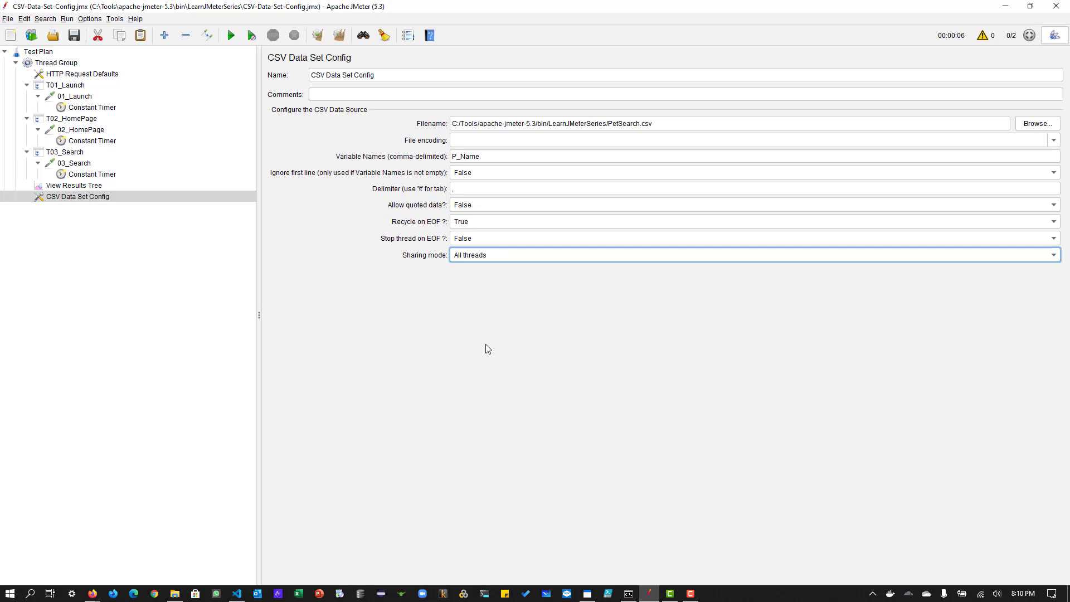
{"action": "left_click", "coordinate": [750, 254]}
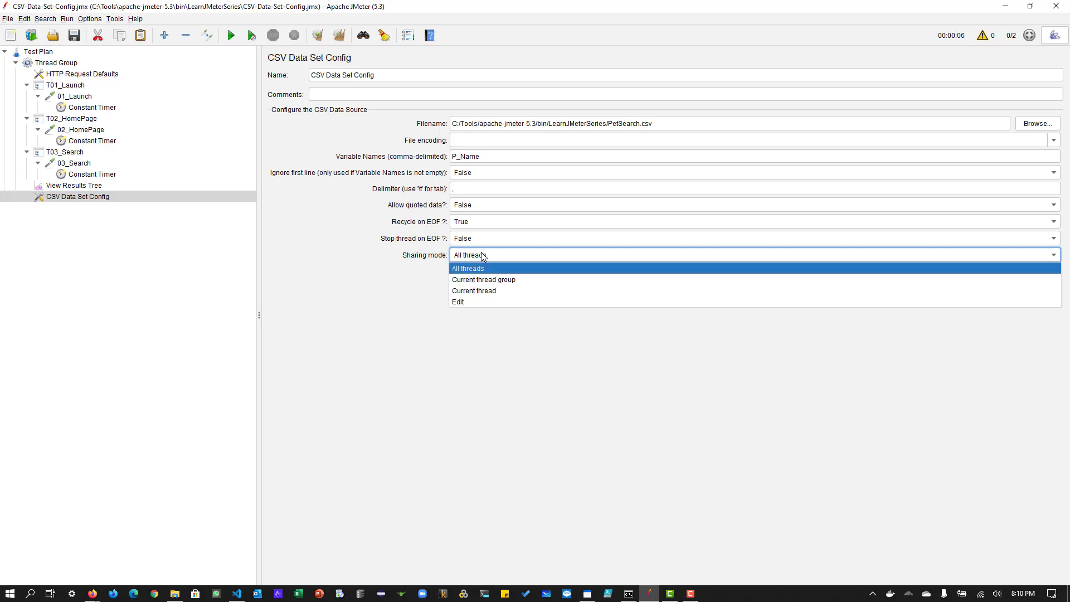
{"action": "left_click", "coordinate": [467, 269]}
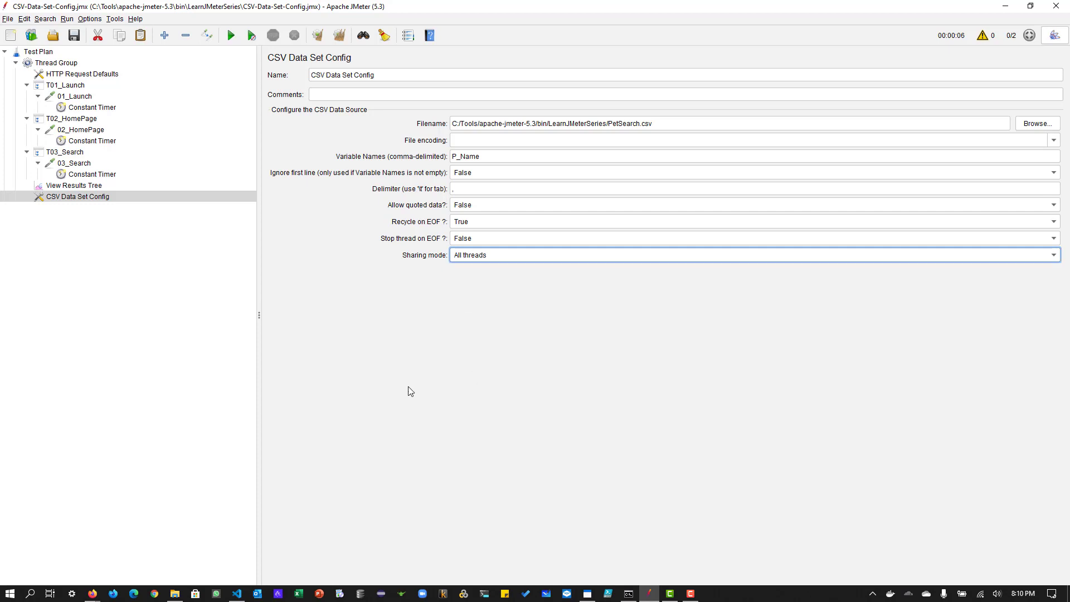